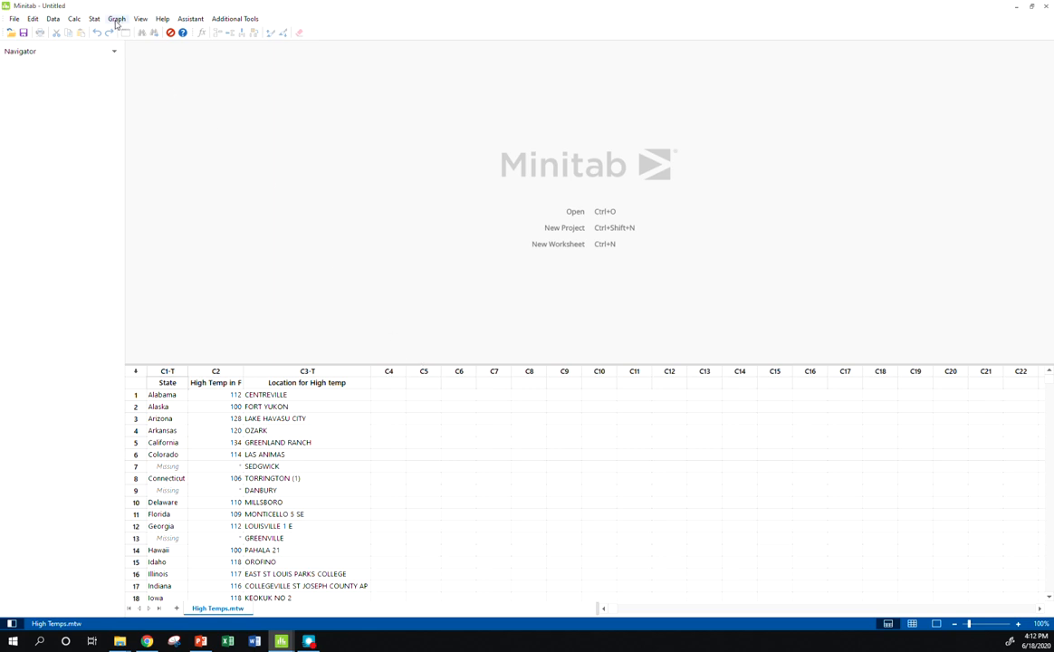
Step: Start a stem-and-leaf display with High Temp in F as the graph variable
click(116, 19)
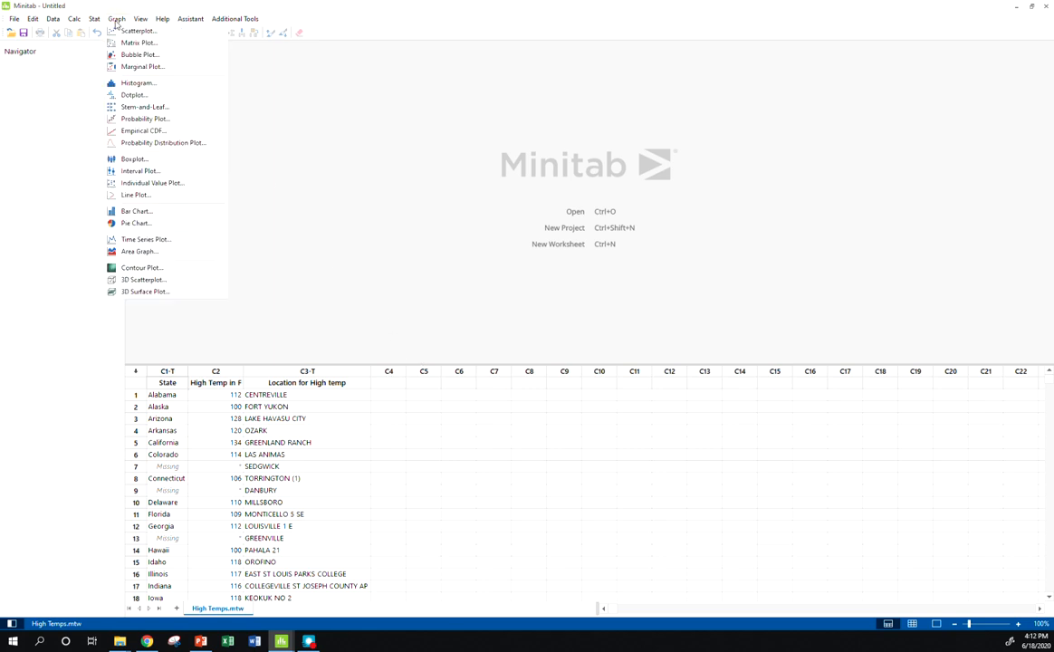
mouse_move(137, 84)
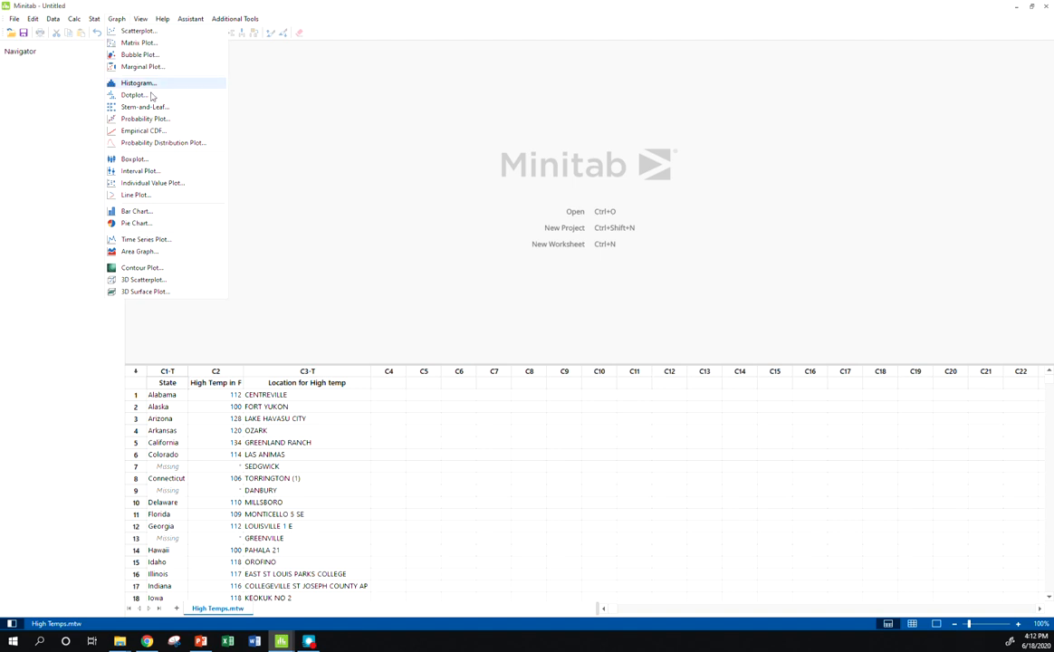
mouse_move(145, 107)
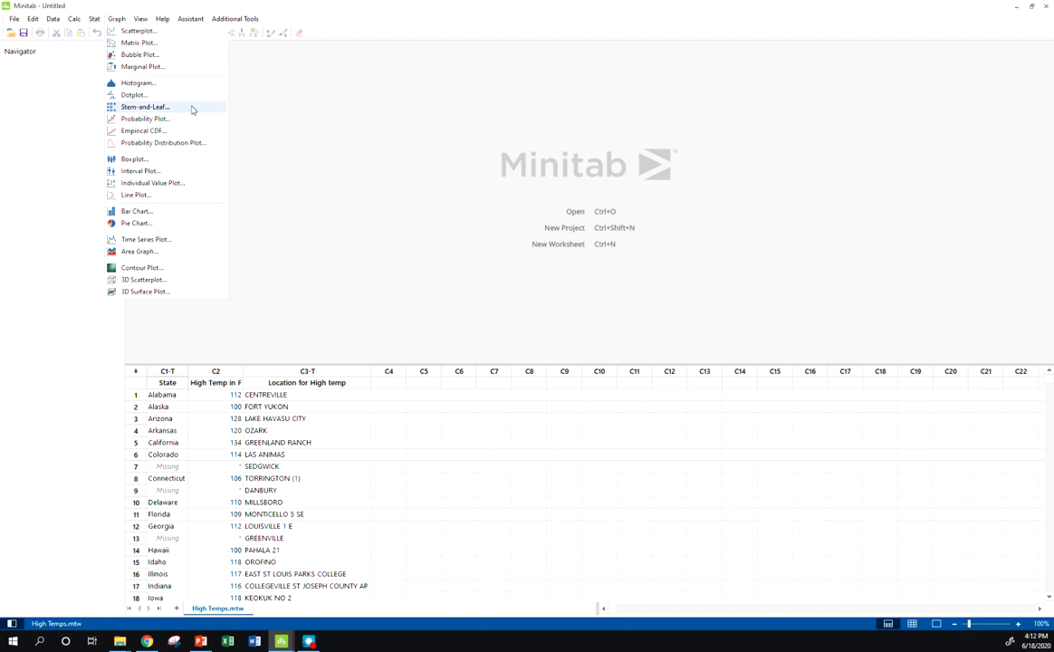
click(145, 107)
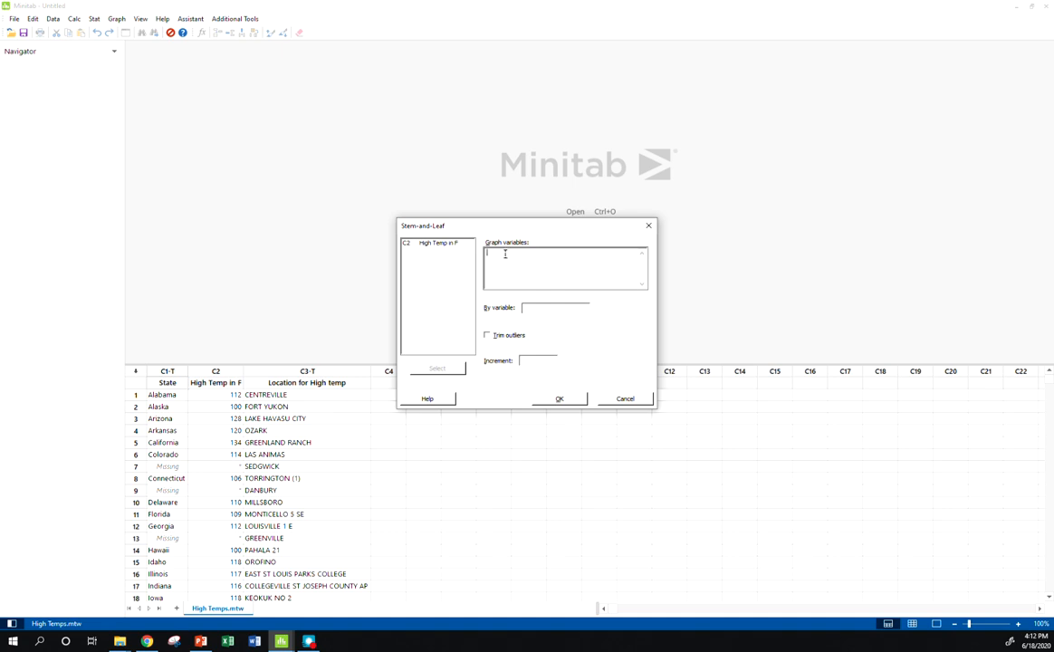
click(439, 242)
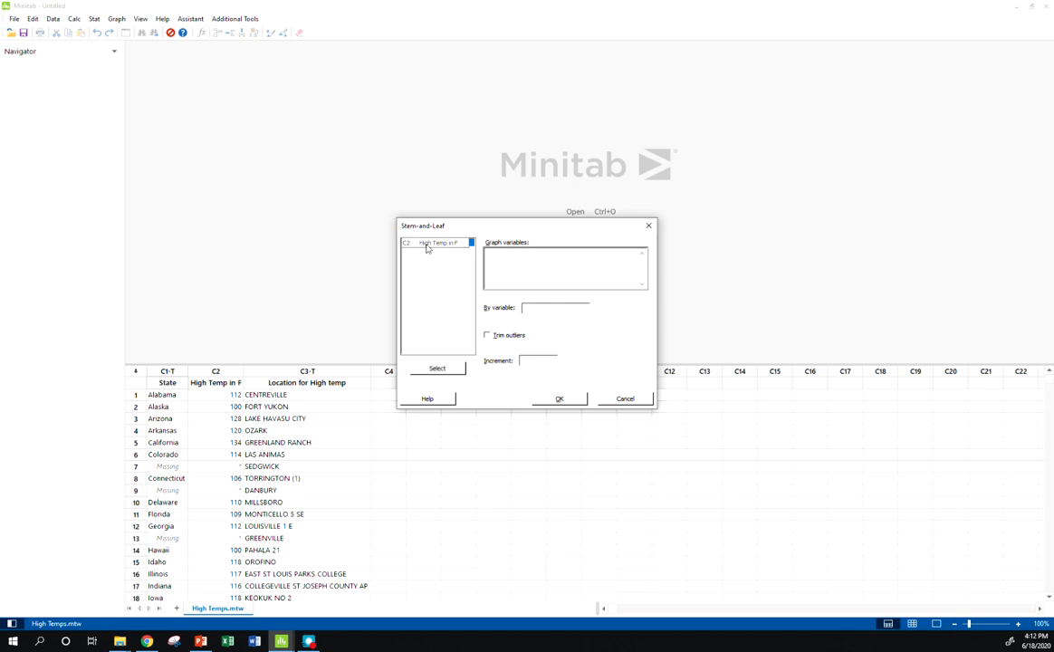
double_click(438, 242)
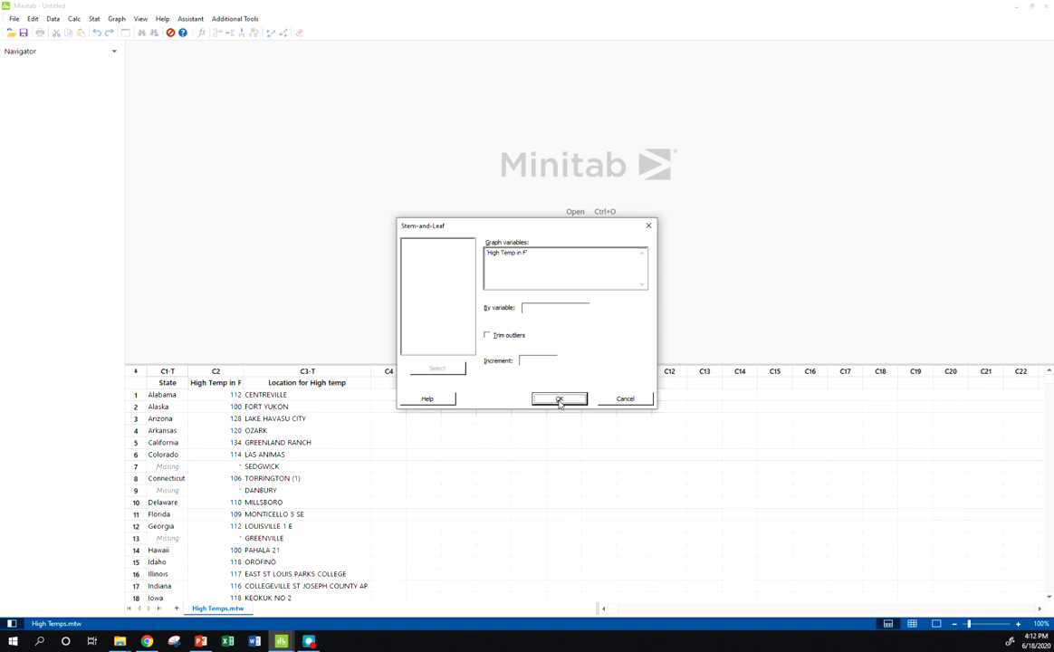
Step: Generate the stem-and-leaf display of High Temp in F for 50 observations and inspect it
click(558, 398)
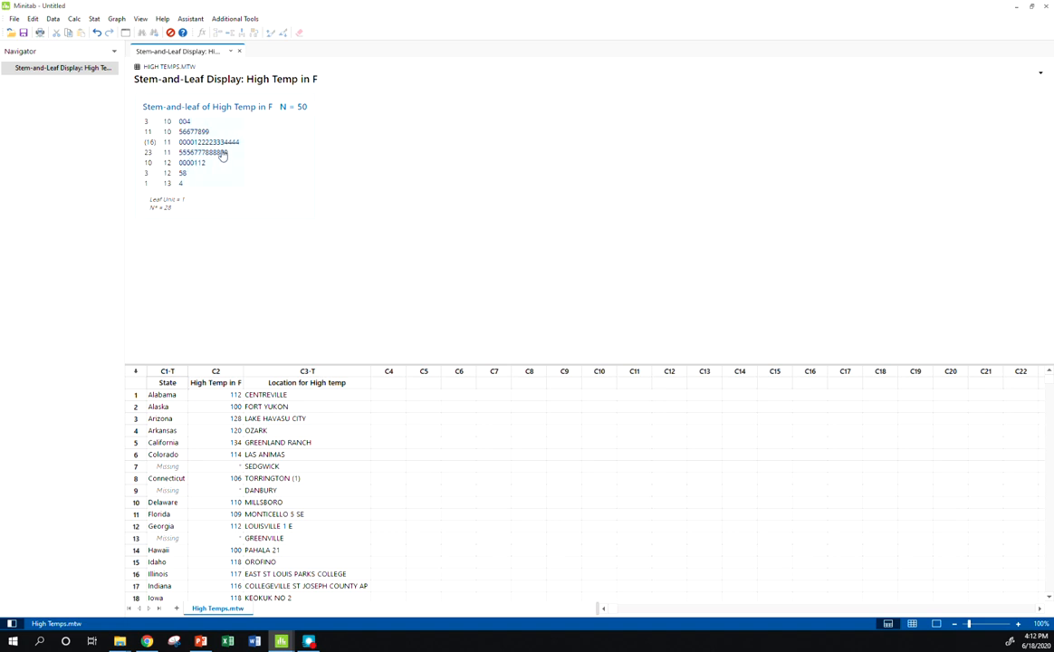
click(202, 152)
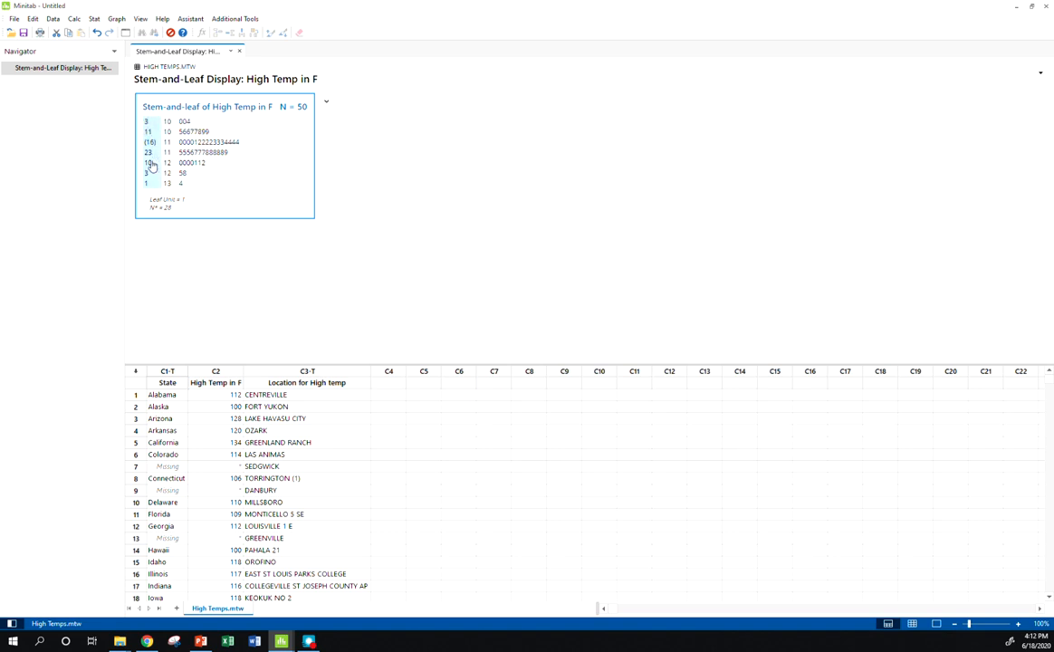
mouse_move(148, 131)
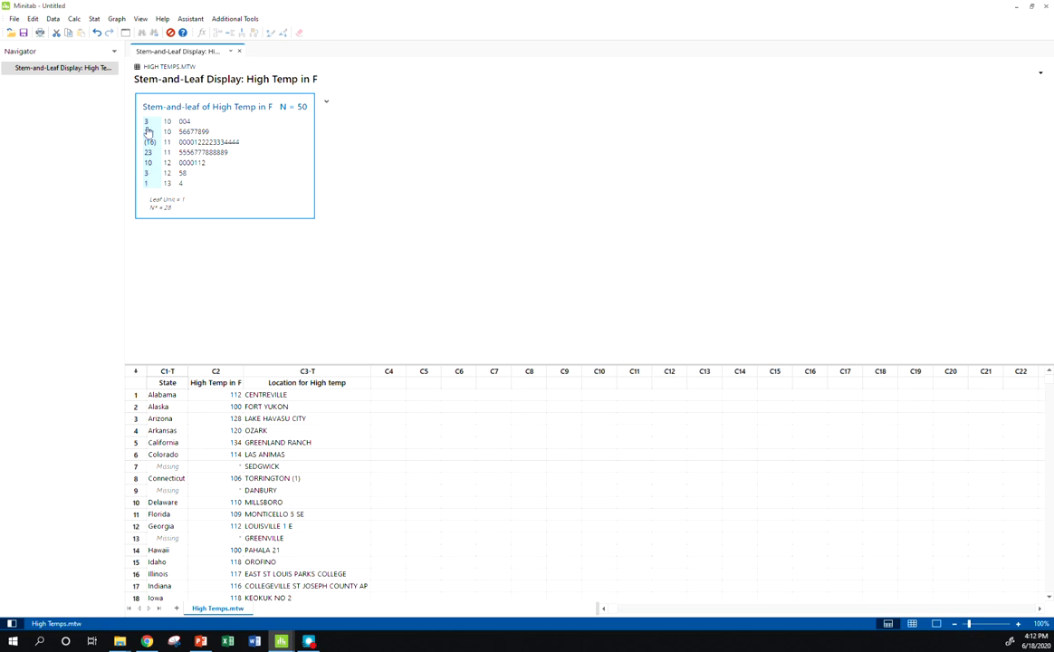
mouse_move(154, 159)
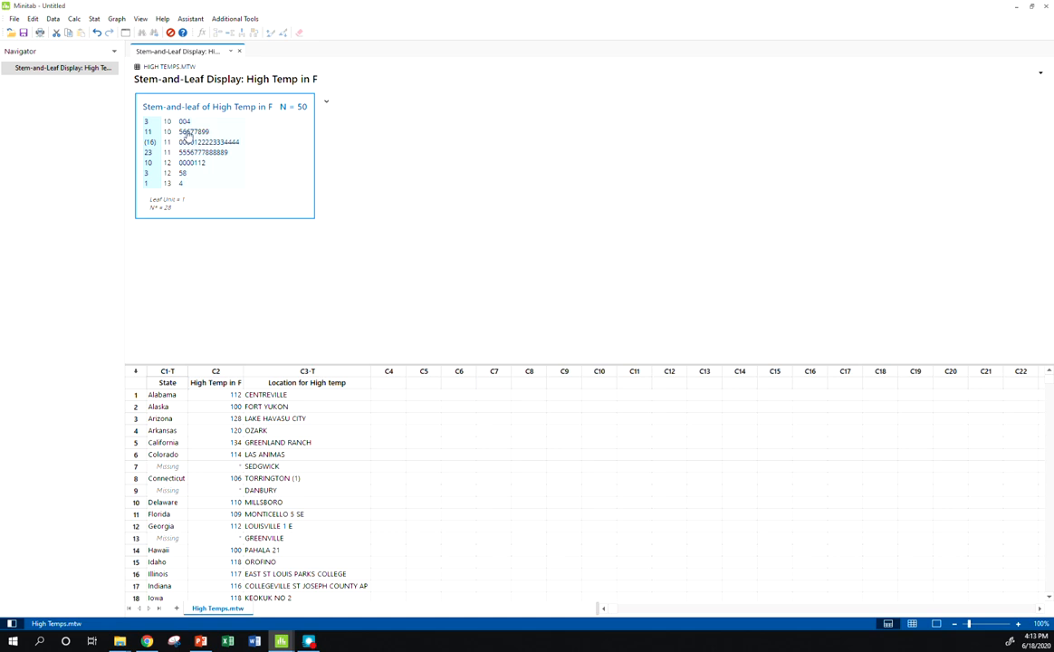
mouse_move(203, 134)
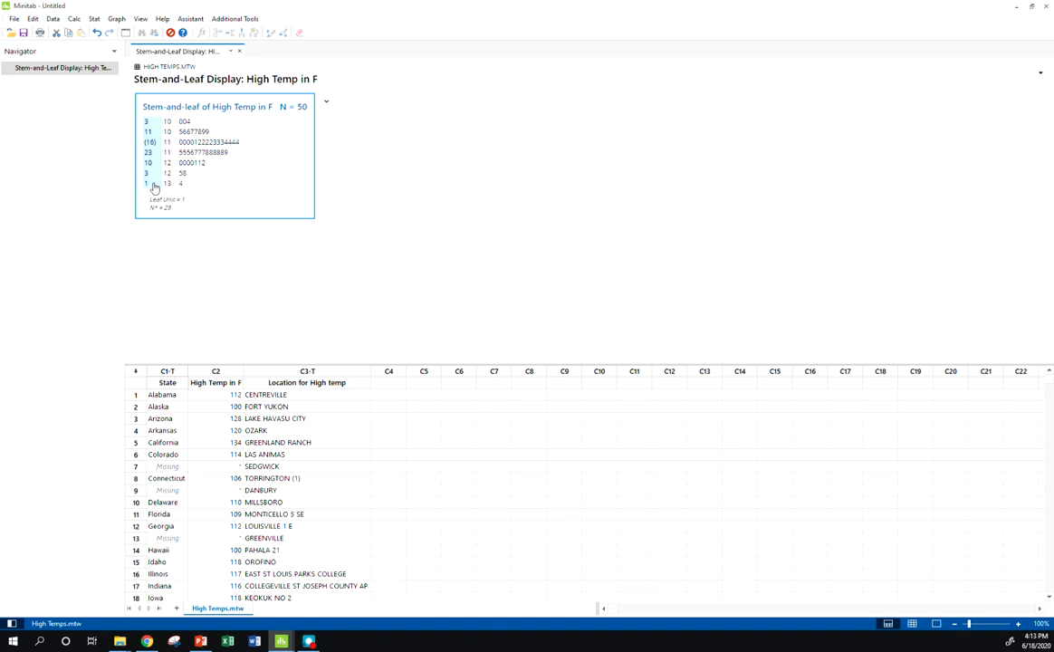
mouse_move(159, 167)
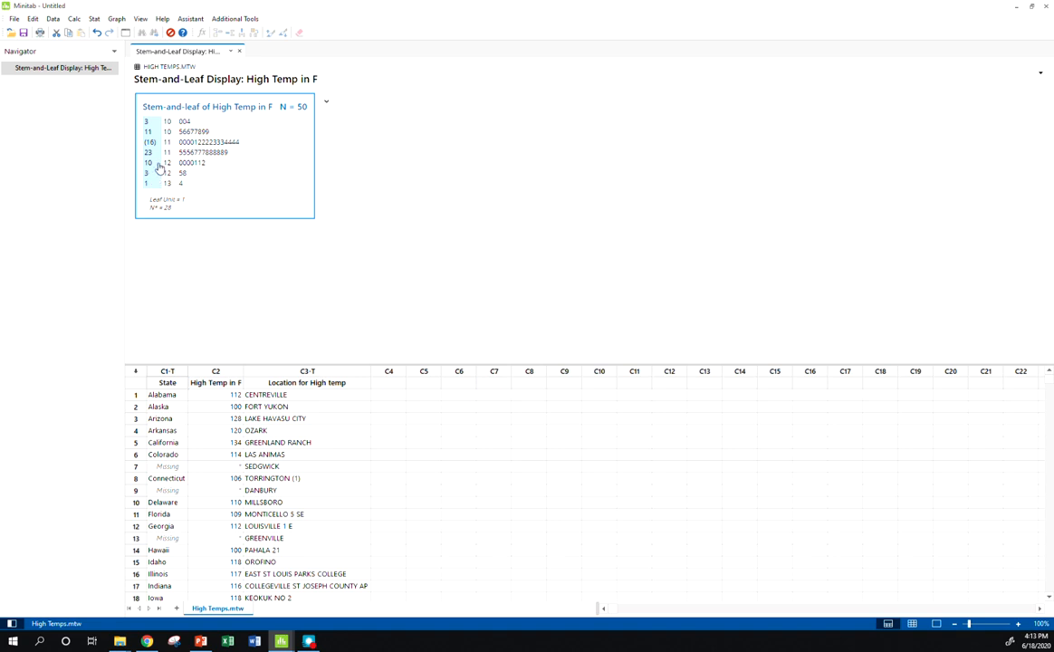
mouse_move(154, 167)
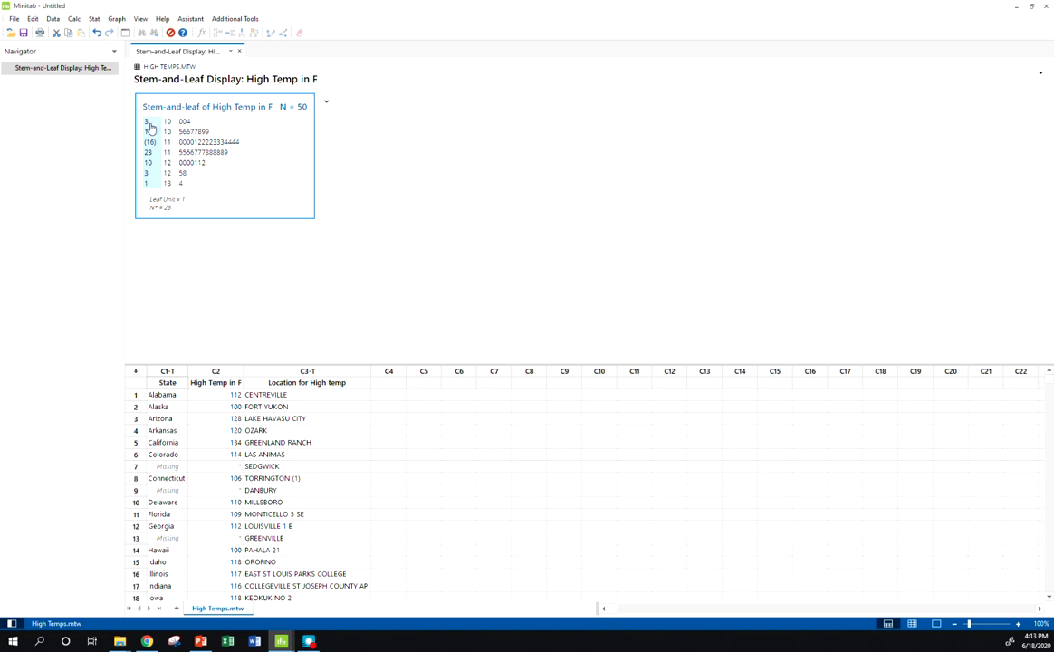
mouse_move(153, 152)
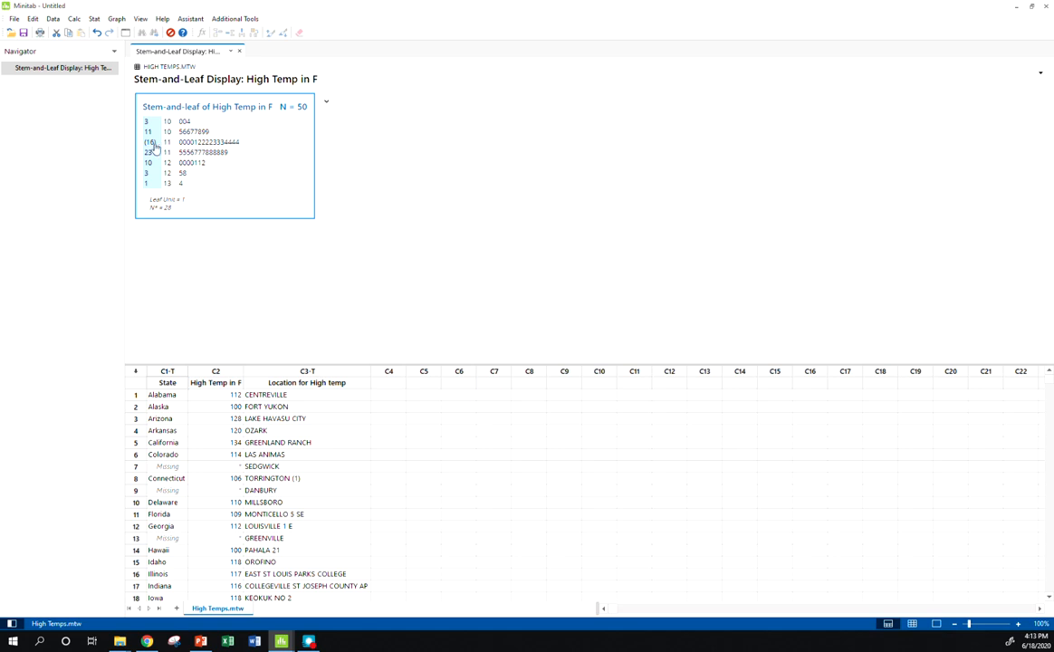
mouse_move(154, 161)
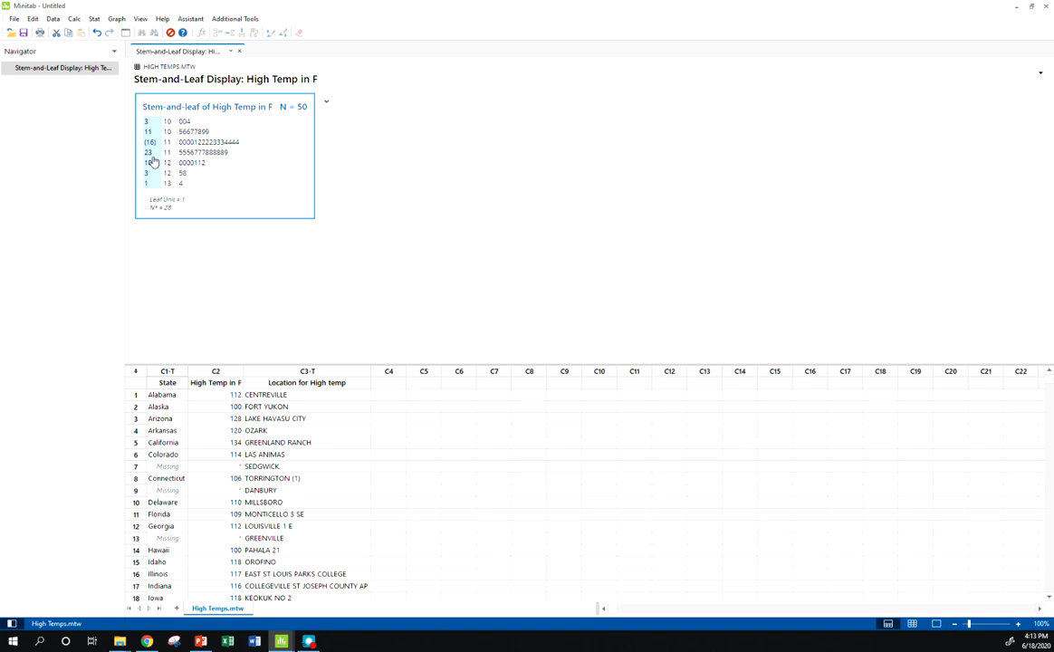
mouse_move(152, 125)
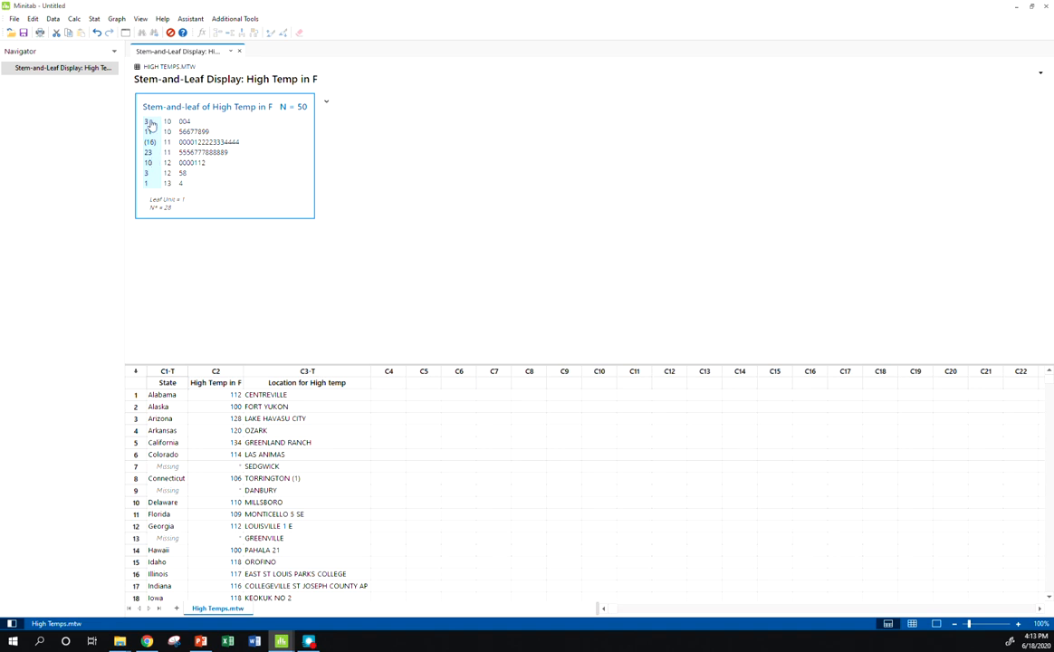
mouse_move(154, 160)
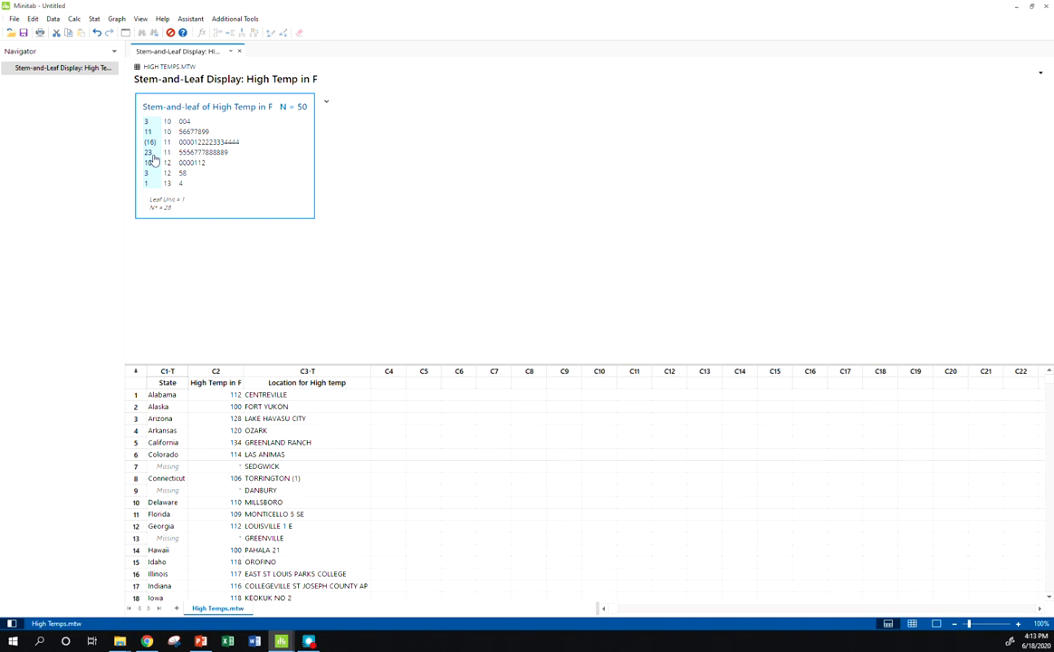
mouse_move(931, 372)
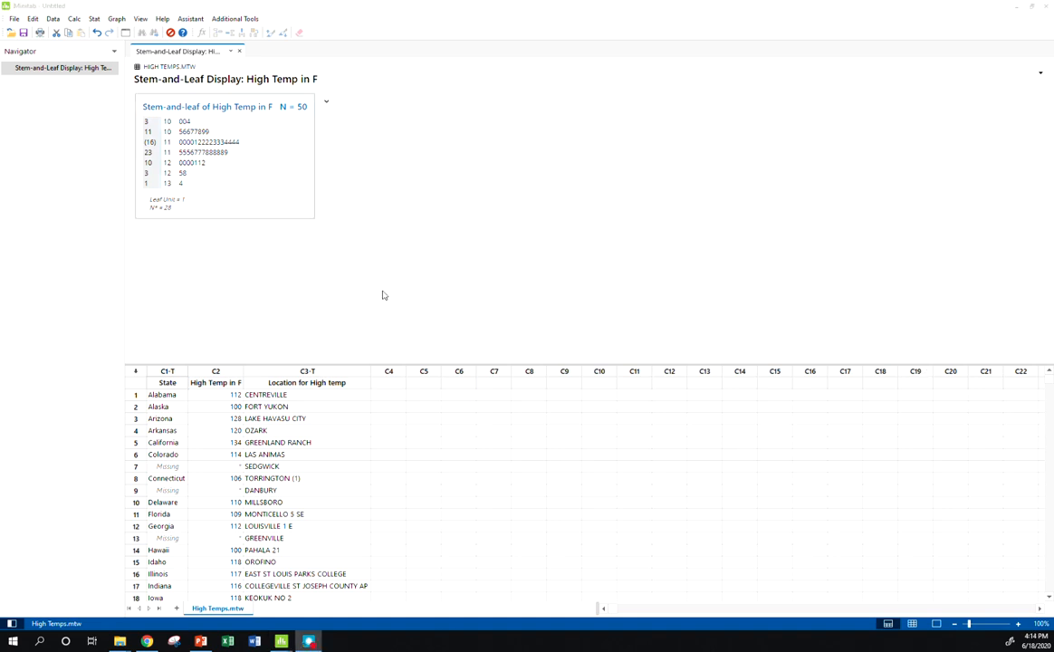
mouse_move(427, 311)
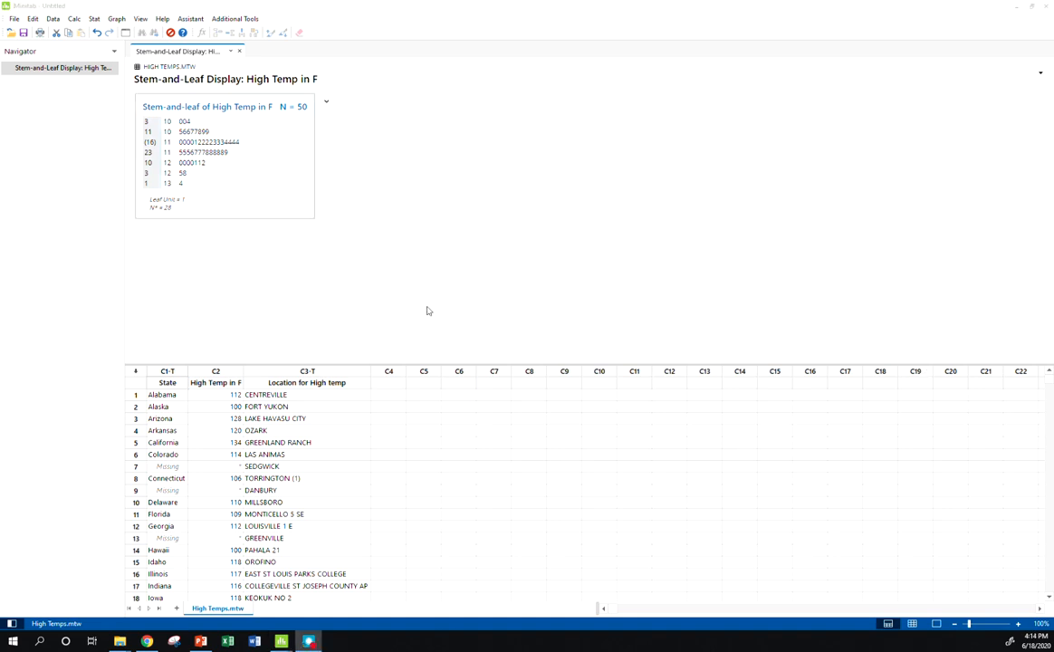
mouse_move(529, 353)
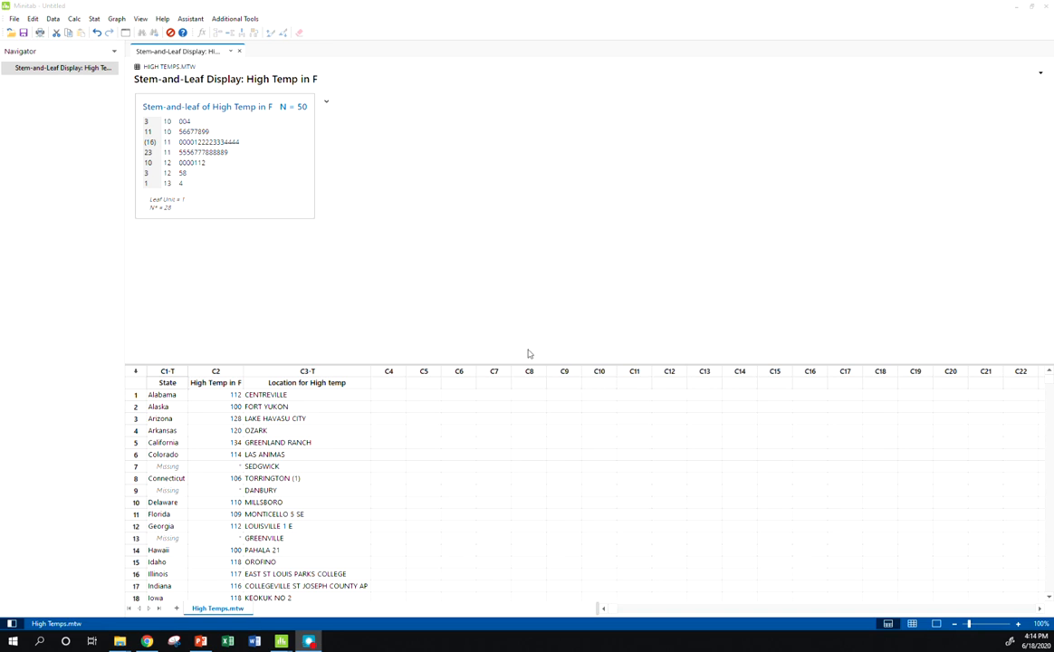
click(116, 19)
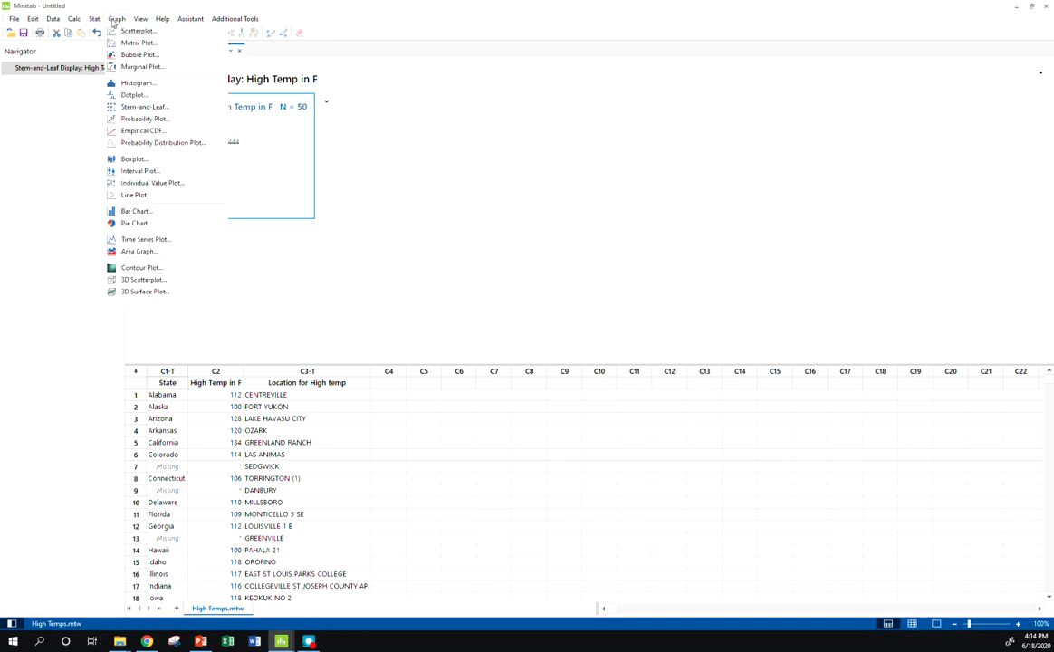
click(134, 94)
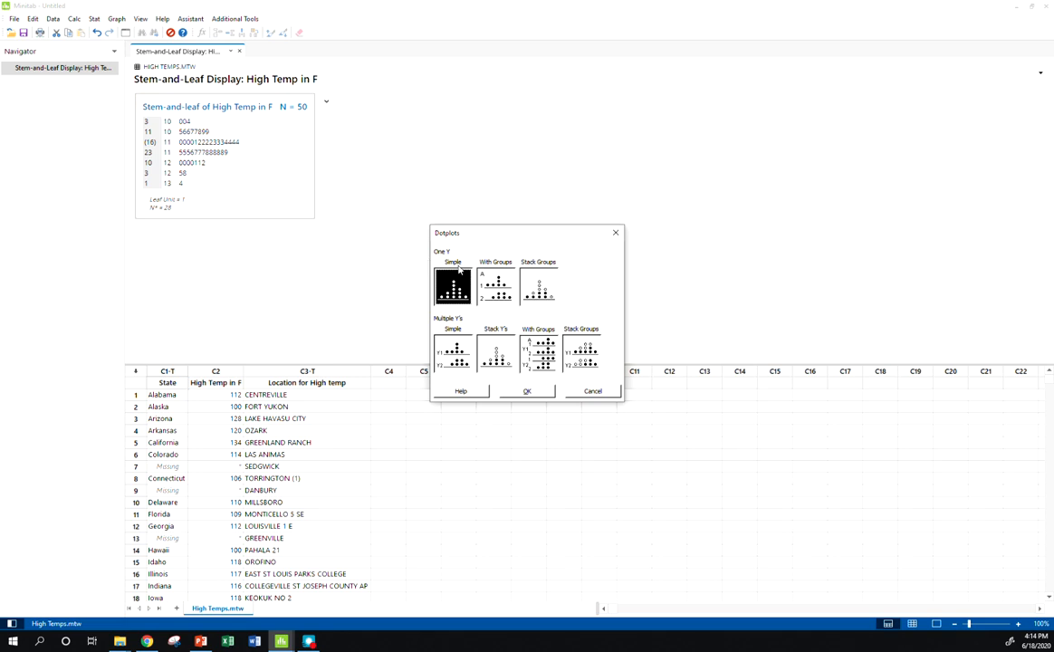
click(529, 391)
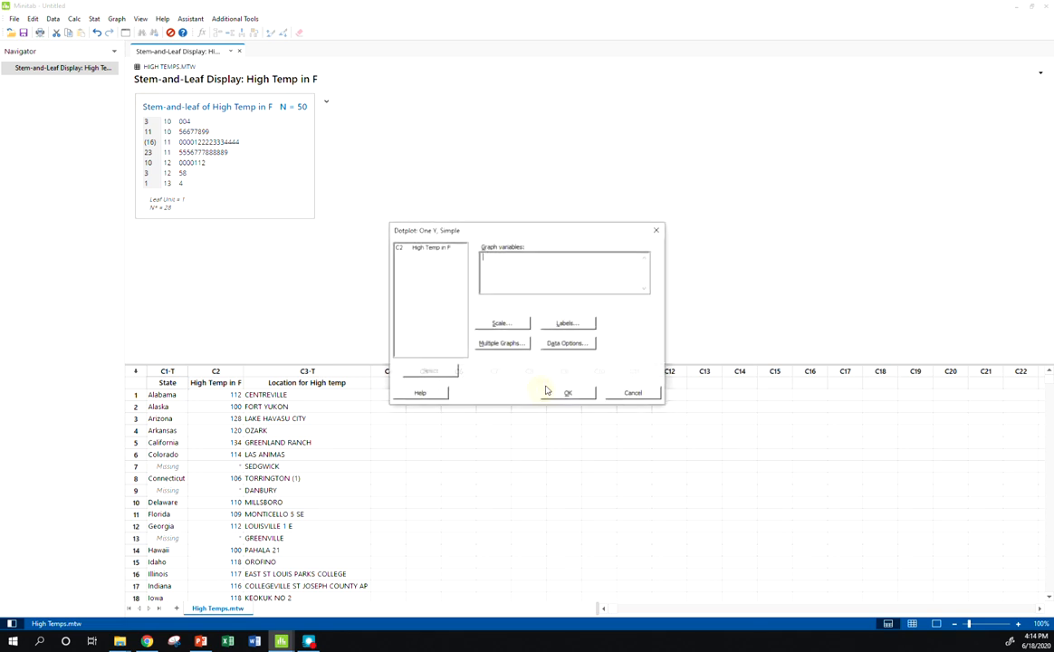
double_click(417, 247)
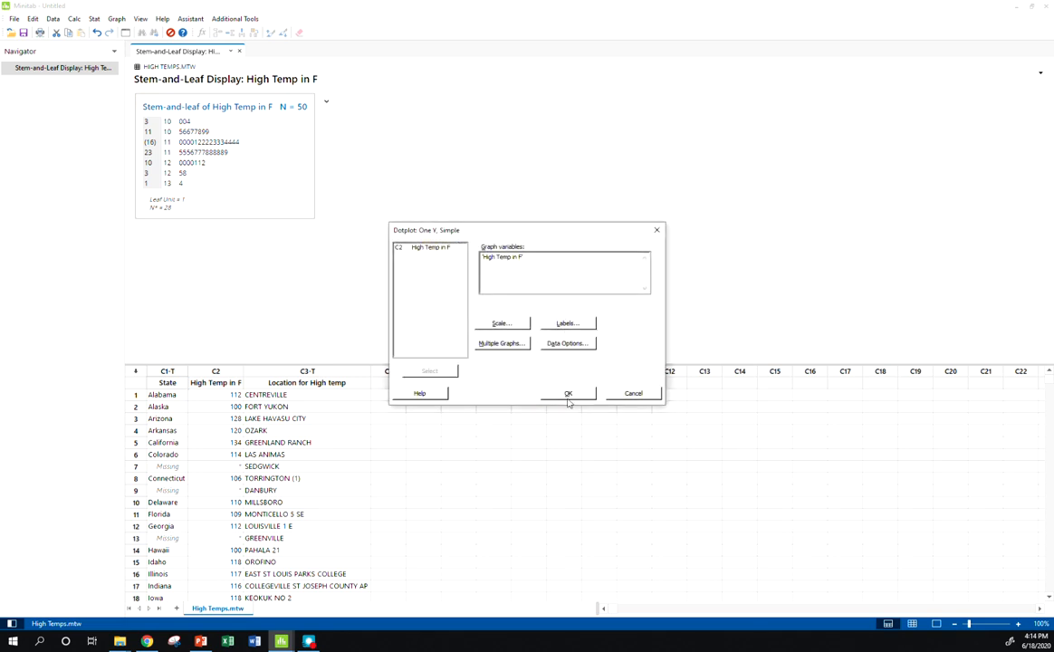
click(569, 393)
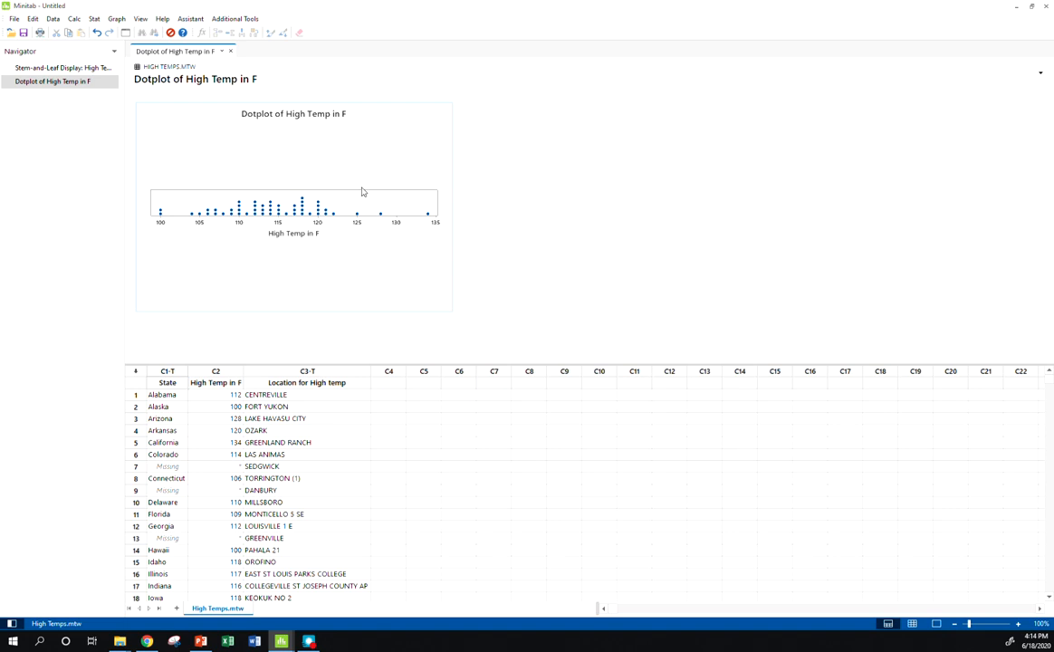
mouse_move(428, 194)
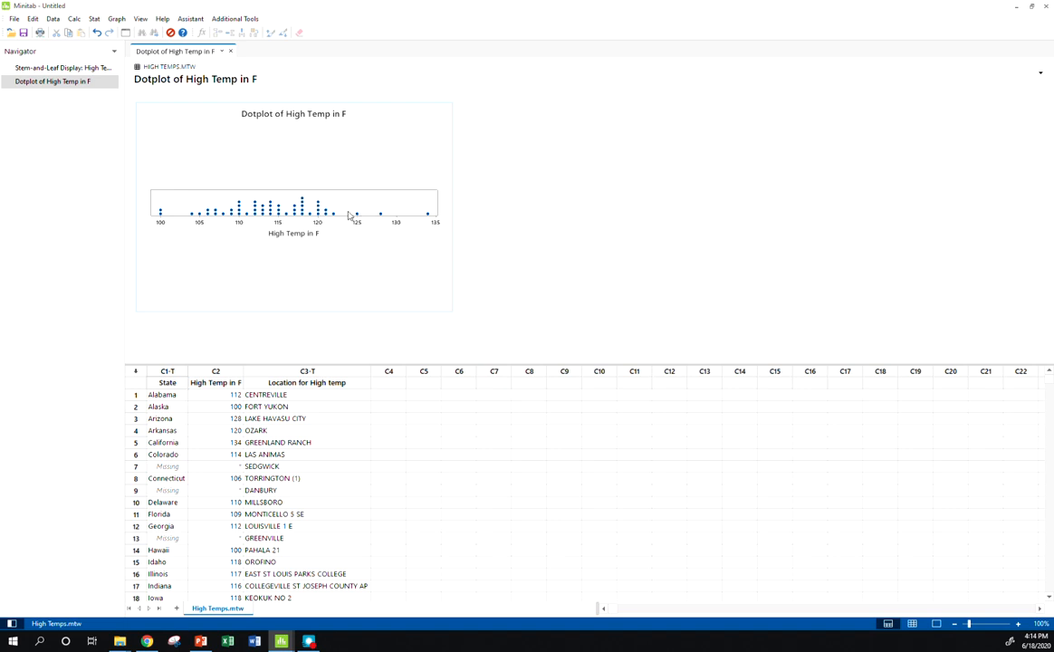
mouse_move(326, 214)
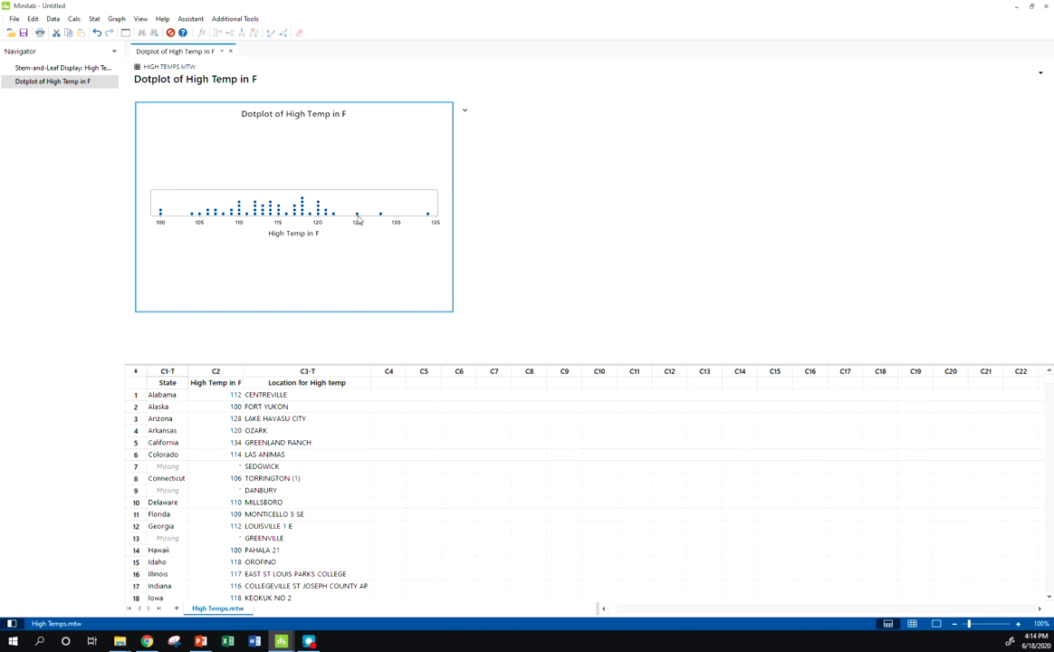
mouse_move(357, 214)
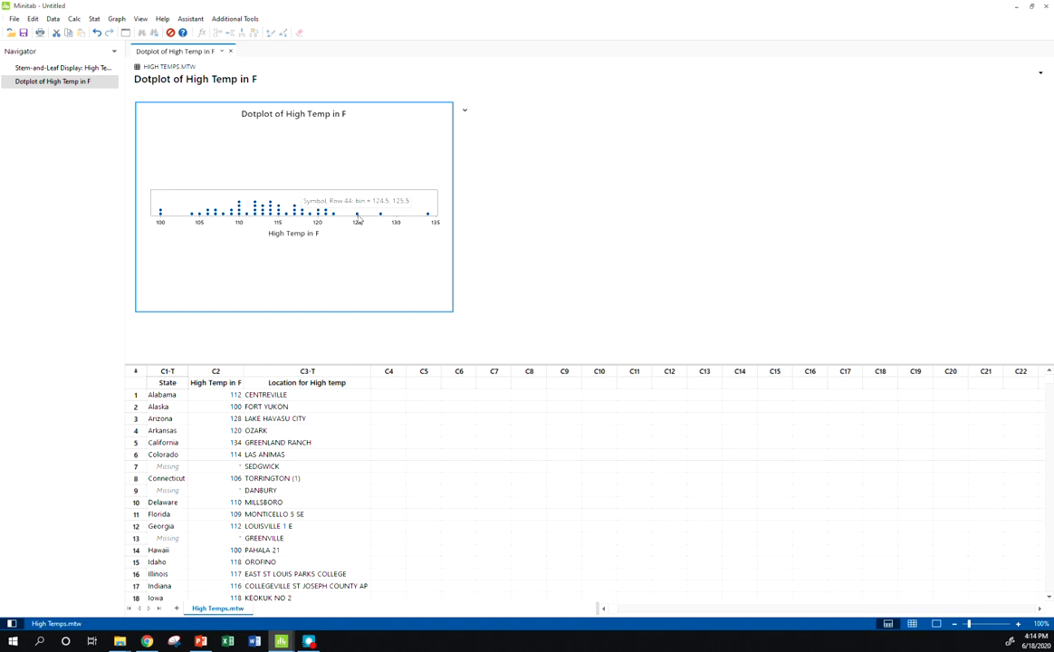
mouse_move(539, 260)
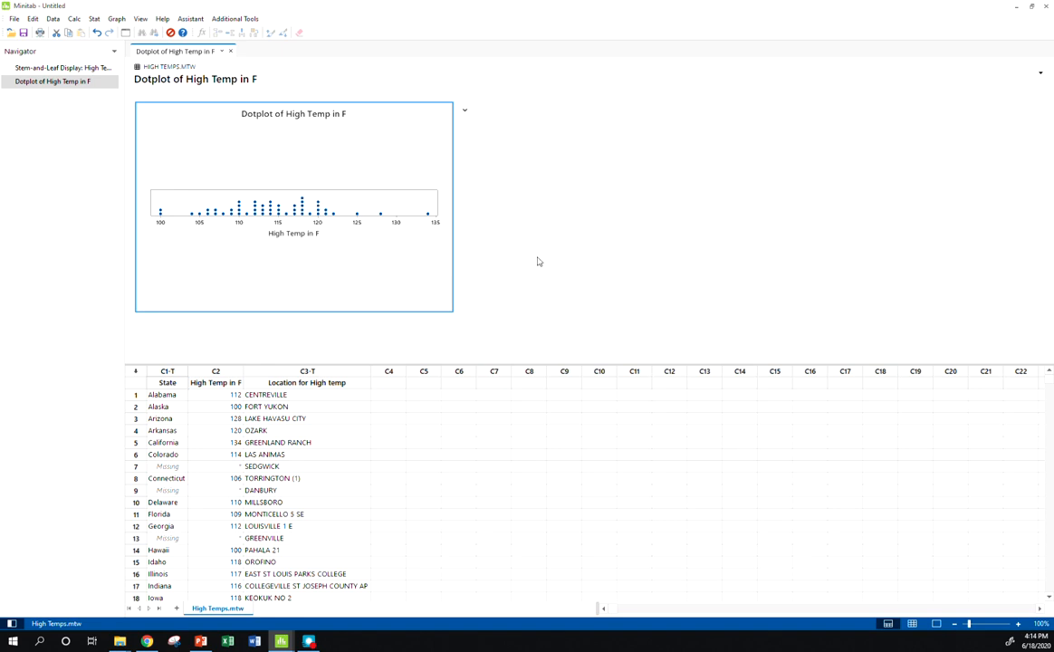
mouse_move(63, 62)
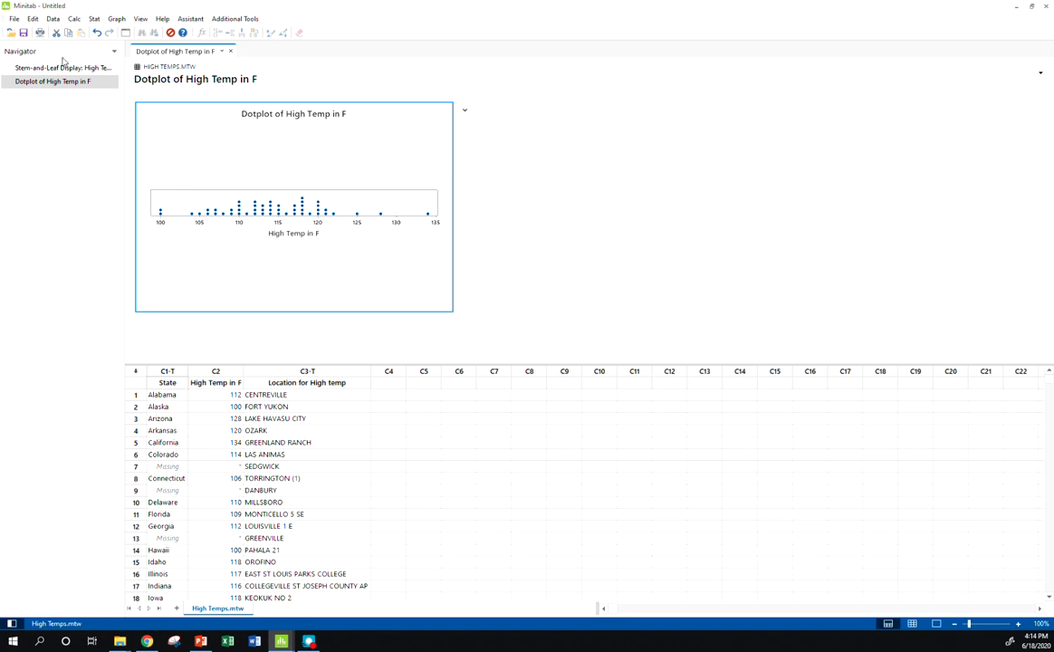
click(61, 67)
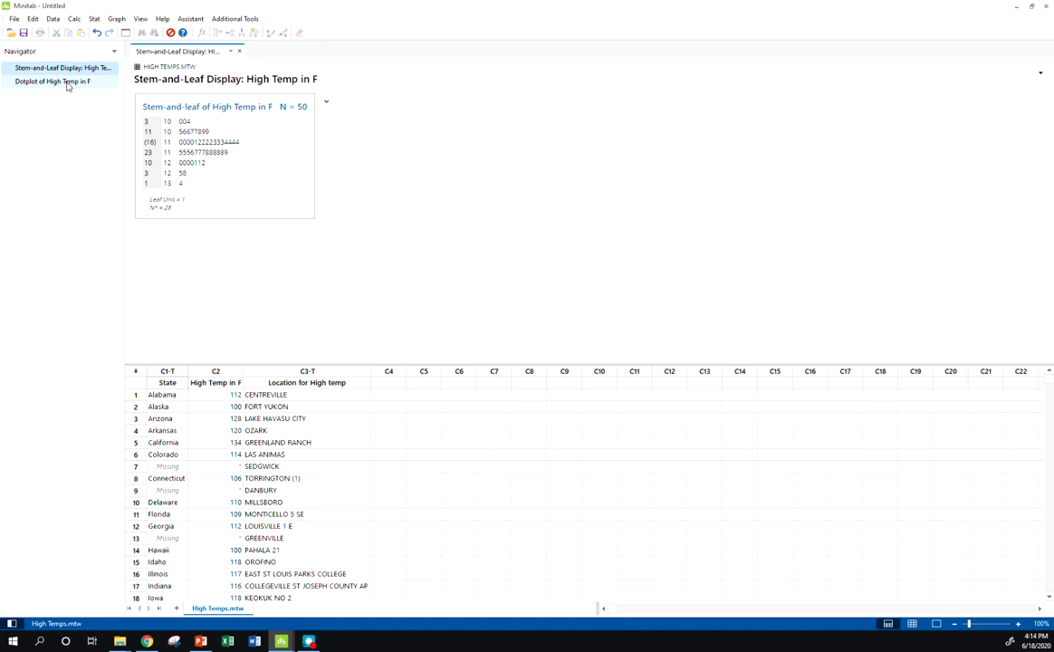
click(52, 82)
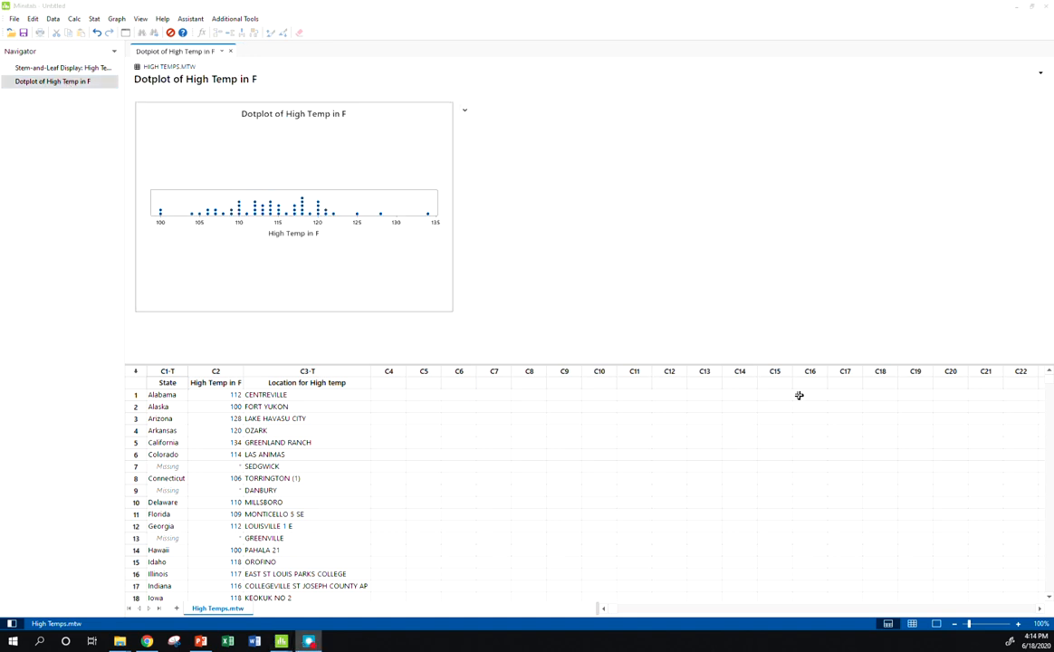
Step: Create a simple histogram of High Temp in F
click(116, 18)
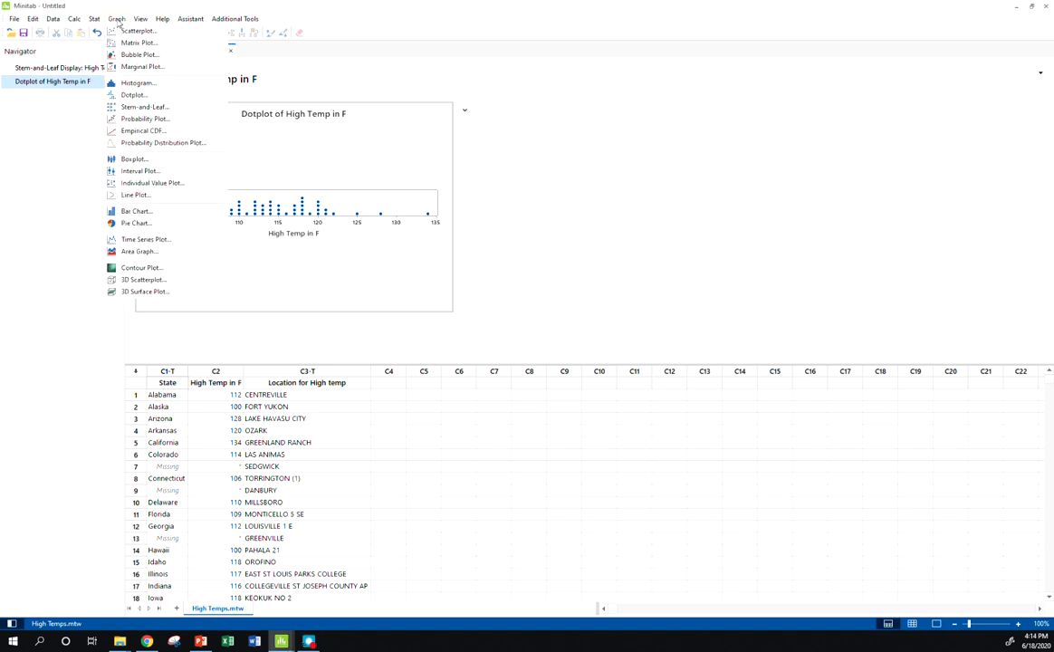
click(138, 83)
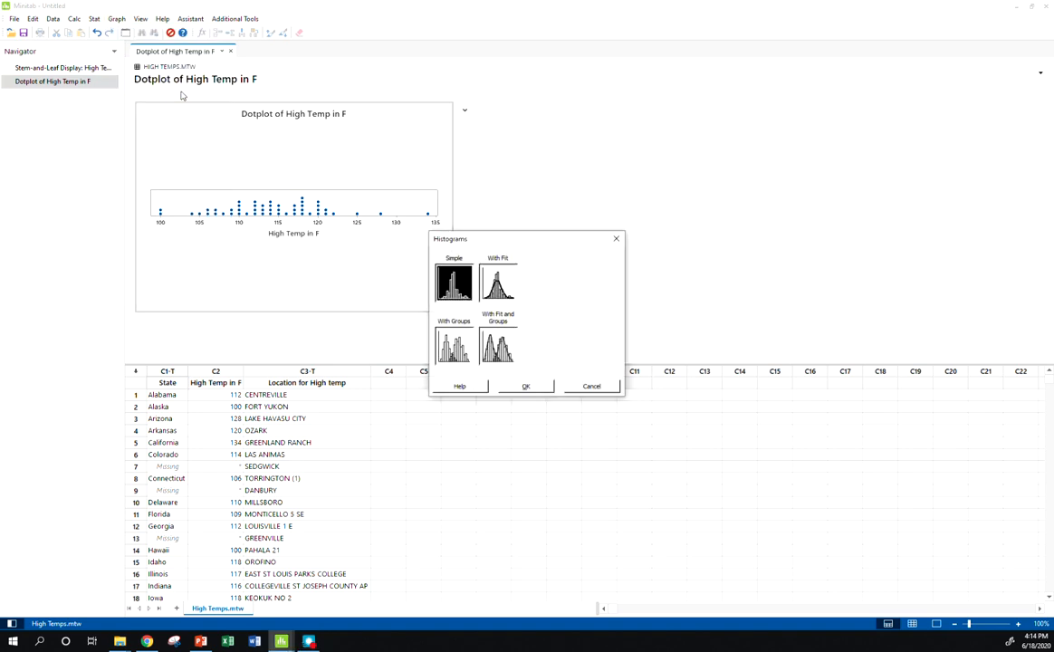
click(455, 282)
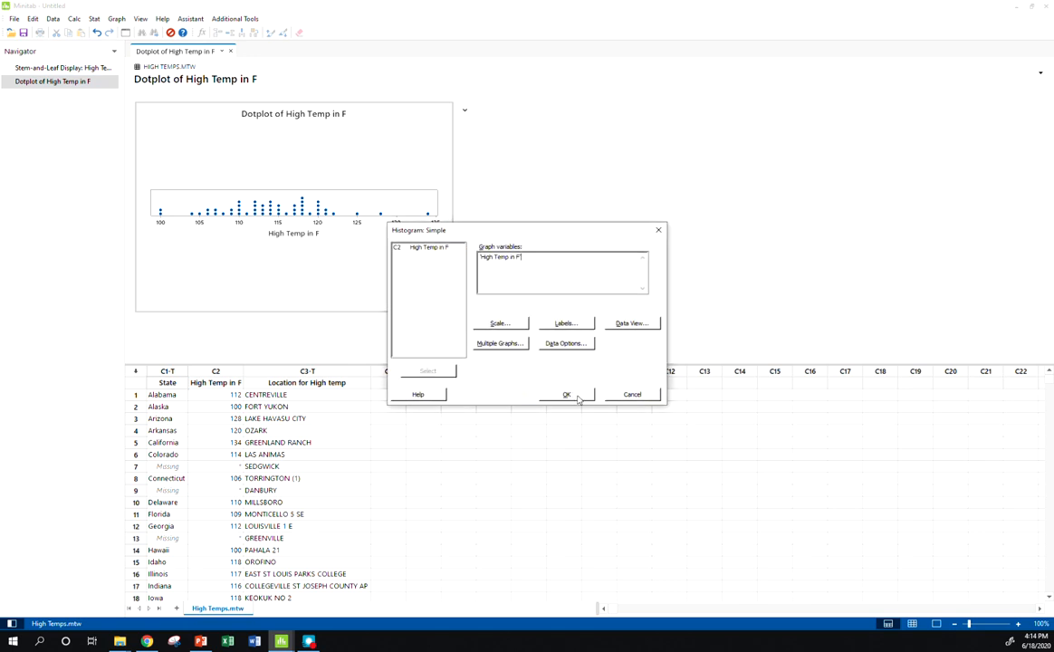
click(567, 395)
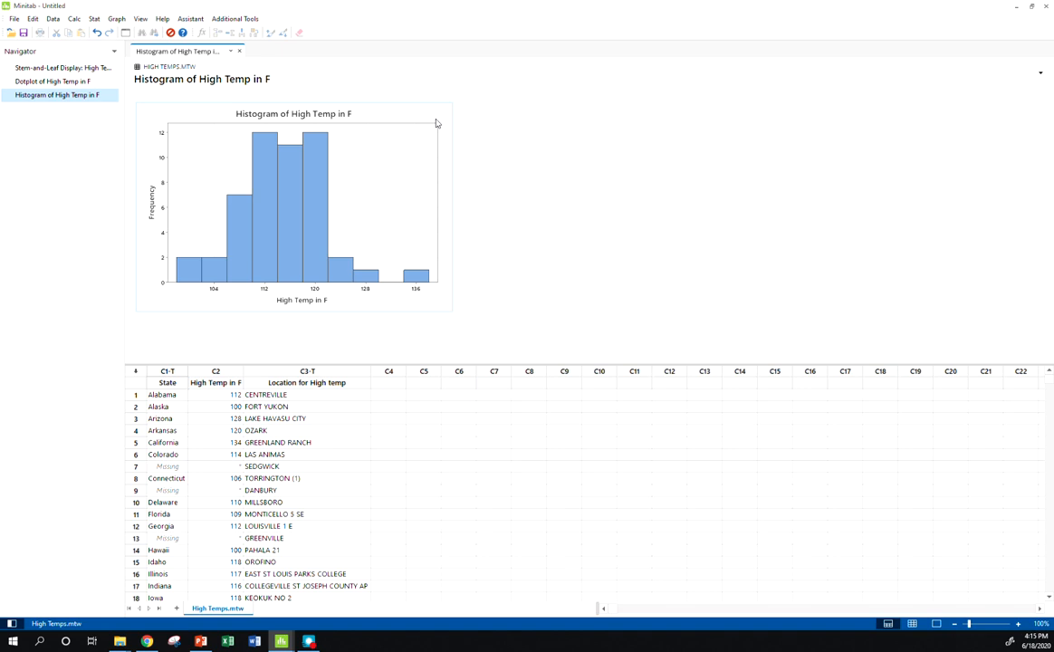
mouse_move(415, 264)
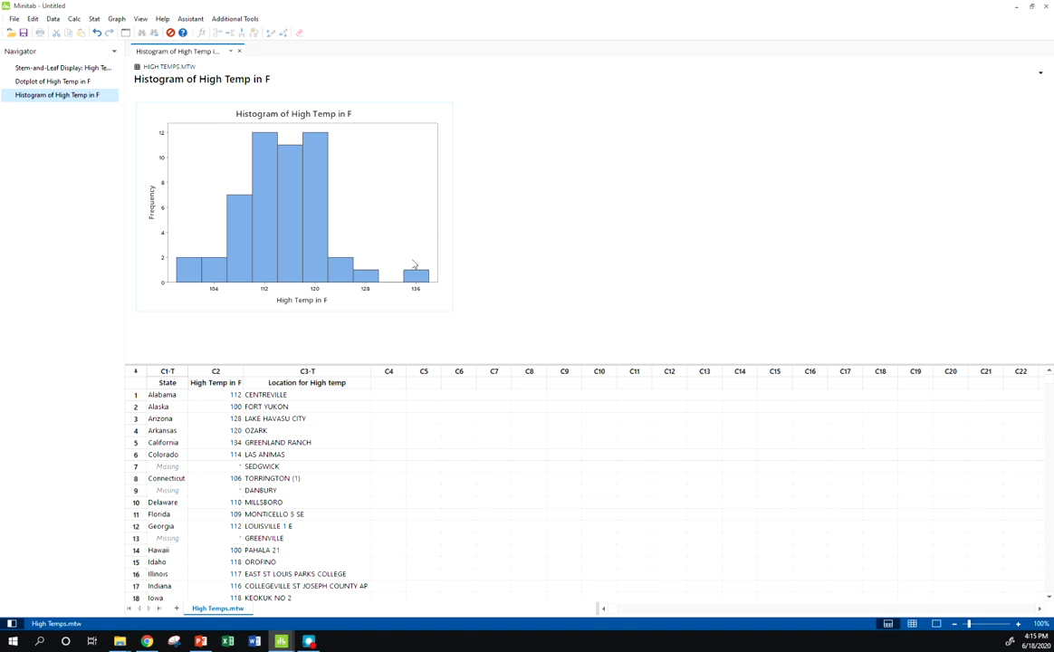
mouse_move(234, 287)
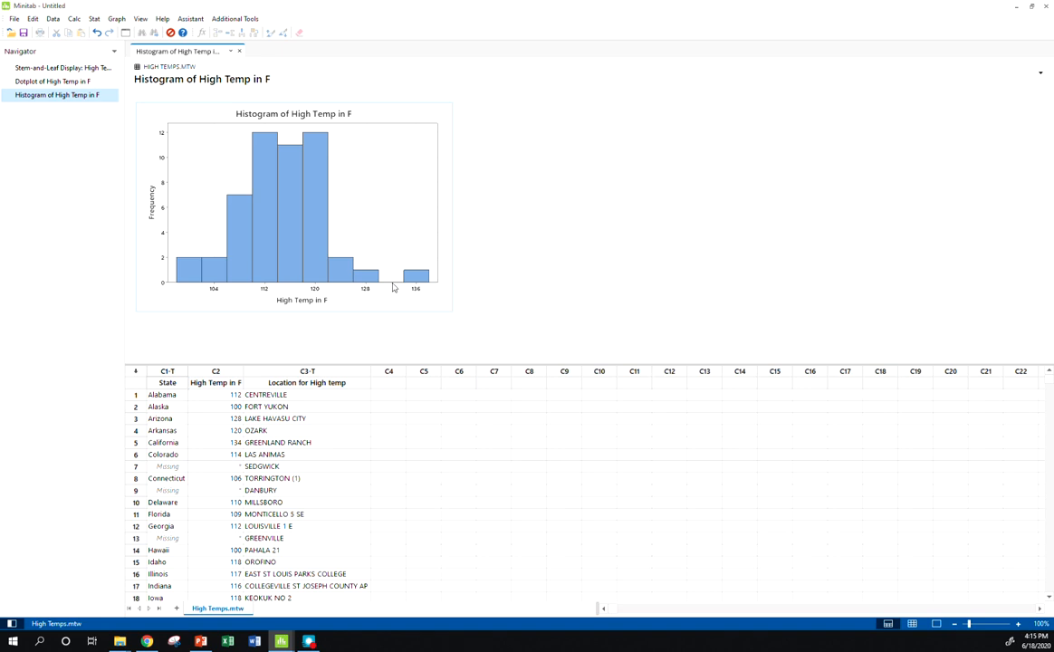
mouse_move(418, 279)
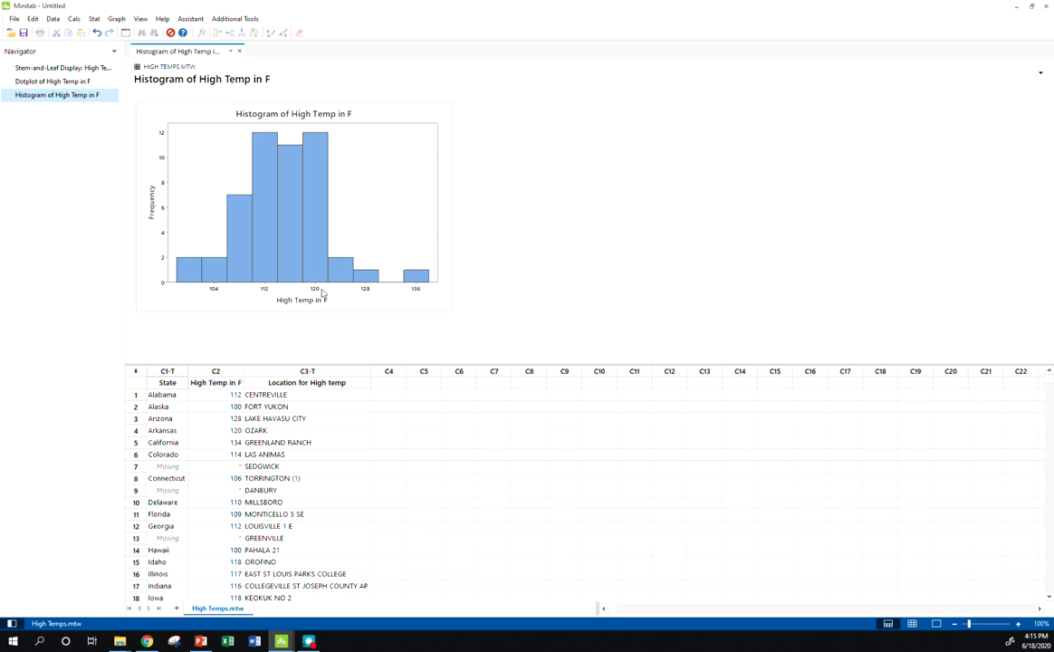
mouse_move(286, 257)
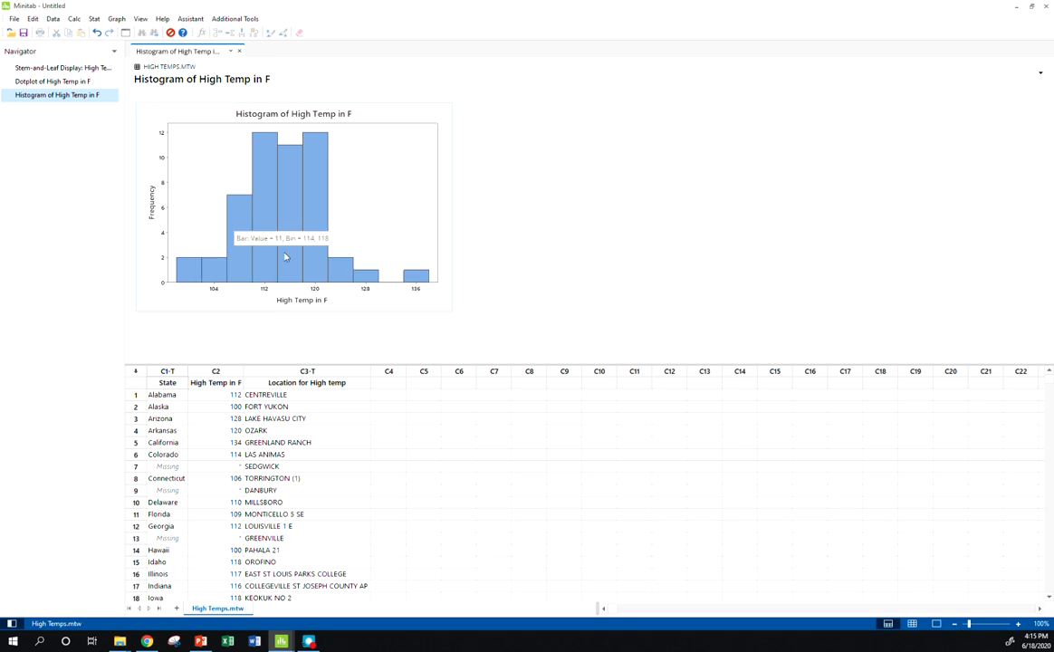
mouse_move(387, 317)
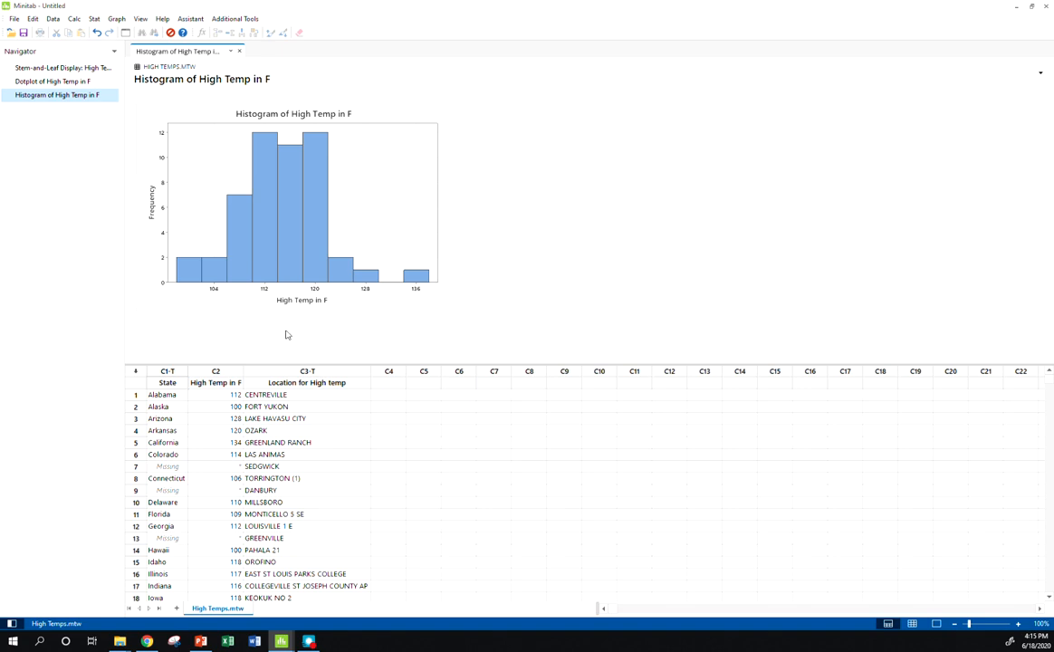
mouse_move(225, 441)
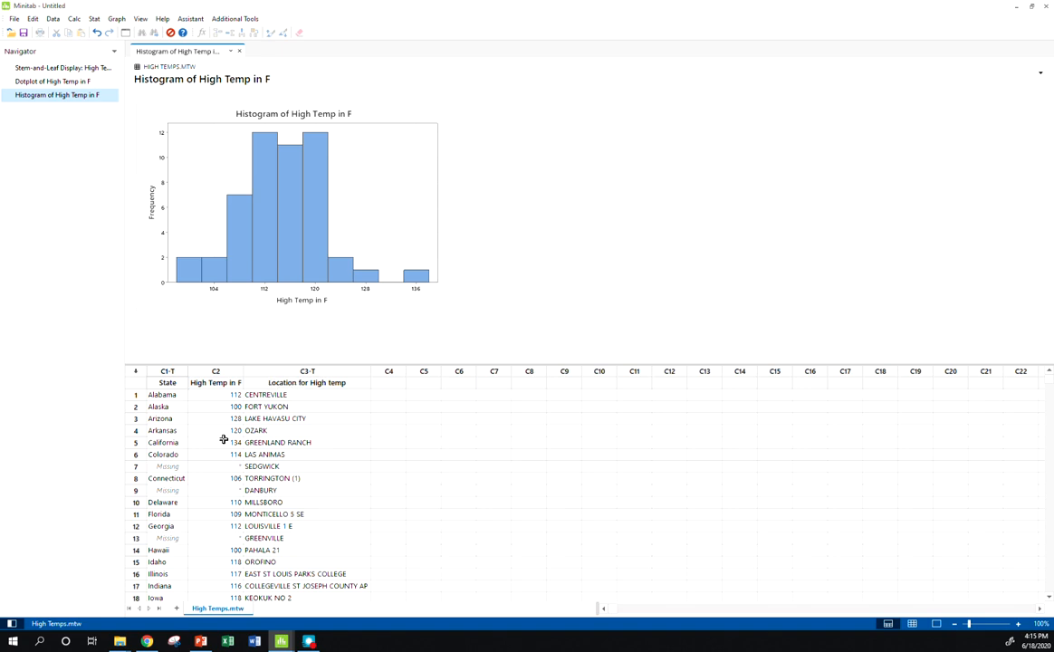
mouse_move(239, 474)
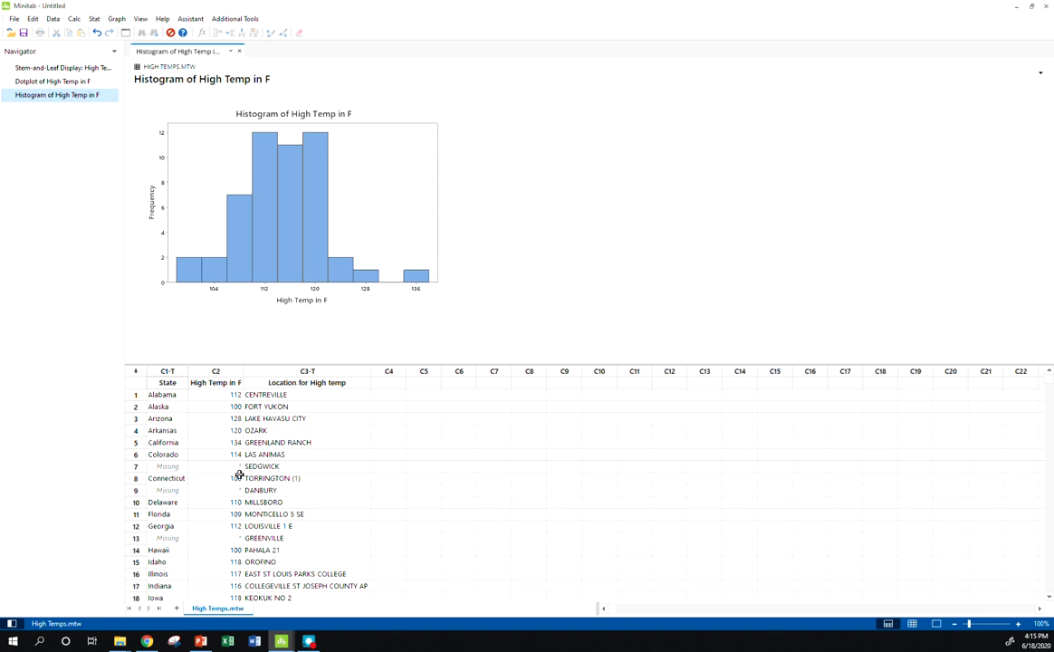
mouse_move(514, 456)
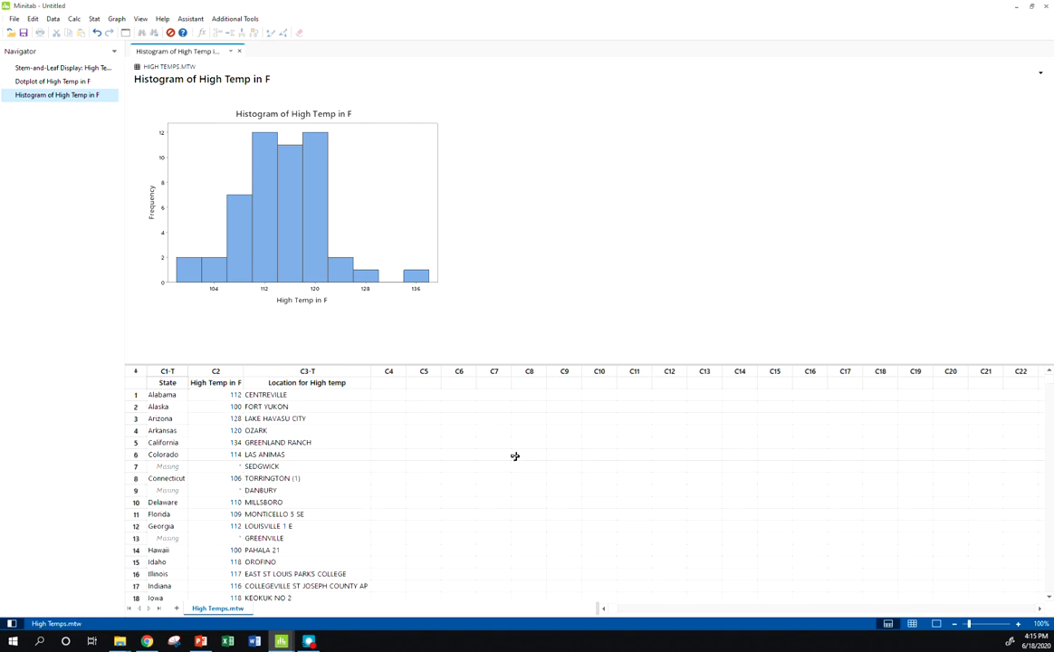
mouse_move(374, 456)
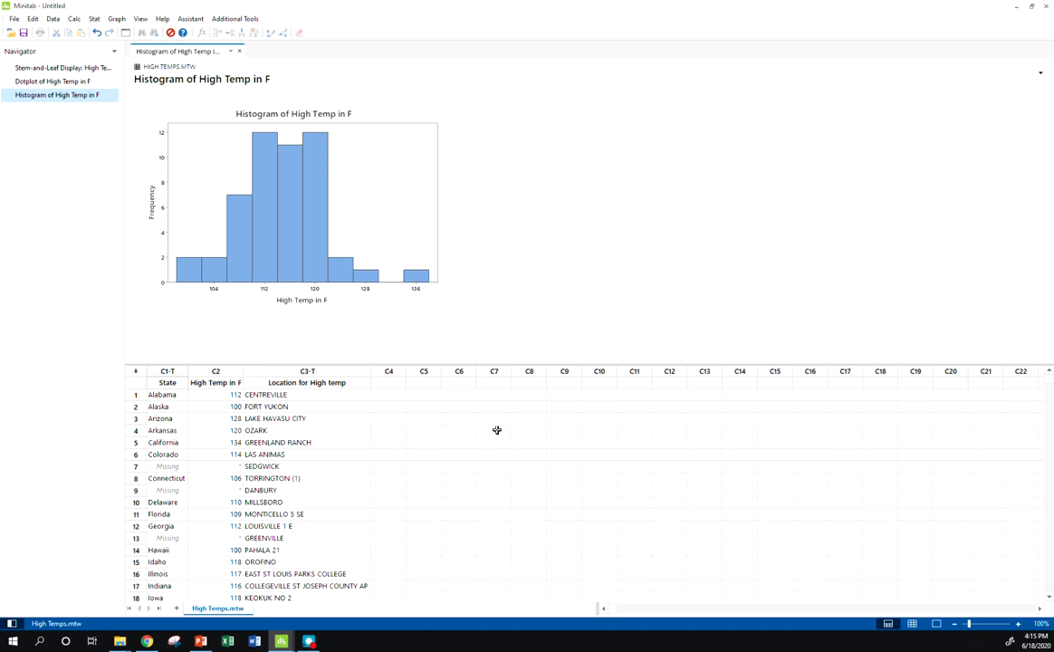
click(308, 382)
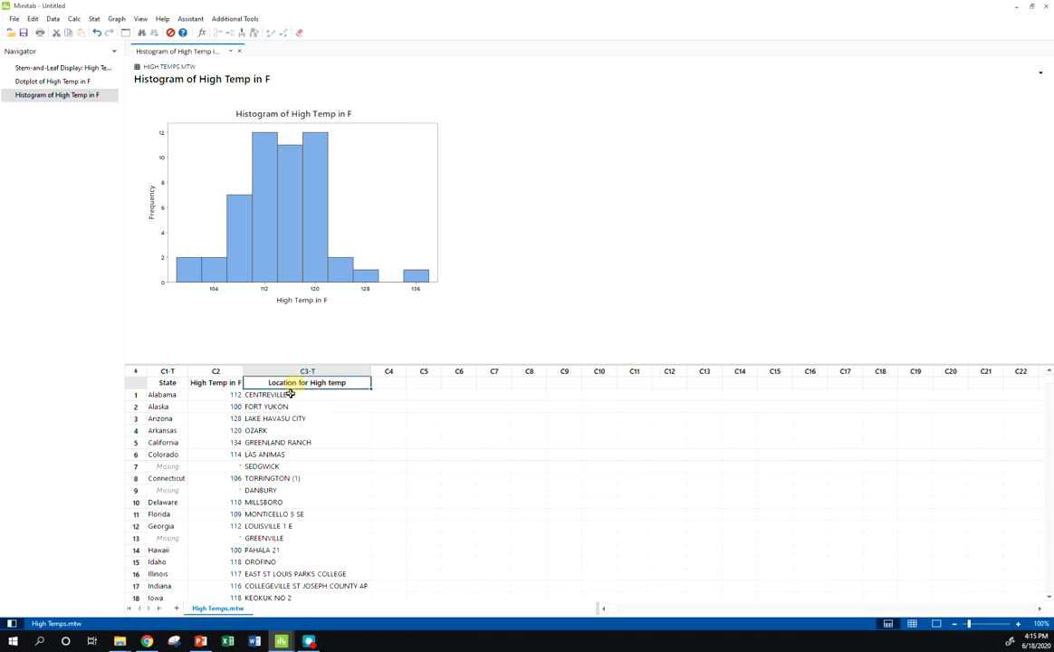
click(308, 406)
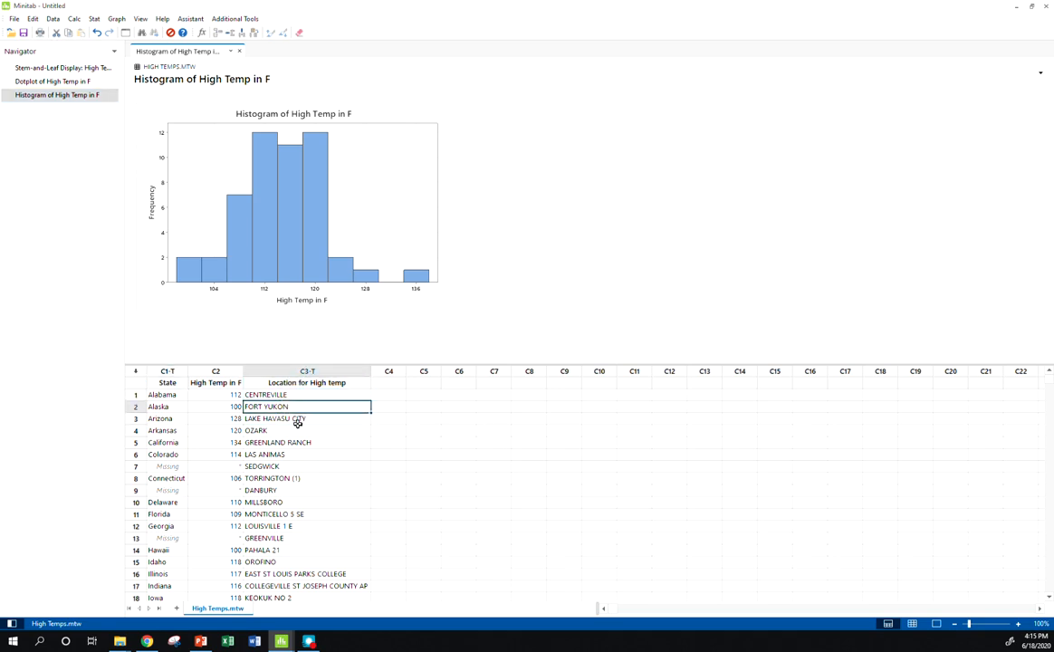
click(215, 418)
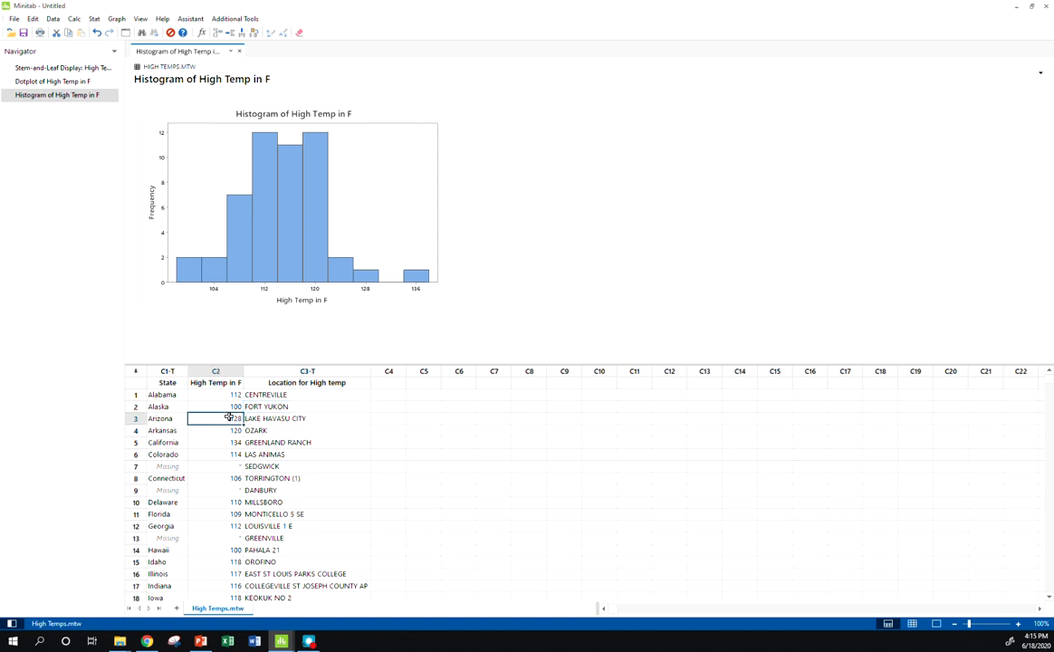
click(306, 465)
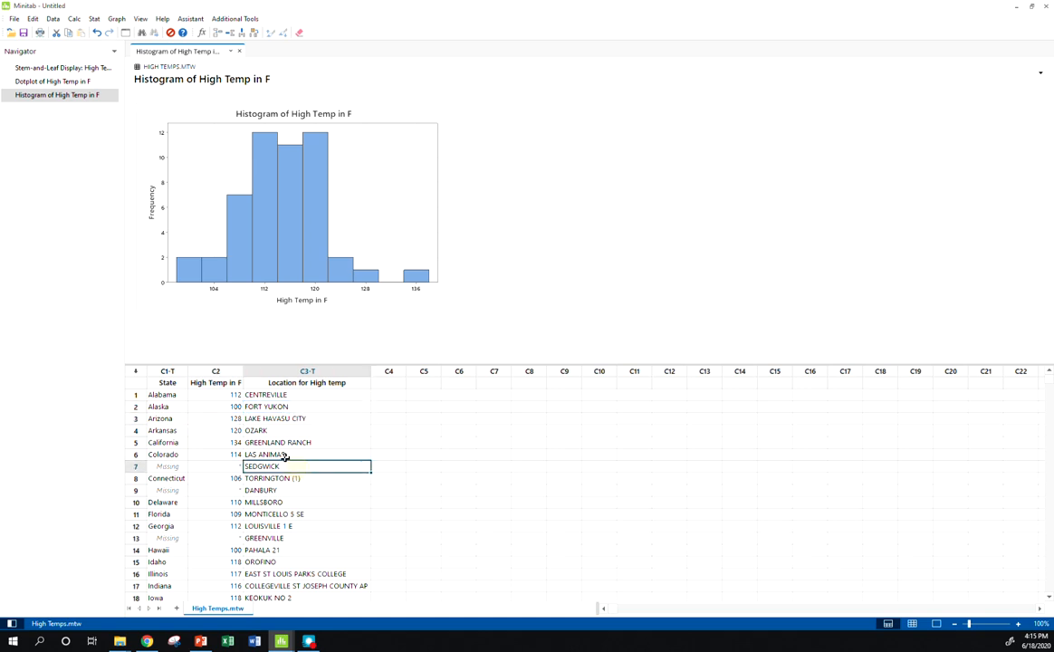
click(167, 453)
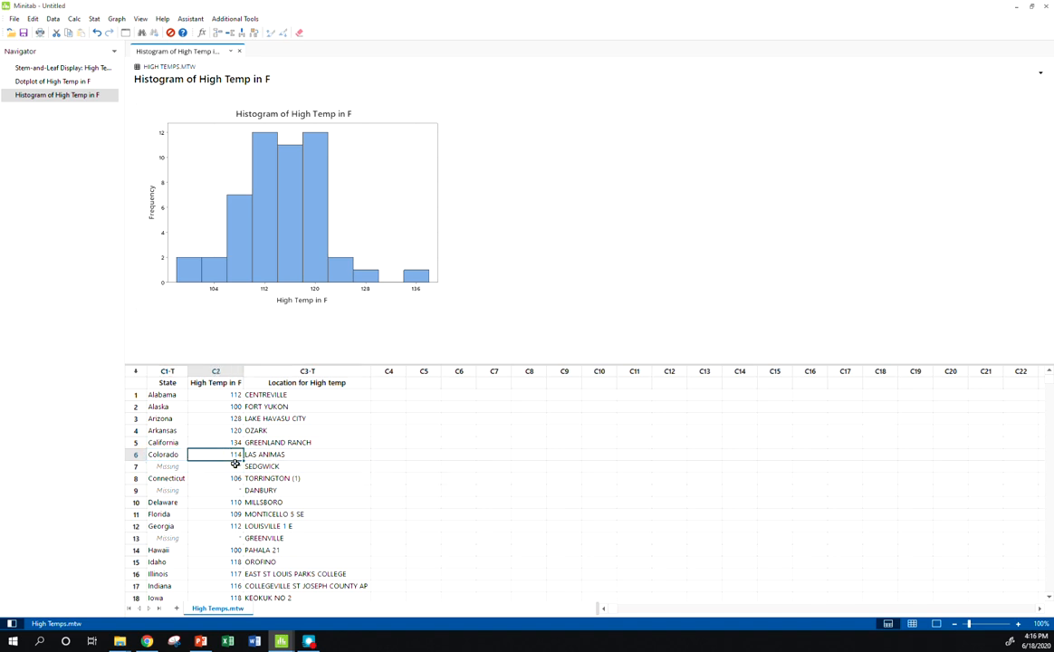
click(216, 466)
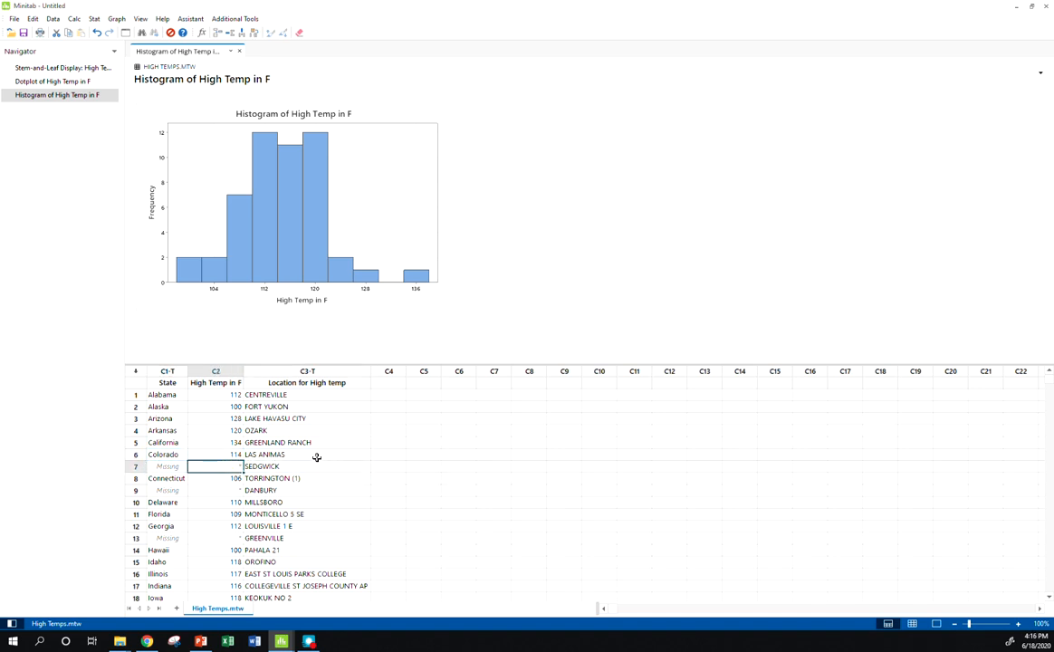
click(306, 465)
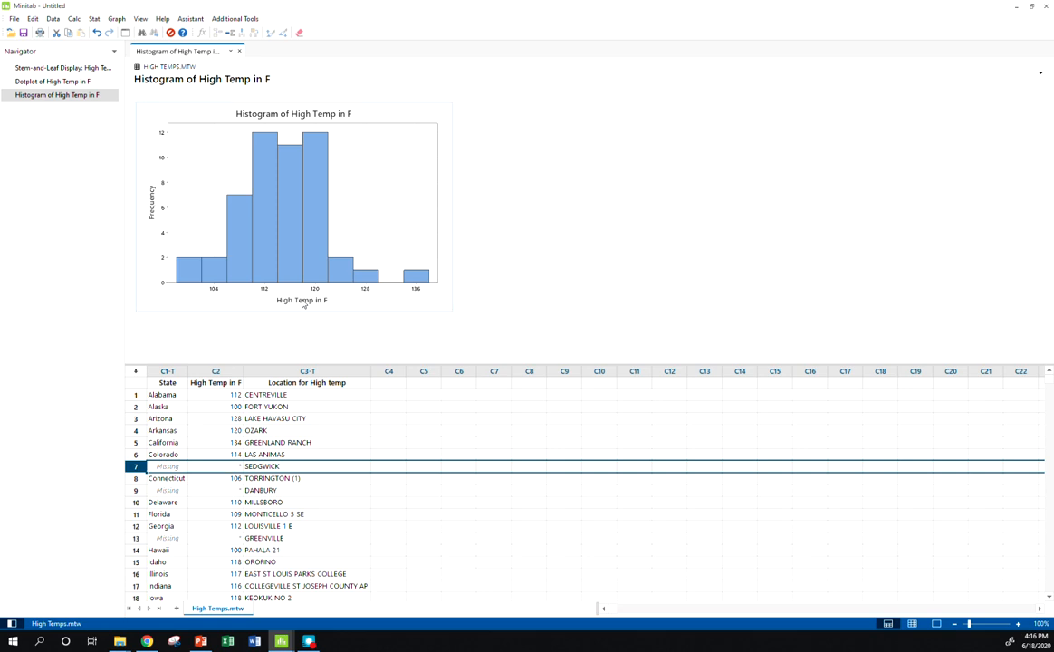
mouse_move(343, 304)
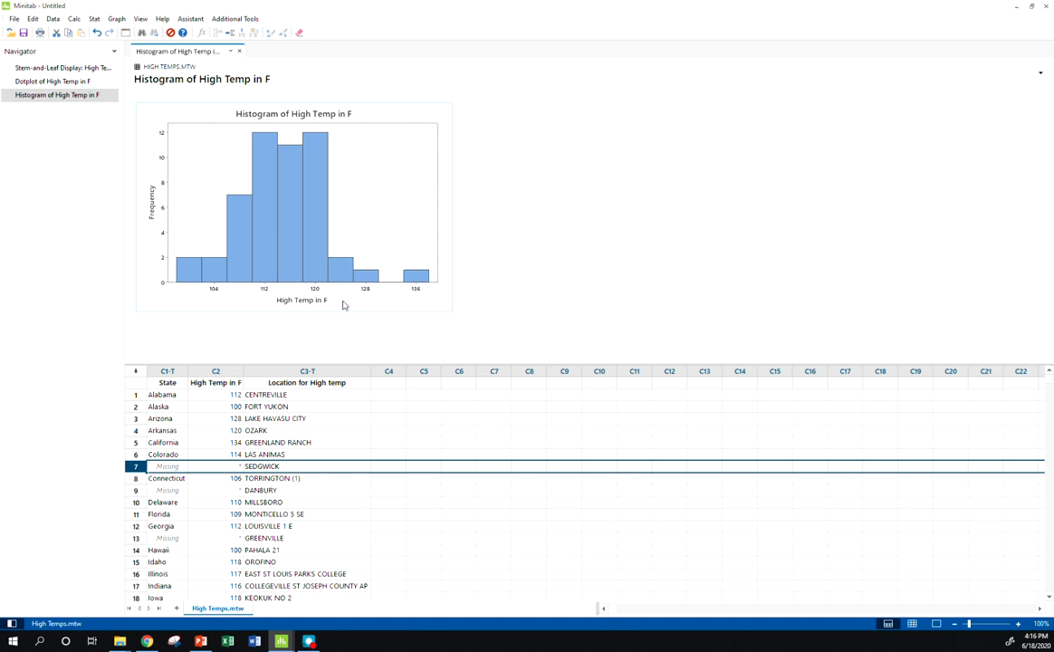
mouse_move(317, 230)
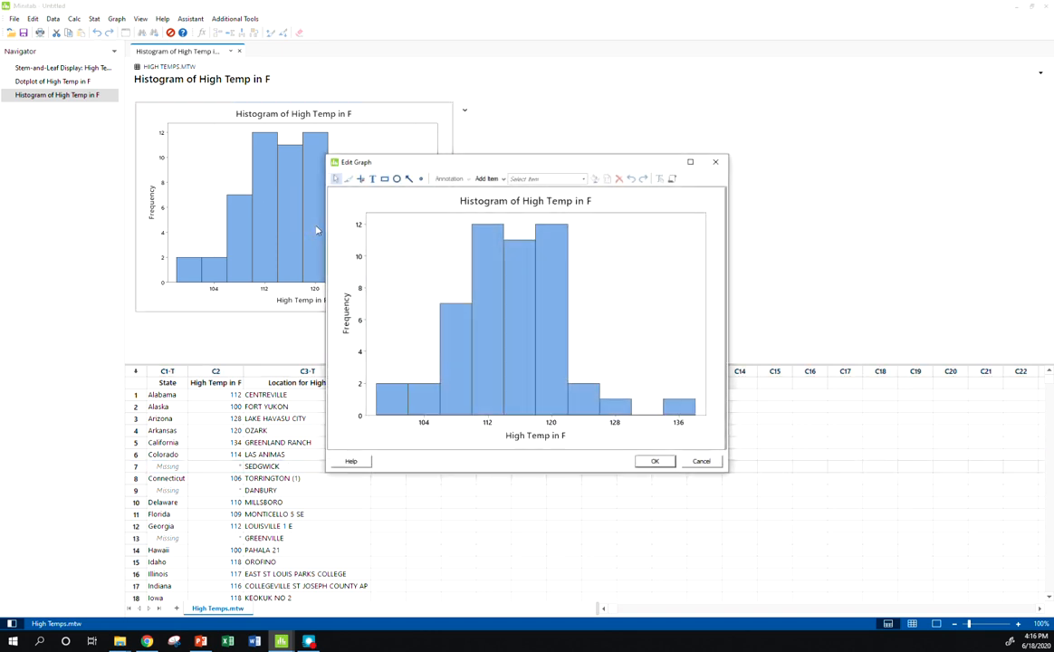
mouse_move(547, 287)
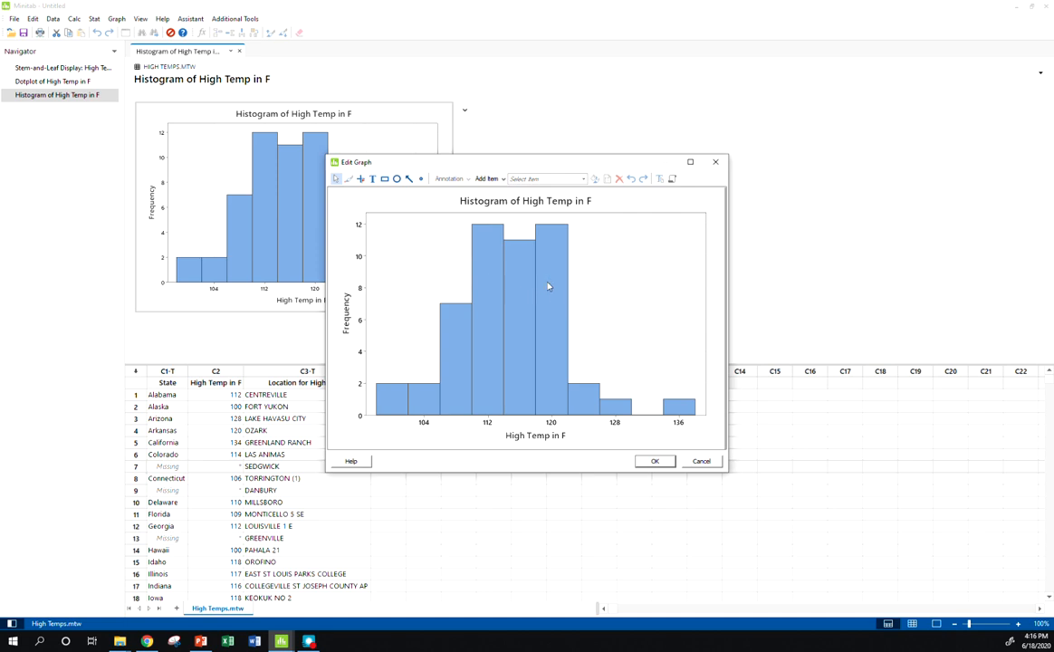
Step: Edit the histogram bars' binning, choosing cutpoint intervals with a set number of intervals
double_click(547, 286)
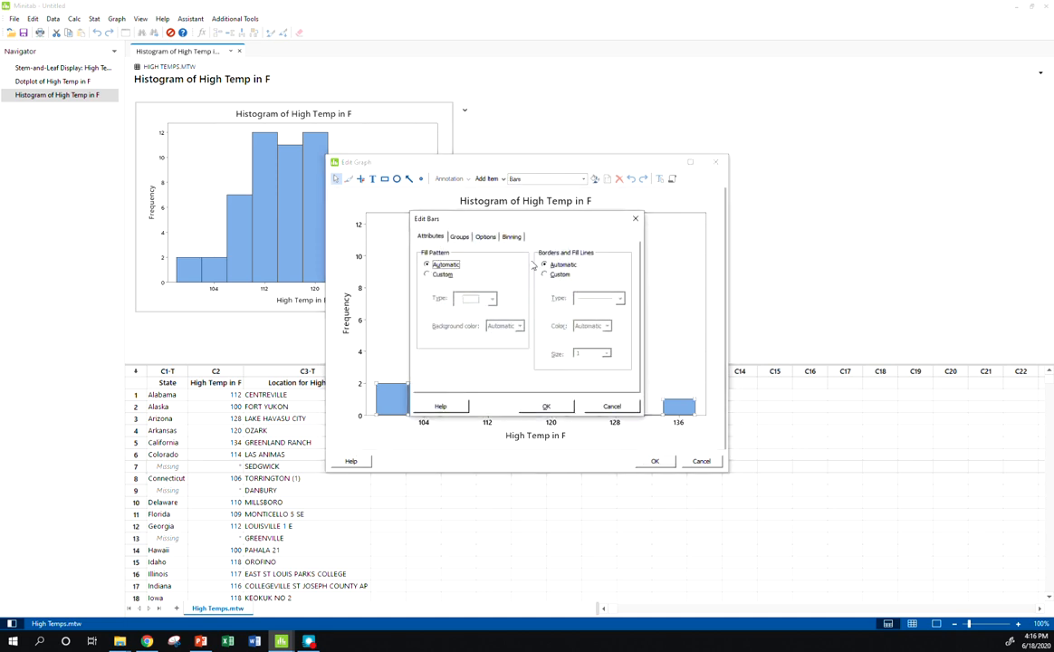
click(511, 235)
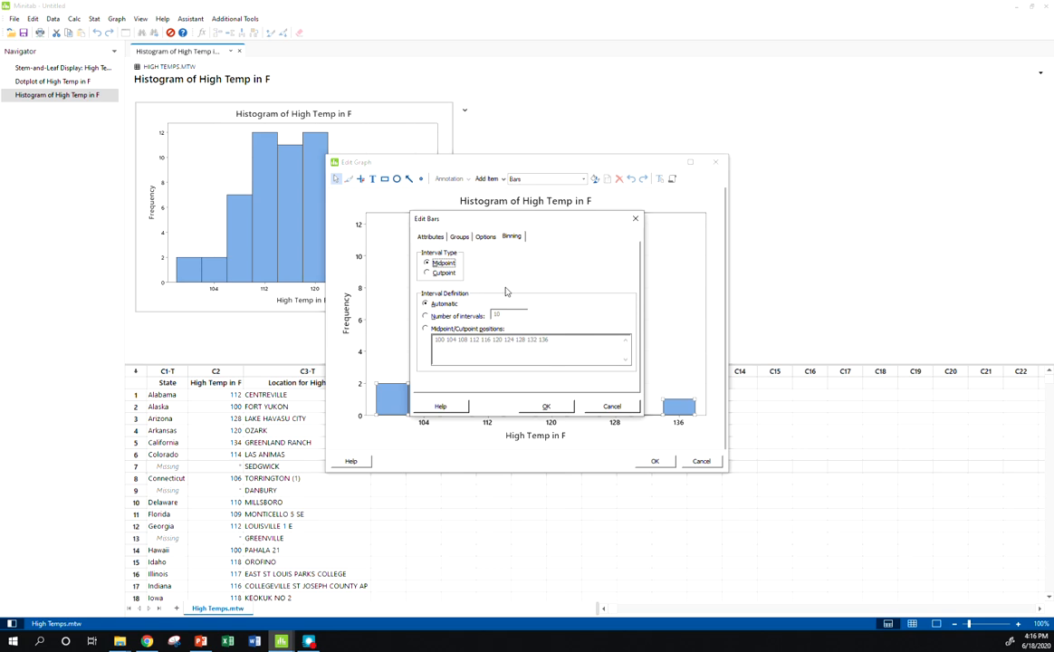
click(428, 272)
text(7)
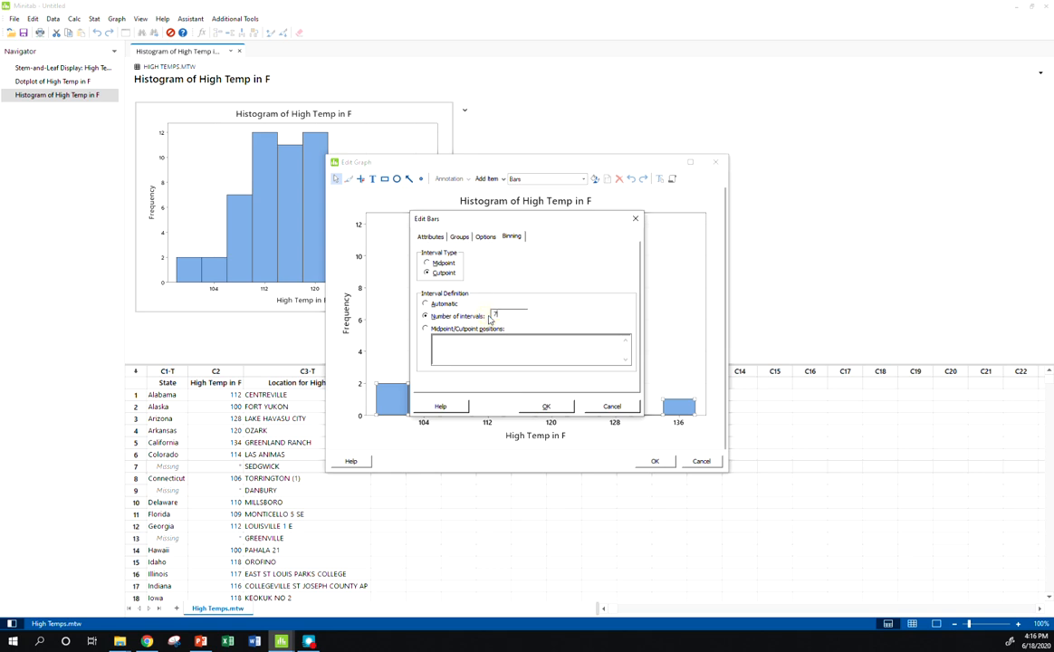
mouse_move(551, 325)
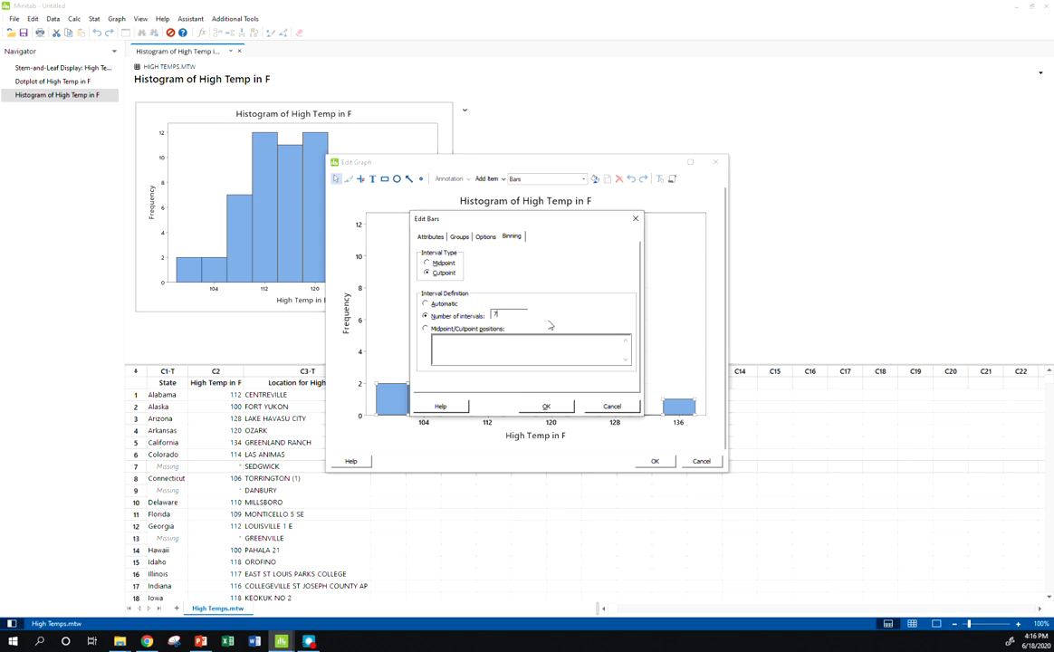
mouse_move(565, 319)
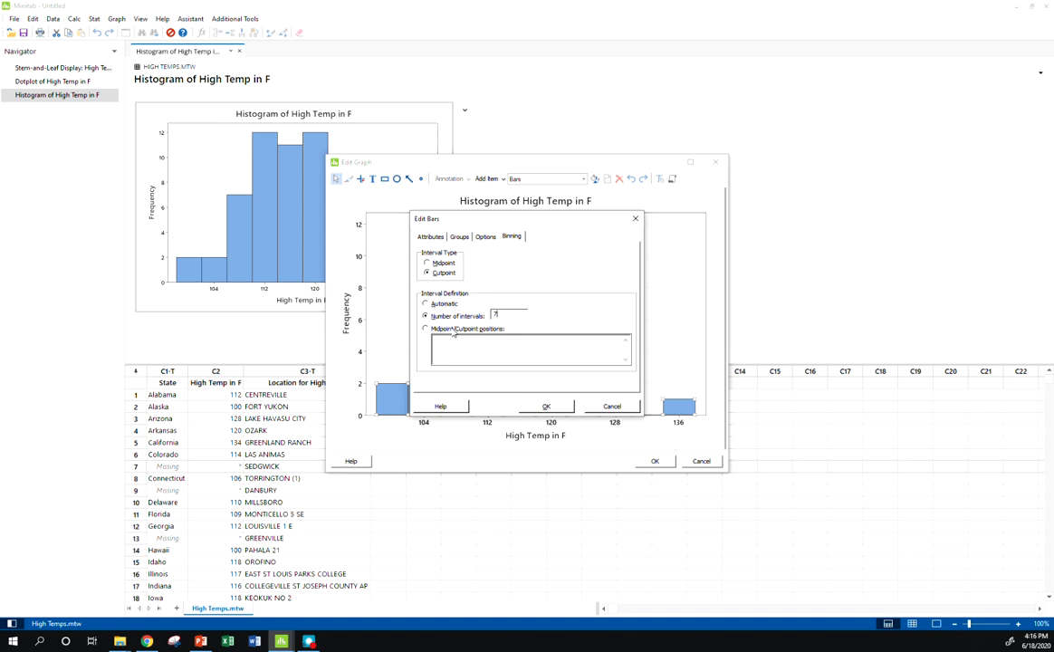
Step: Rebin the histogram with custom cutpoint positions starting at 100 in steps of 5
click(425, 329)
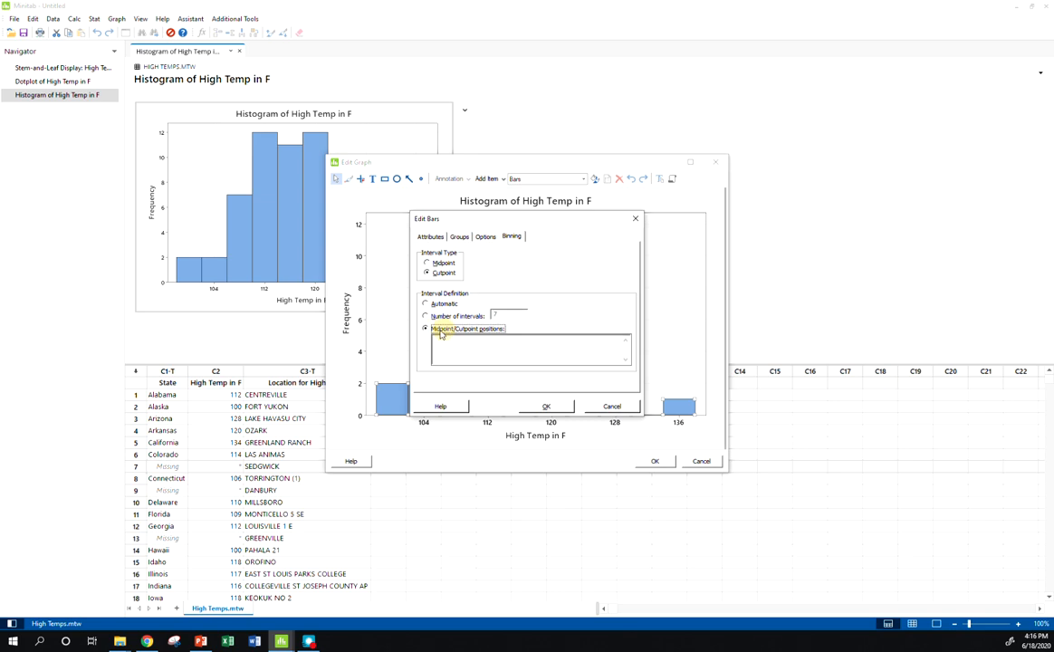
click(529, 352)
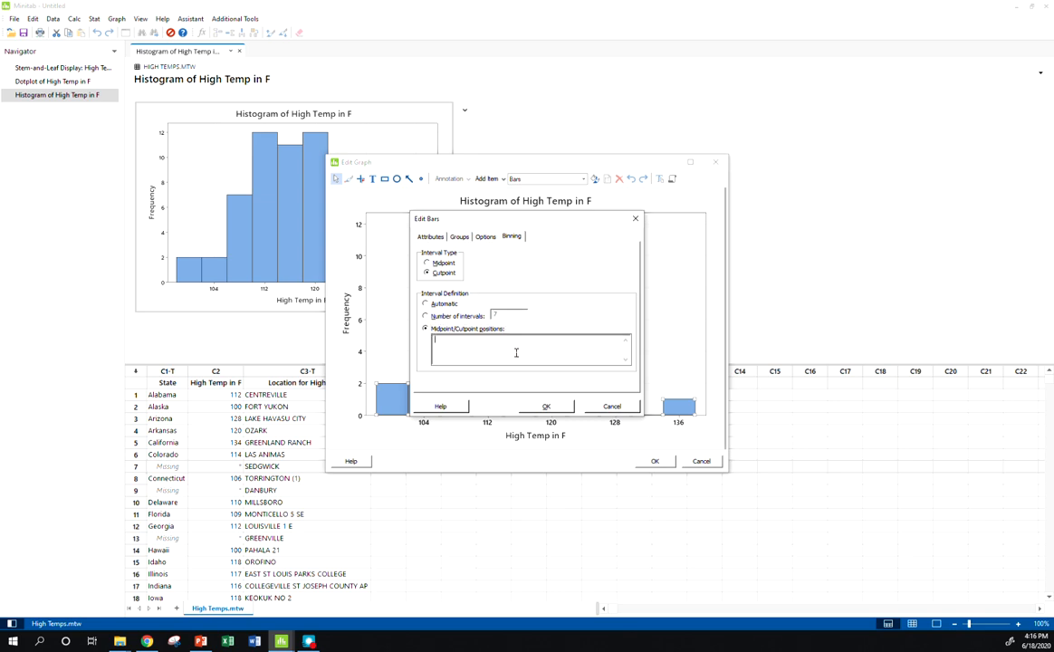
text(130)
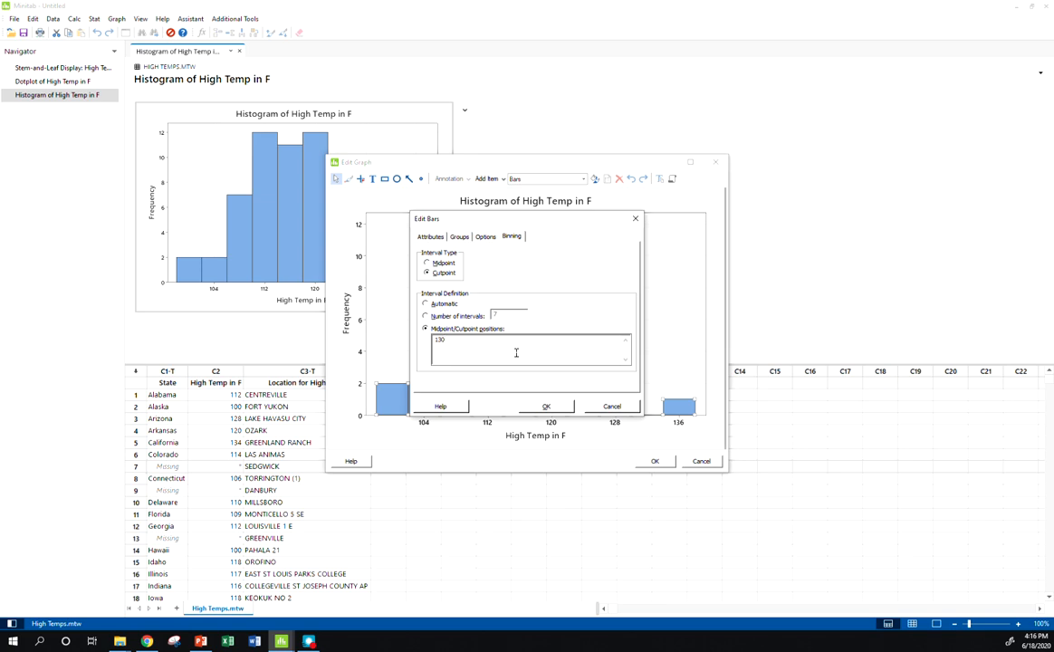
text(100)
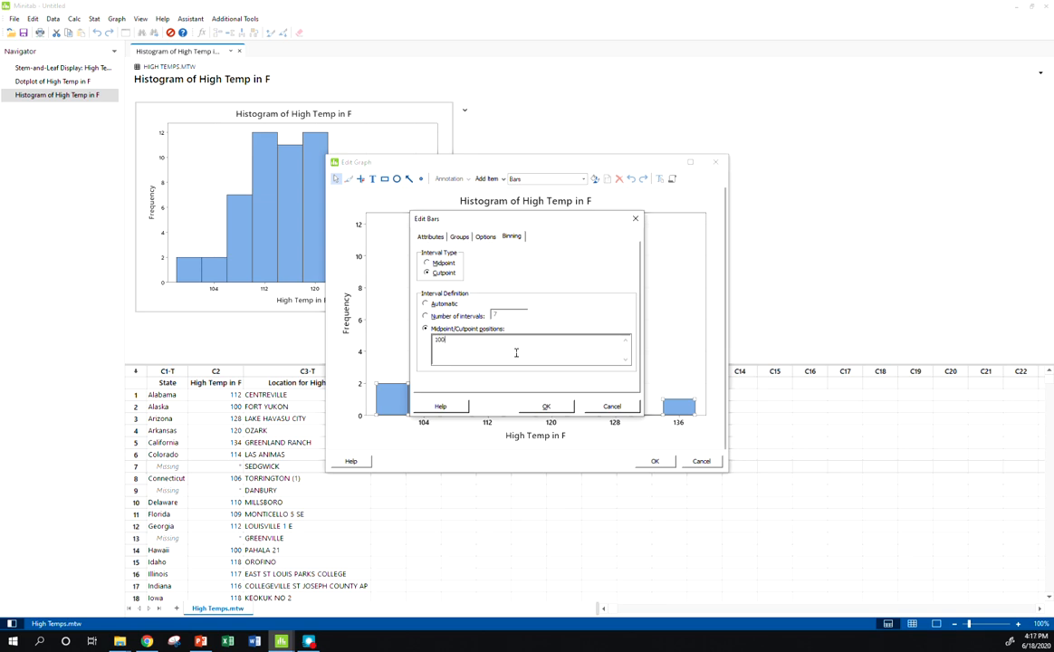
text(1)
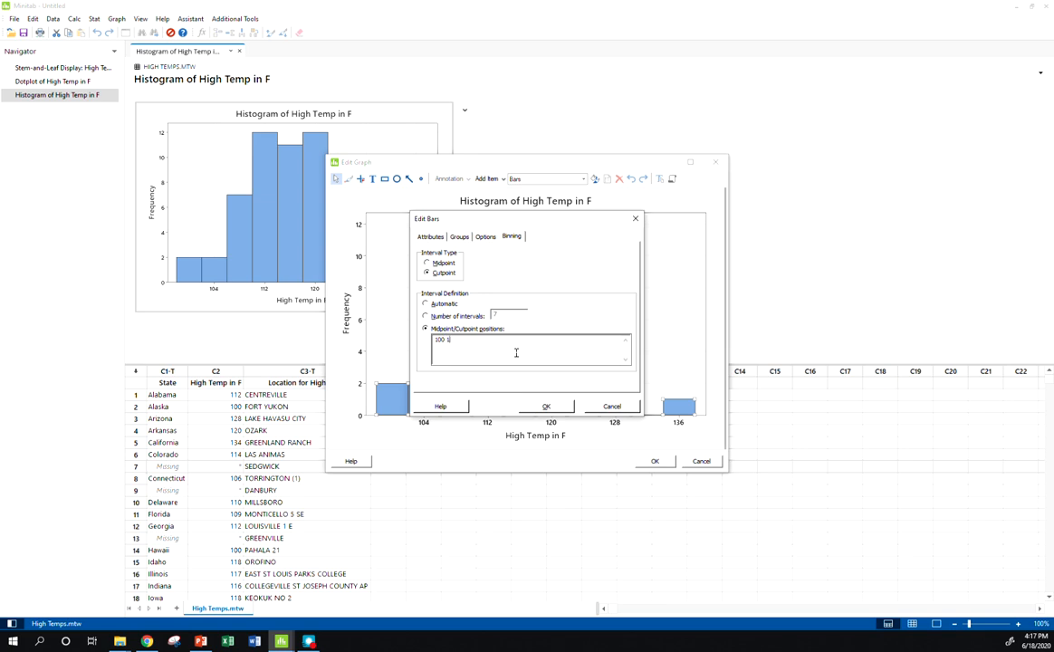
text(05 11)
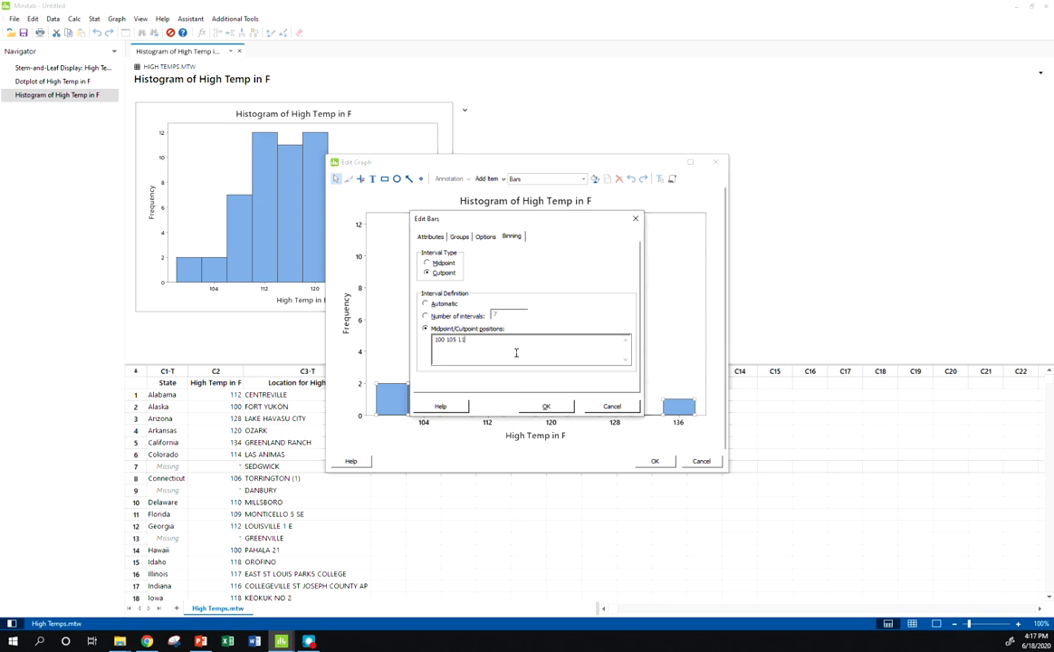
click(547, 406)
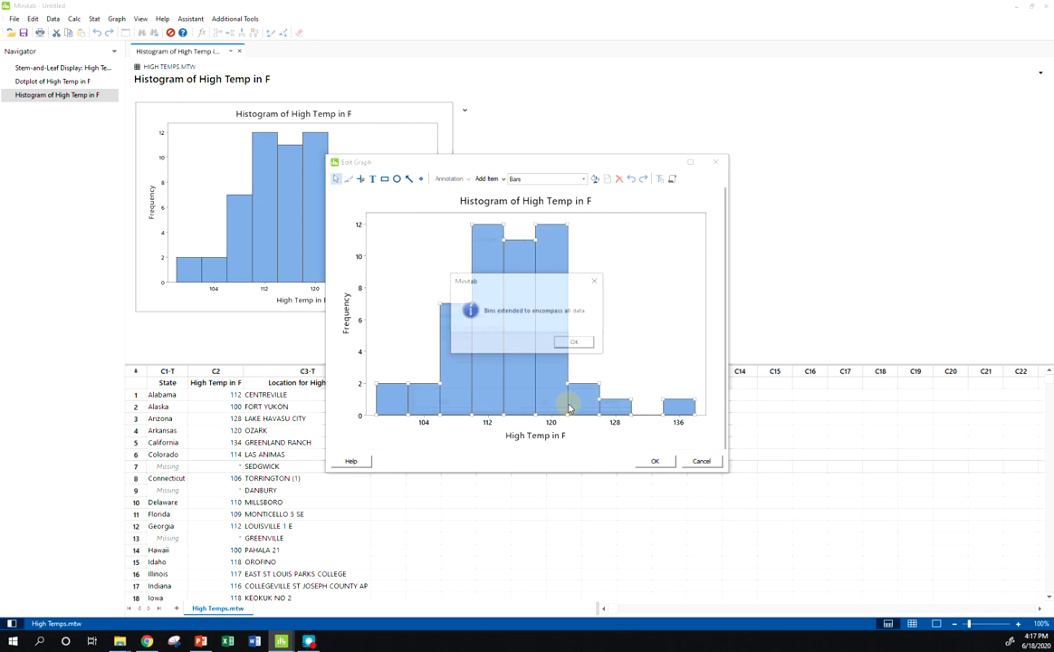
Step: Dismiss the bins-extended notice so the histogram shows bars from 100 to 135
click(574, 341)
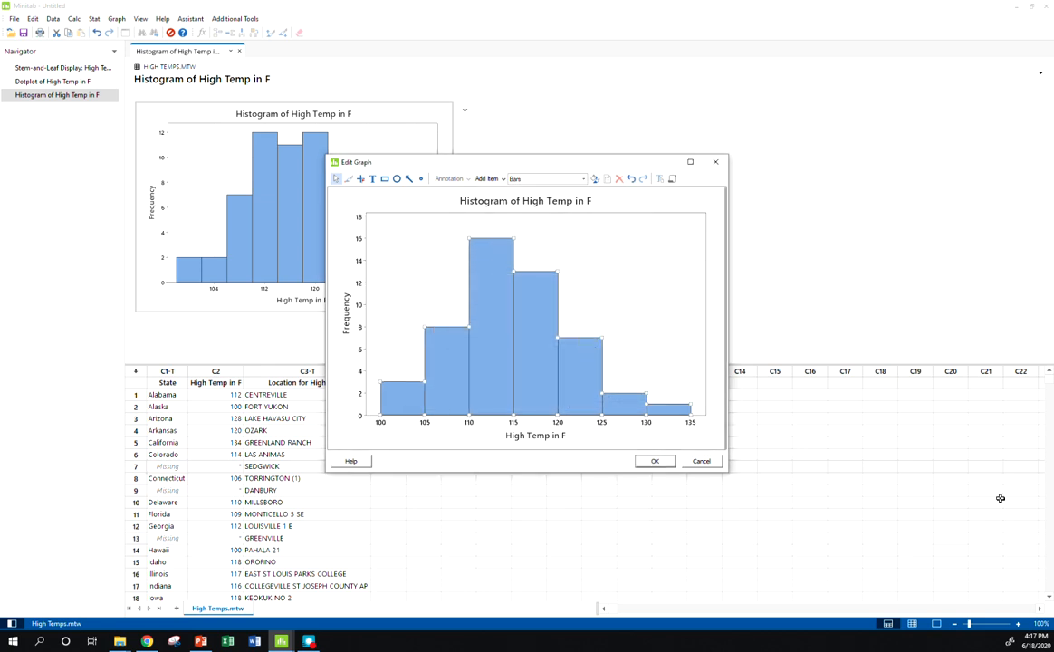
click(714, 442)
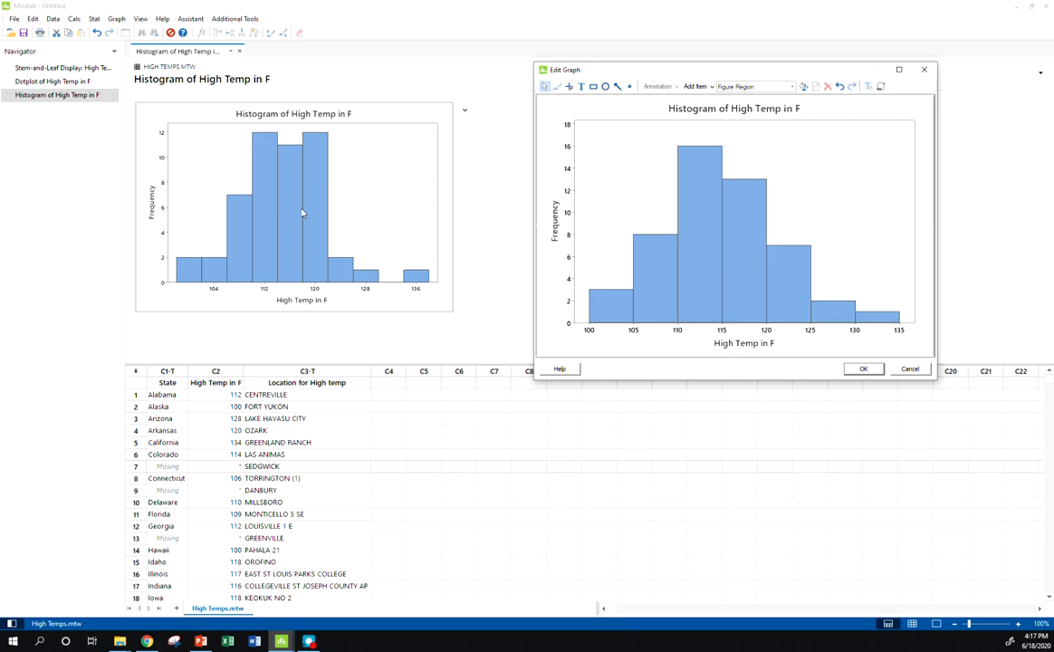
mouse_move(304, 246)
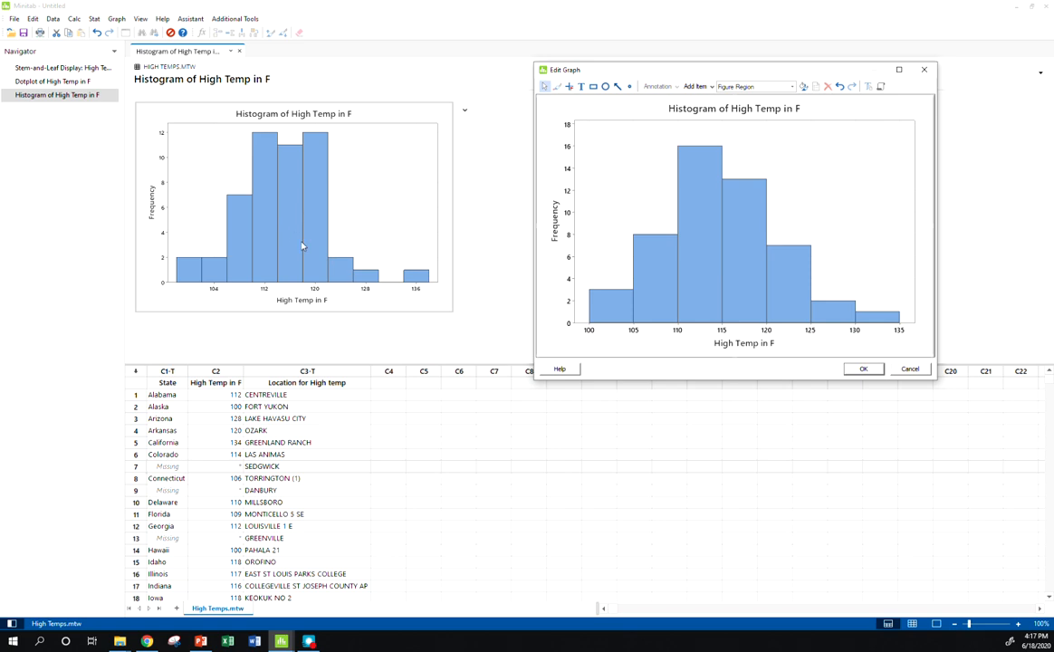
mouse_move(232, 471)
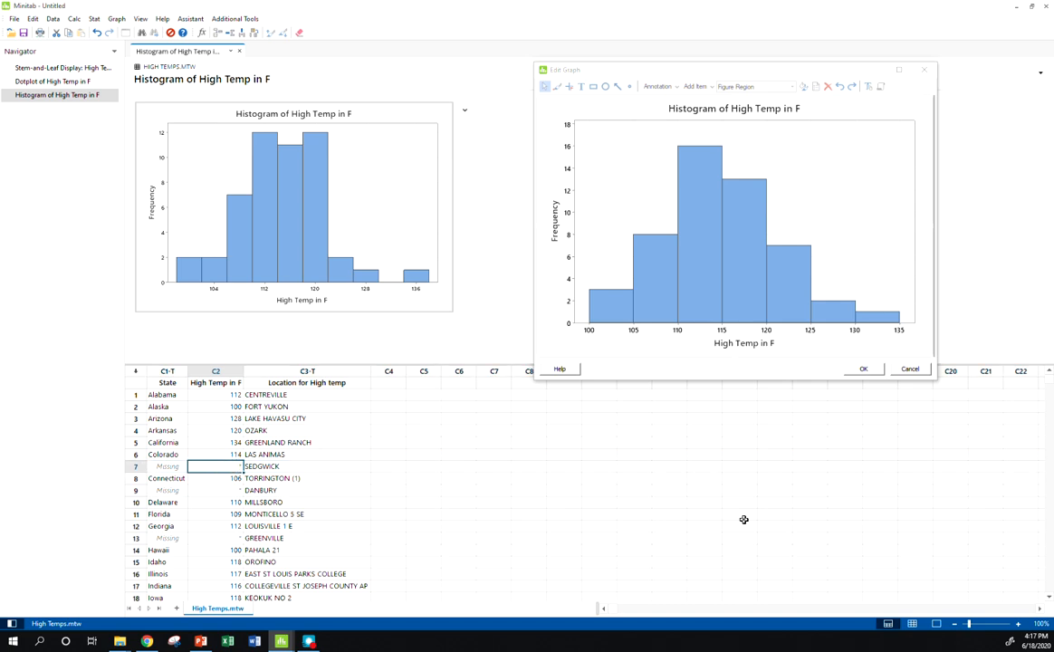
mouse_move(744, 520)
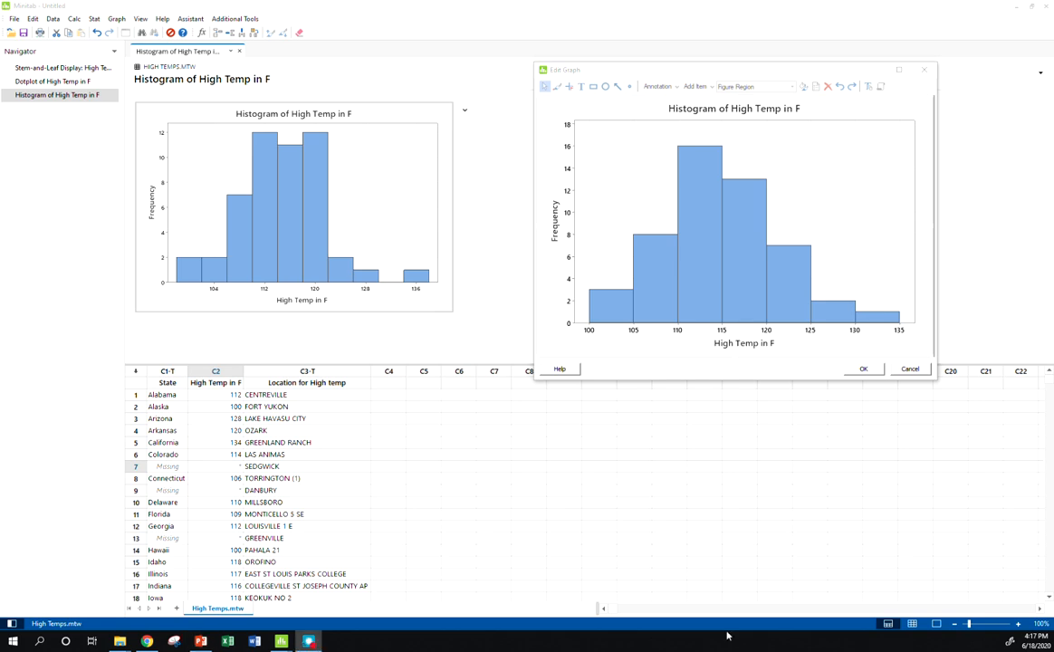
mouse_move(500, 366)
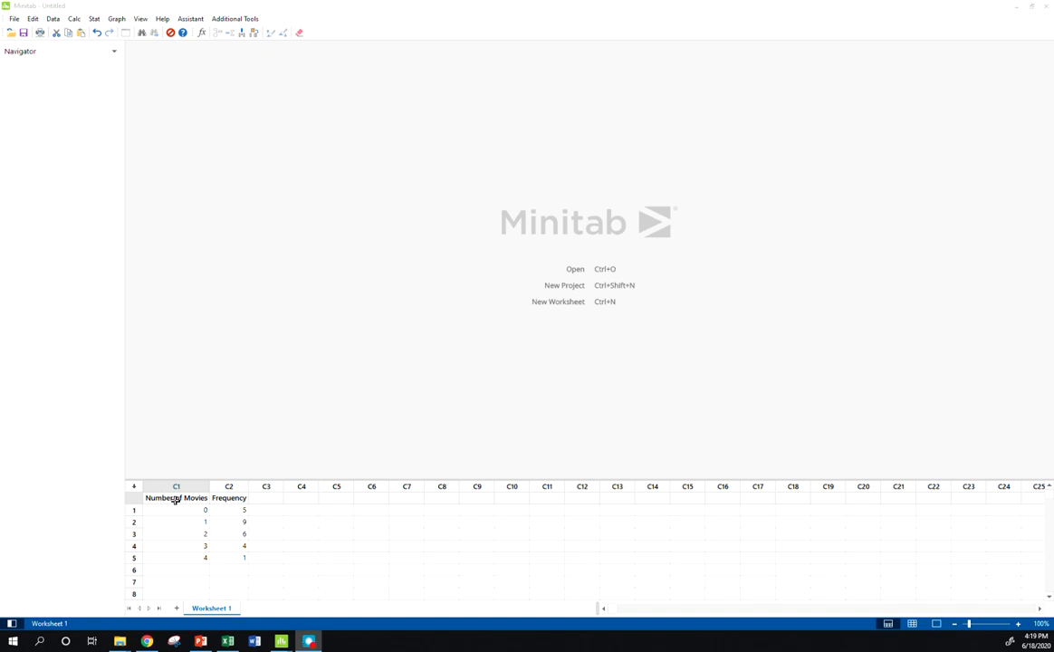
Step: Begin a line plot of the movies data, choosing series-in-rows-or-columns with symbols
click(176, 498)
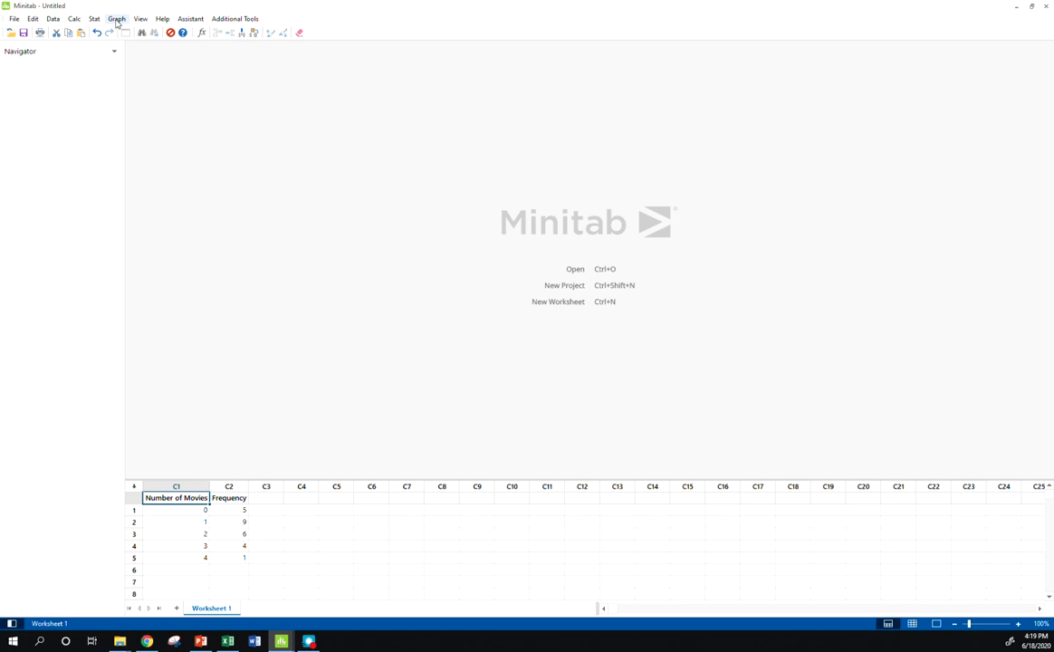
click(116, 18)
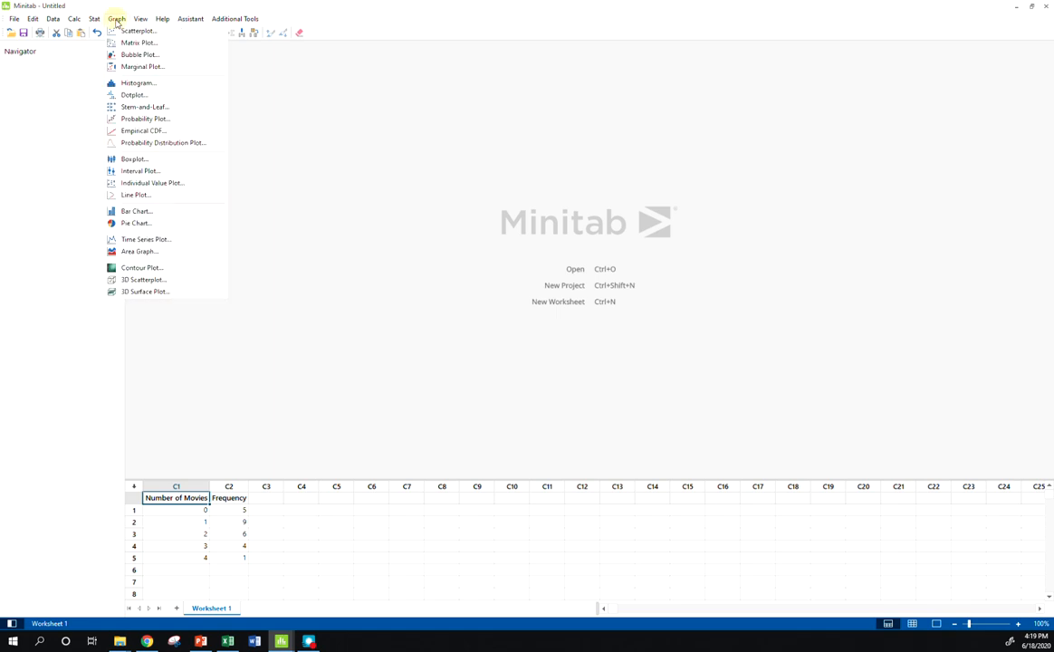
click(134, 196)
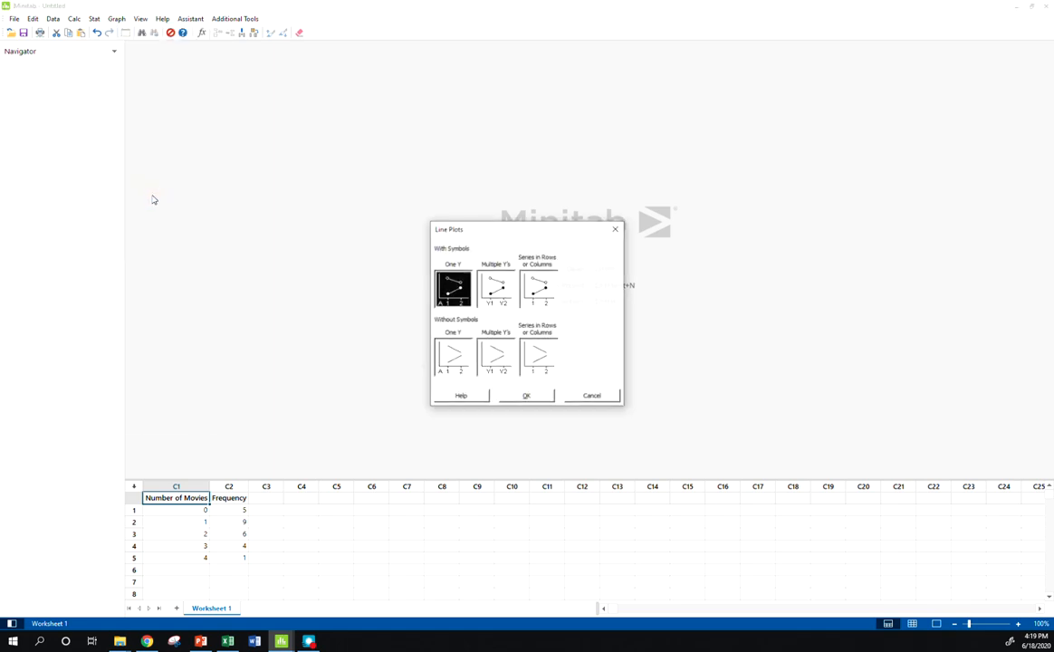
mouse_move(594, 283)
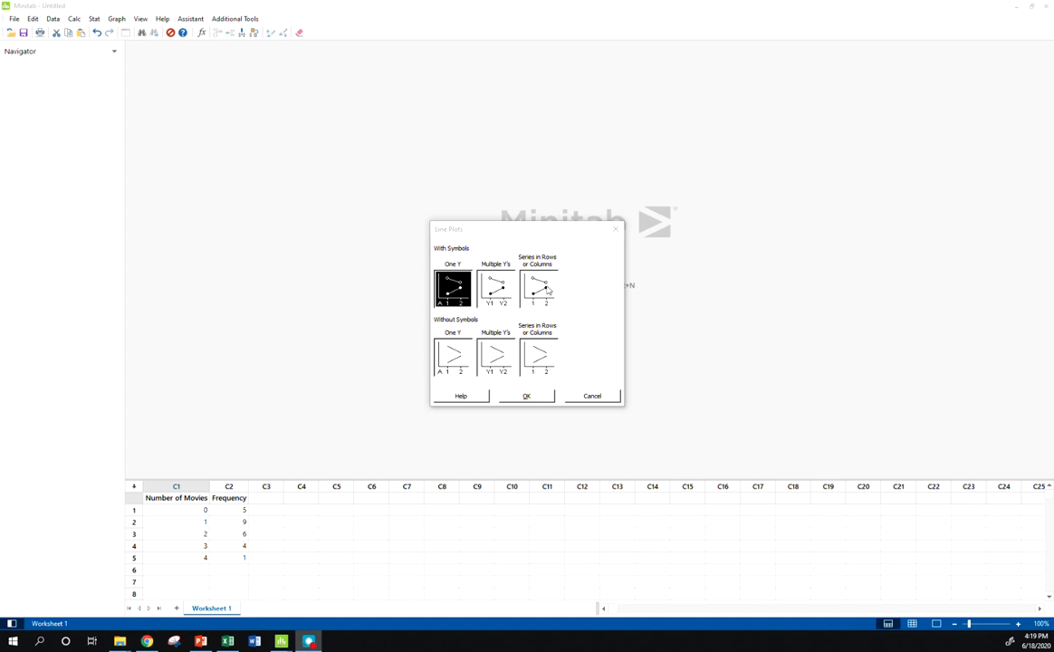
click(538, 288)
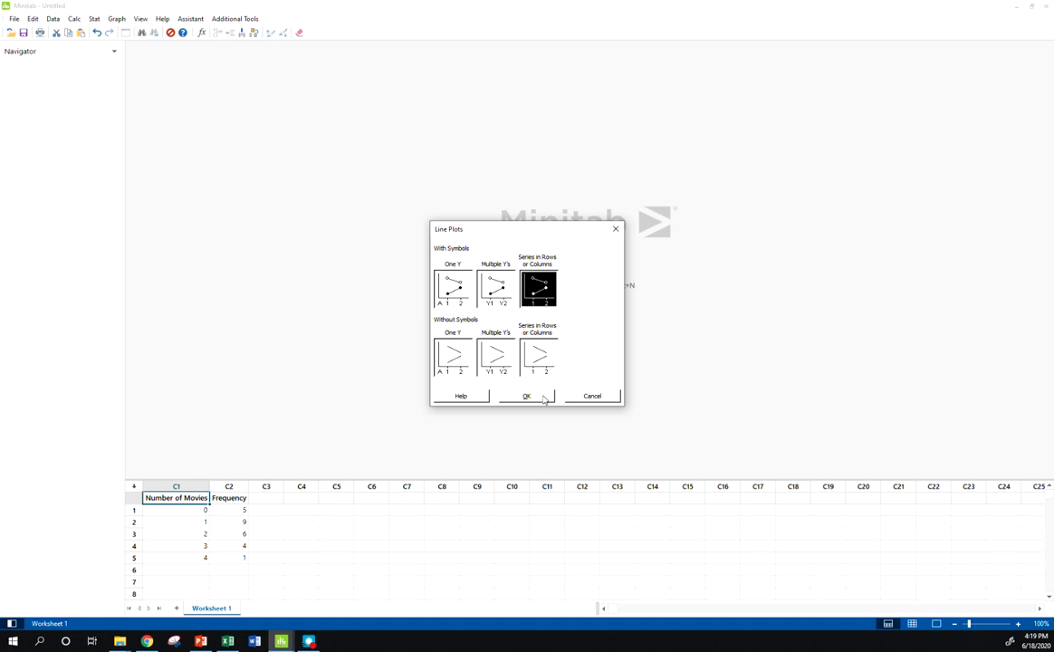
Step: Plot Frequency labelled by Number of Movies, each column forming a series
click(525, 395)
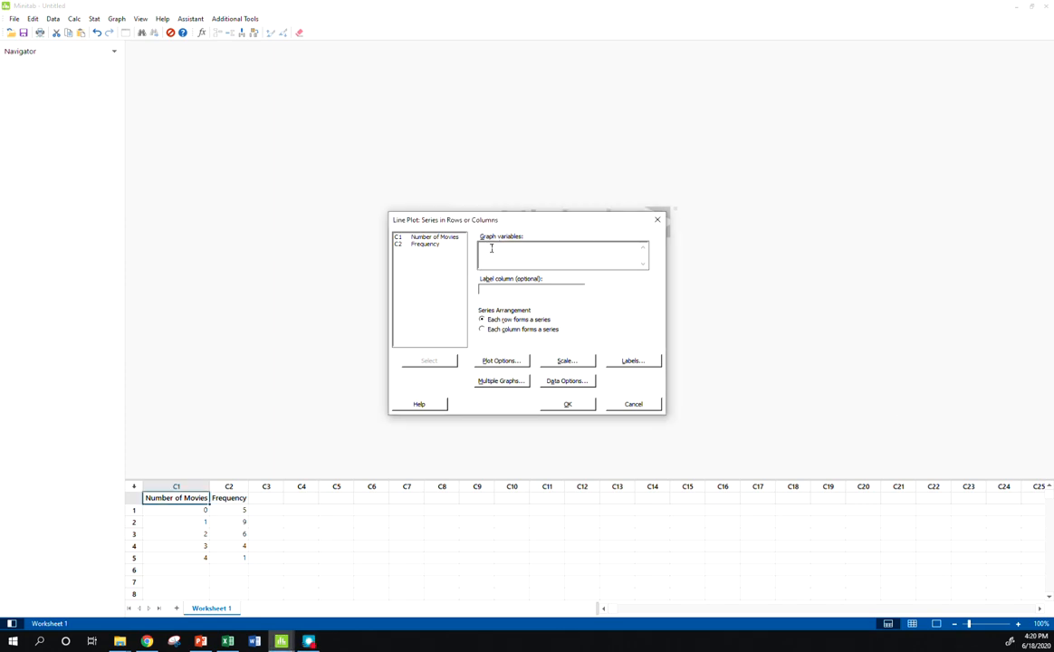
double_click(426, 245)
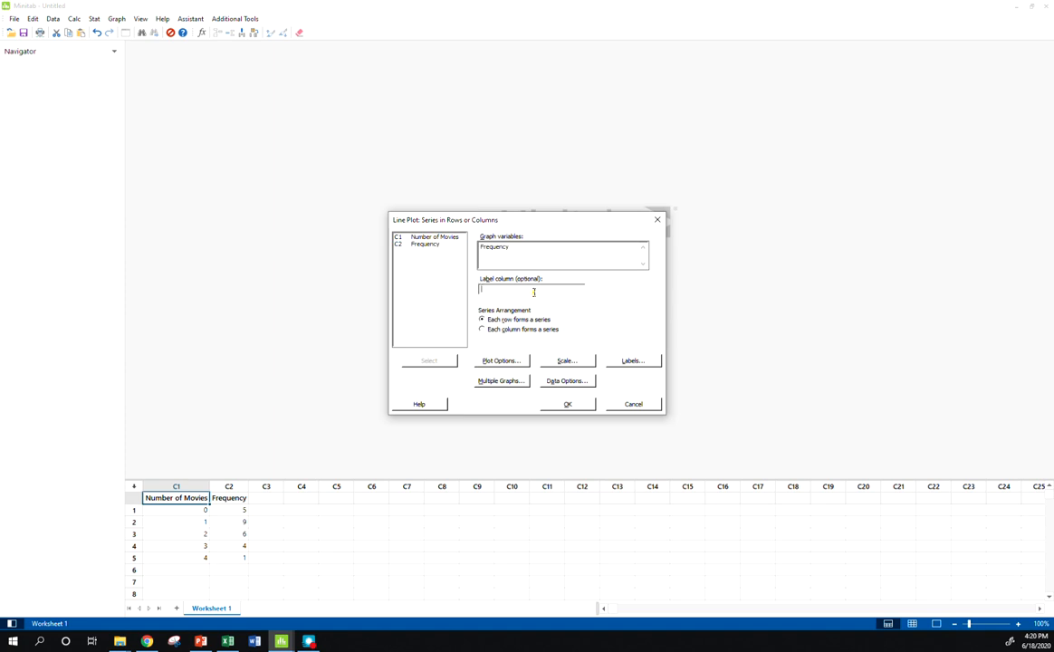
click(431, 236)
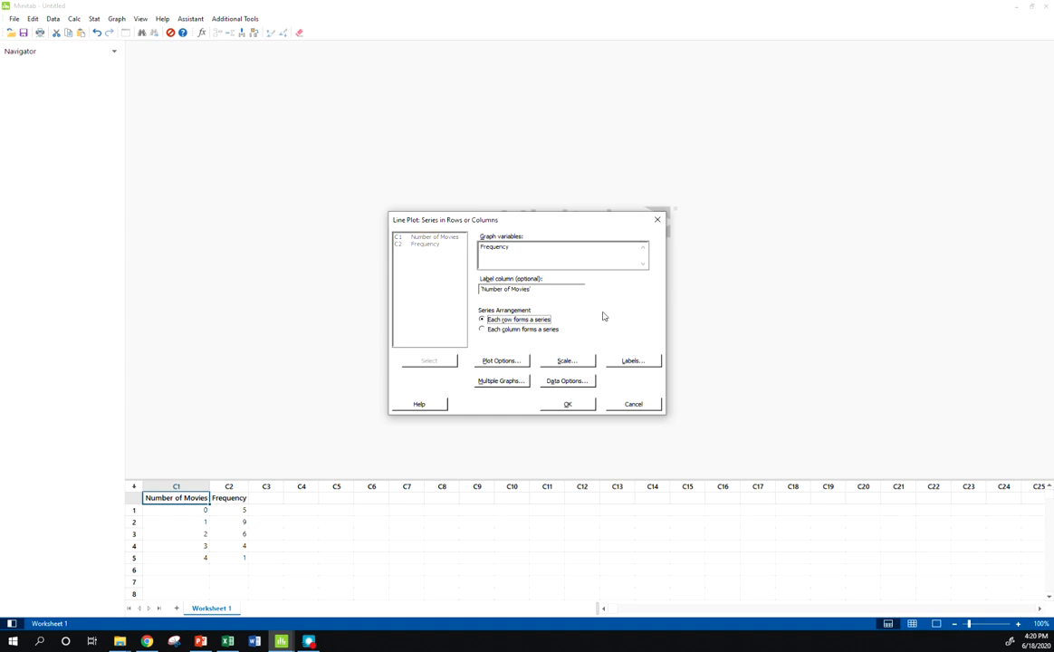
mouse_move(594, 311)
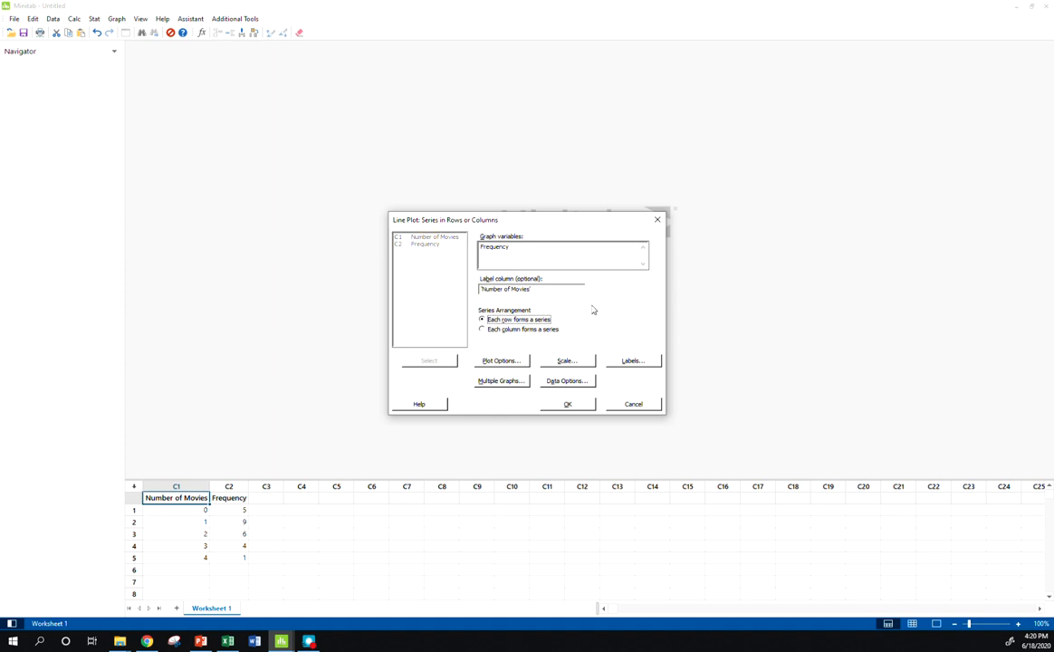
click(482, 330)
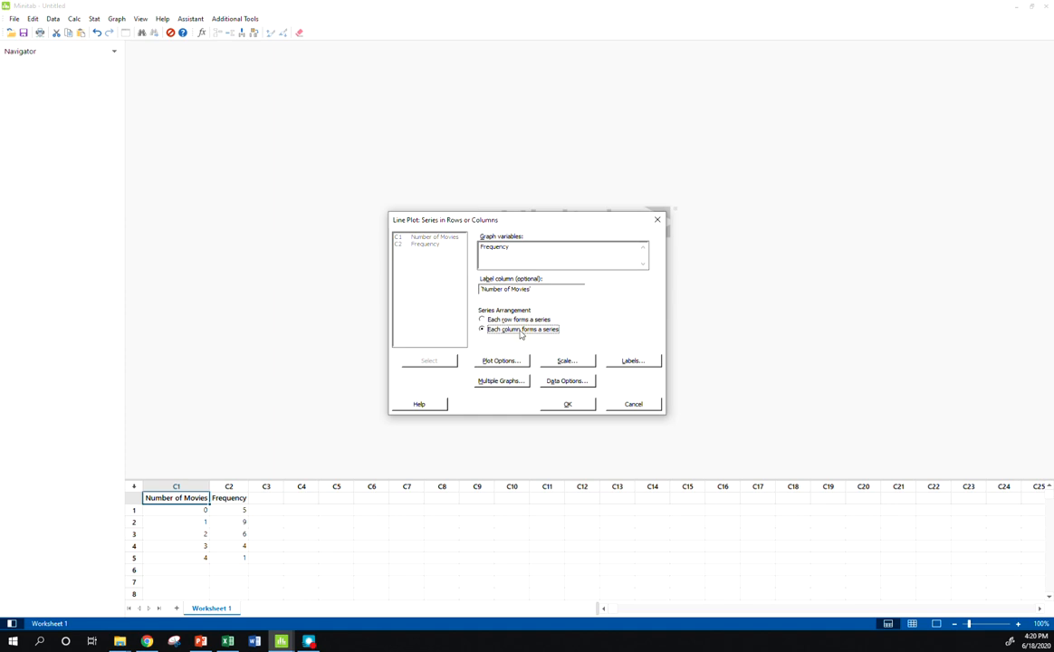
mouse_move(571, 339)
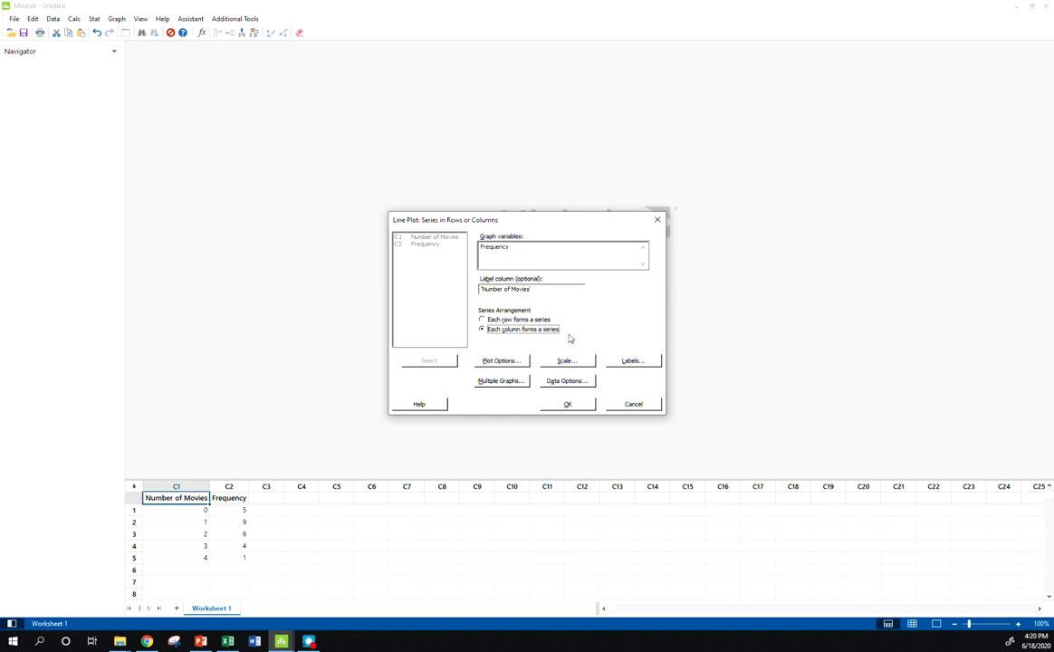
mouse_move(572, 409)
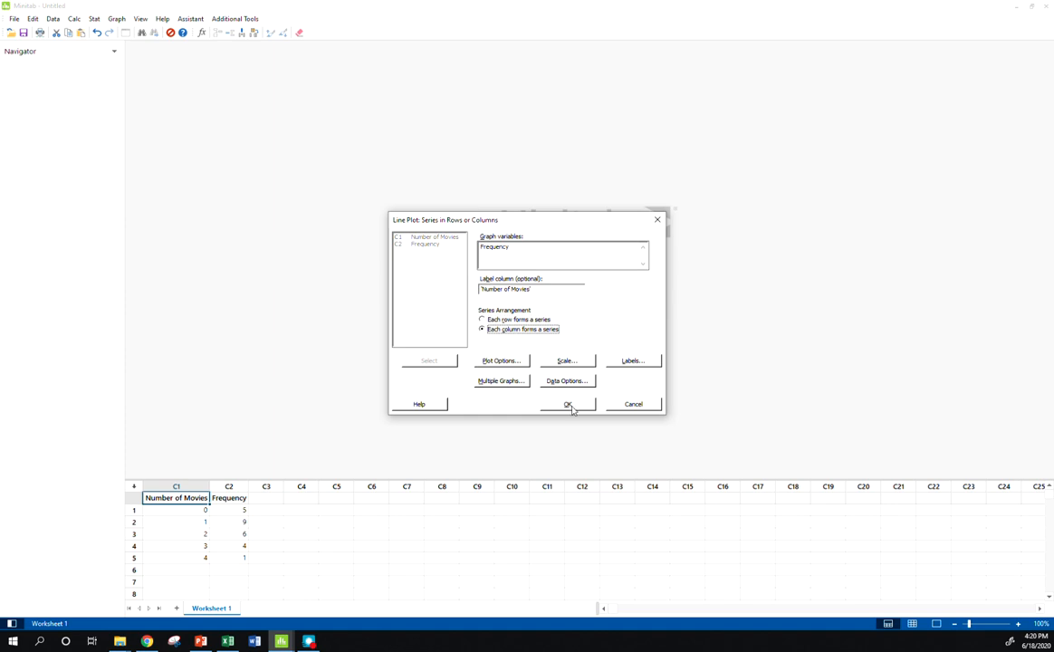
click(569, 404)
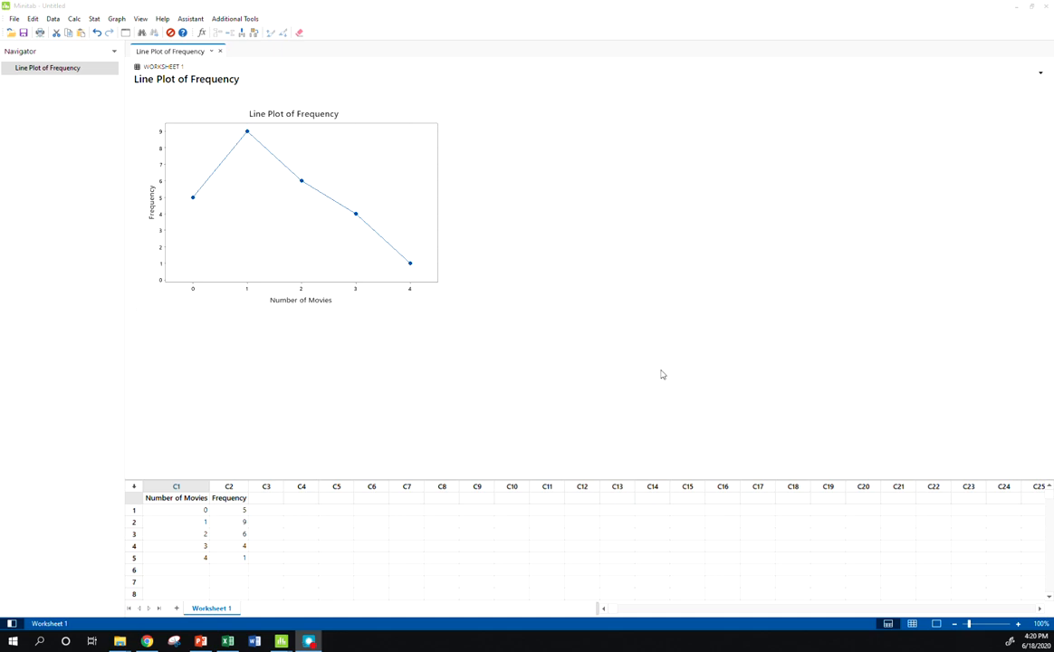
mouse_move(513, 328)
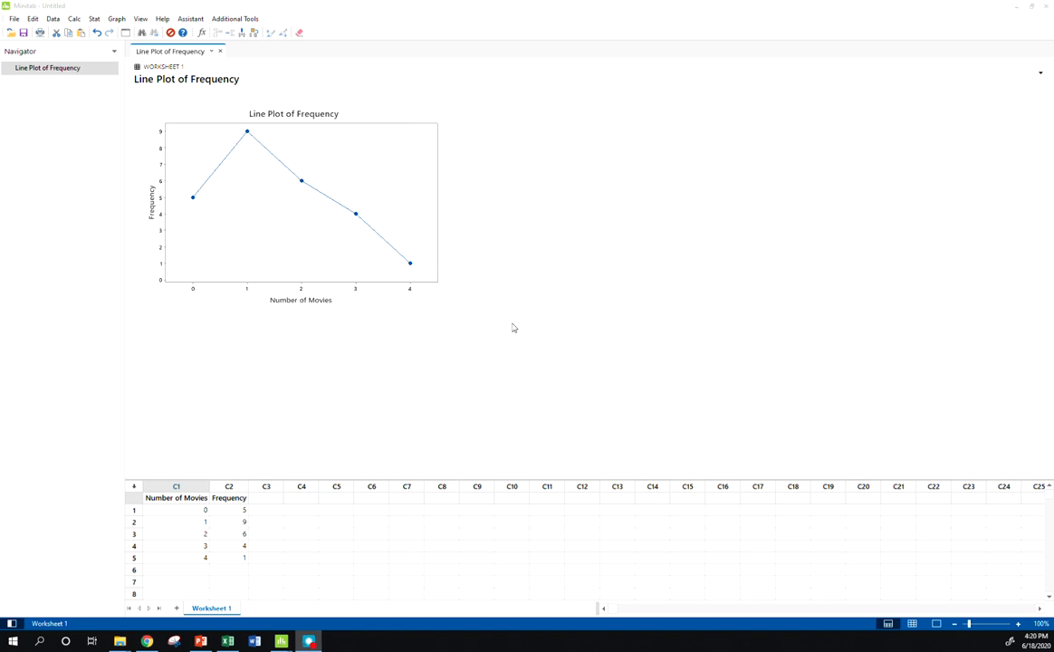
click(115, 18)
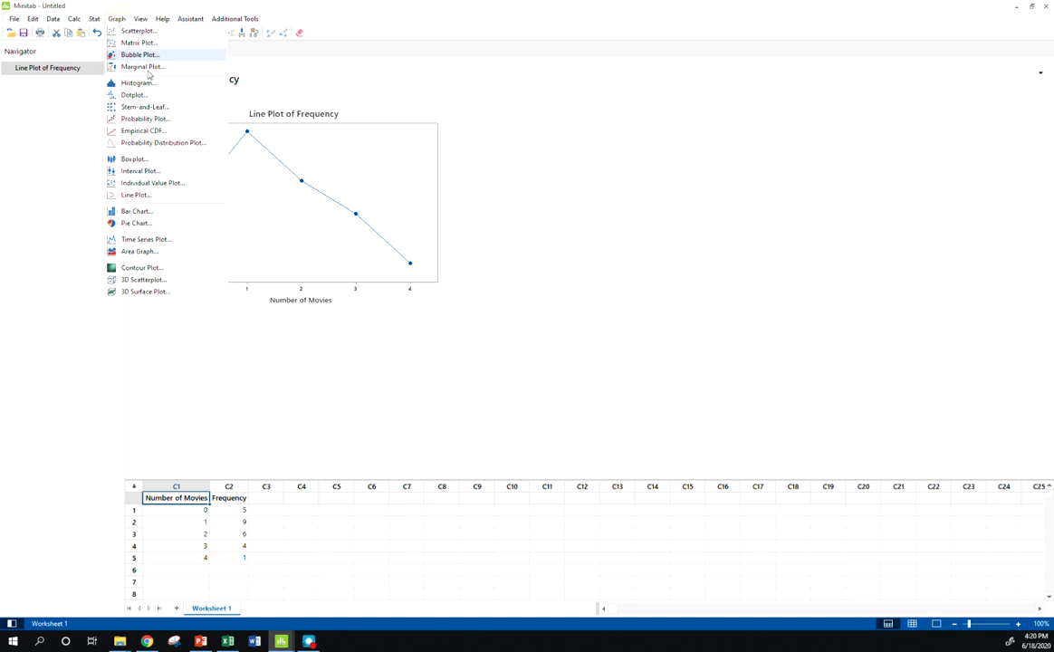
click(134, 196)
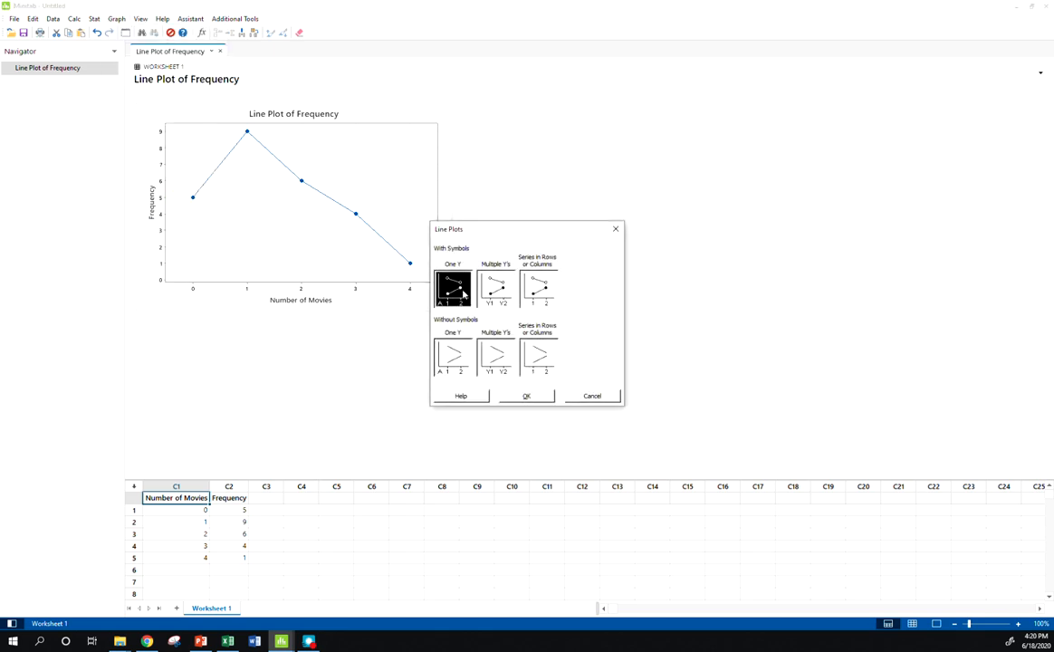
mouse_move(572, 317)
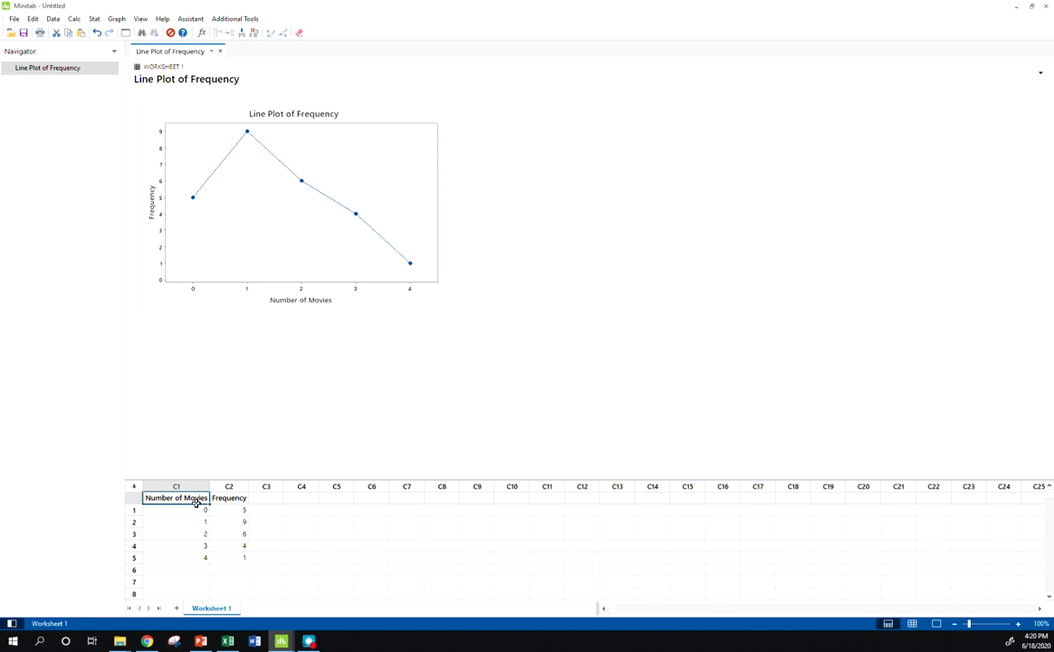
mouse_move(826, 514)
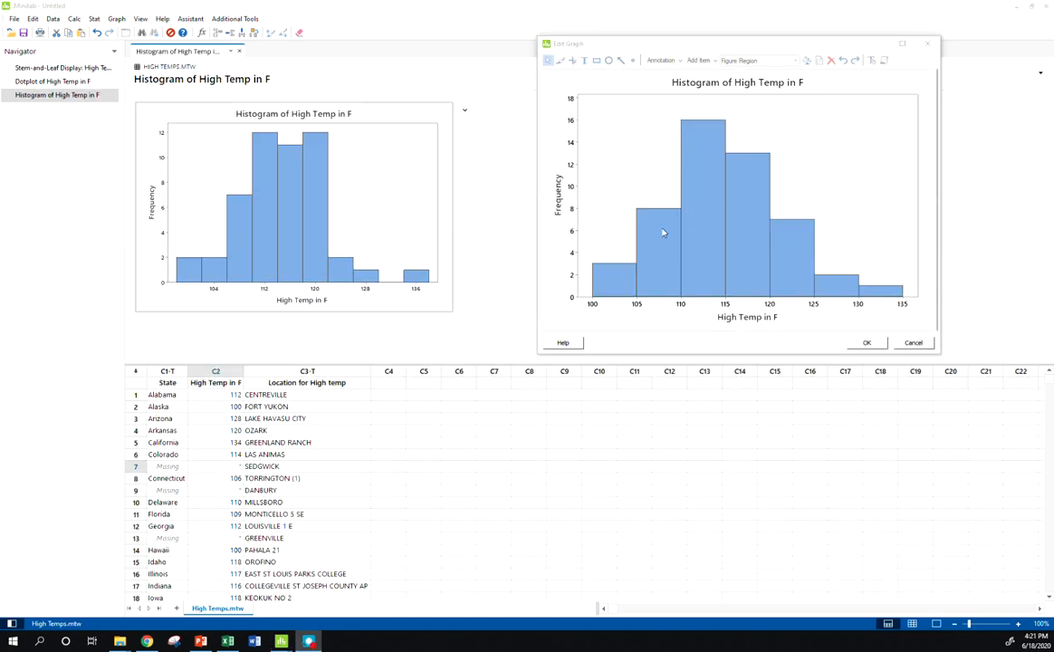
mouse_move(909, 317)
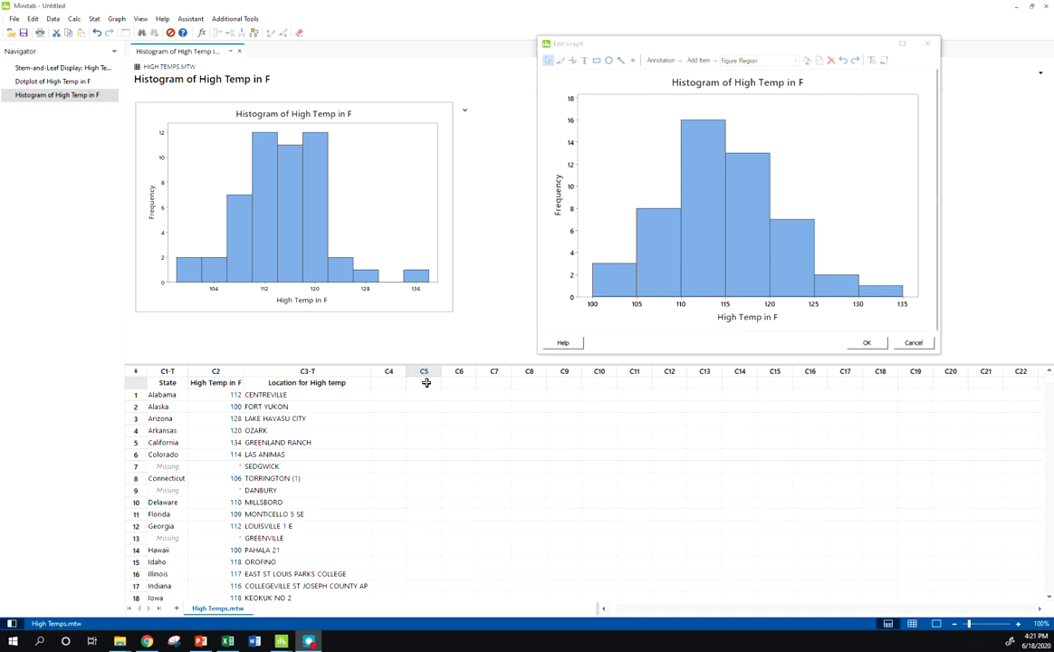
Step: Place the class frequency table with cumulative and relative columns into empty columns beside the data
click(424, 382)
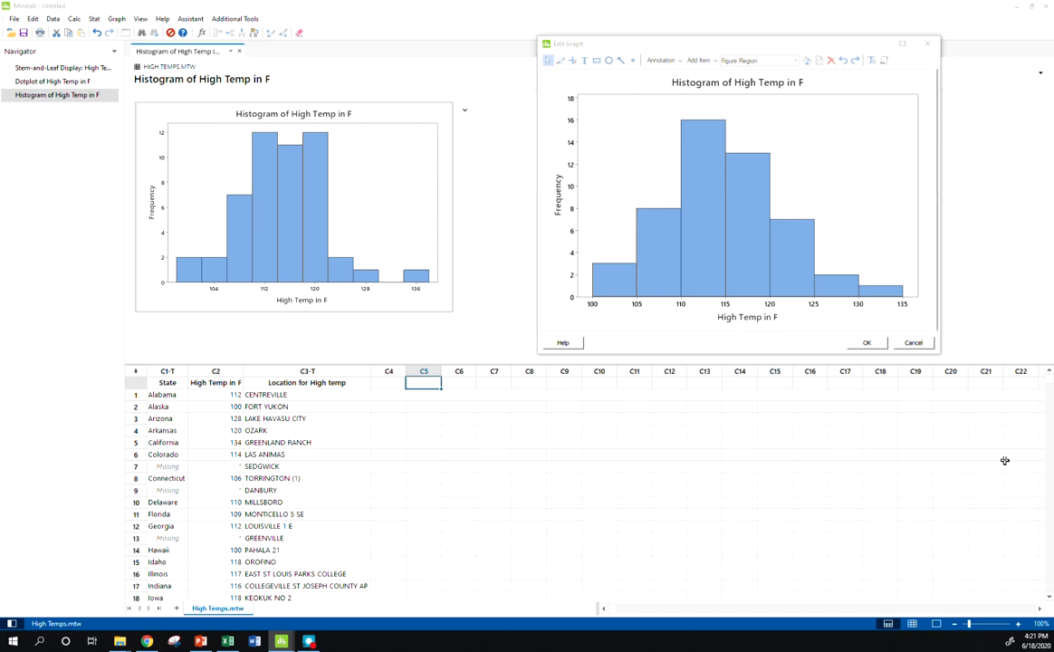
click(460, 382)
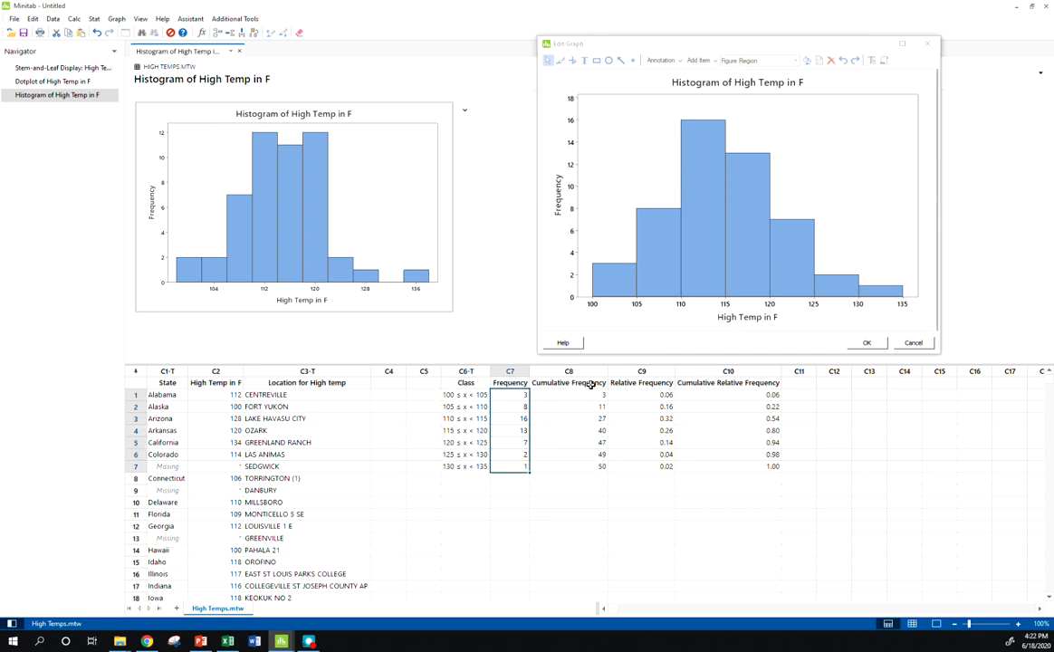
mouse_move(692, 391)
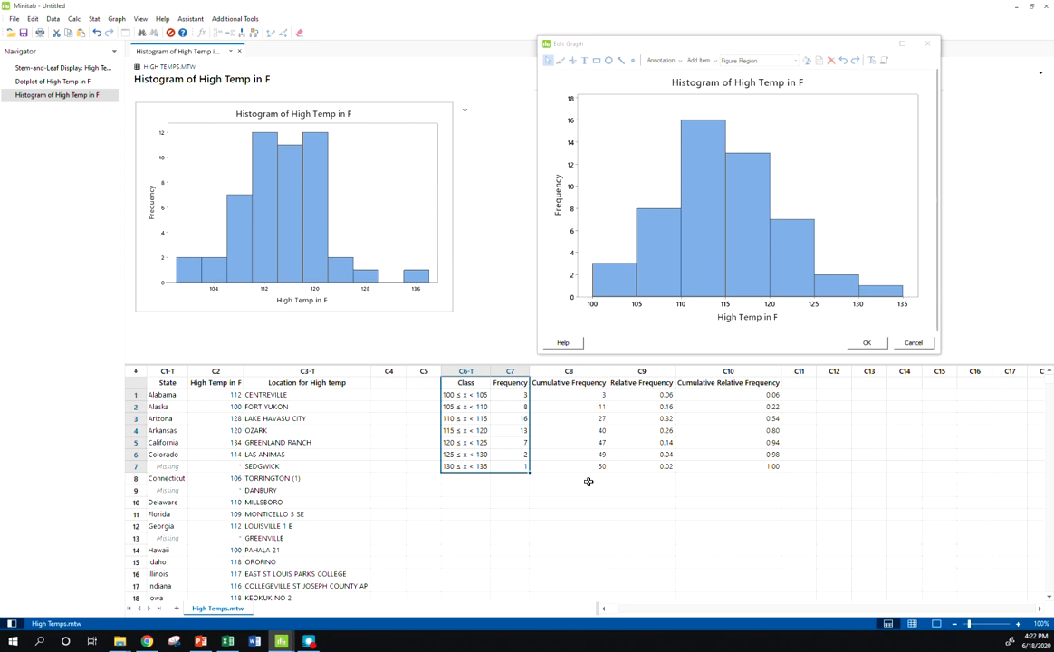
mouse_move(340, 159)
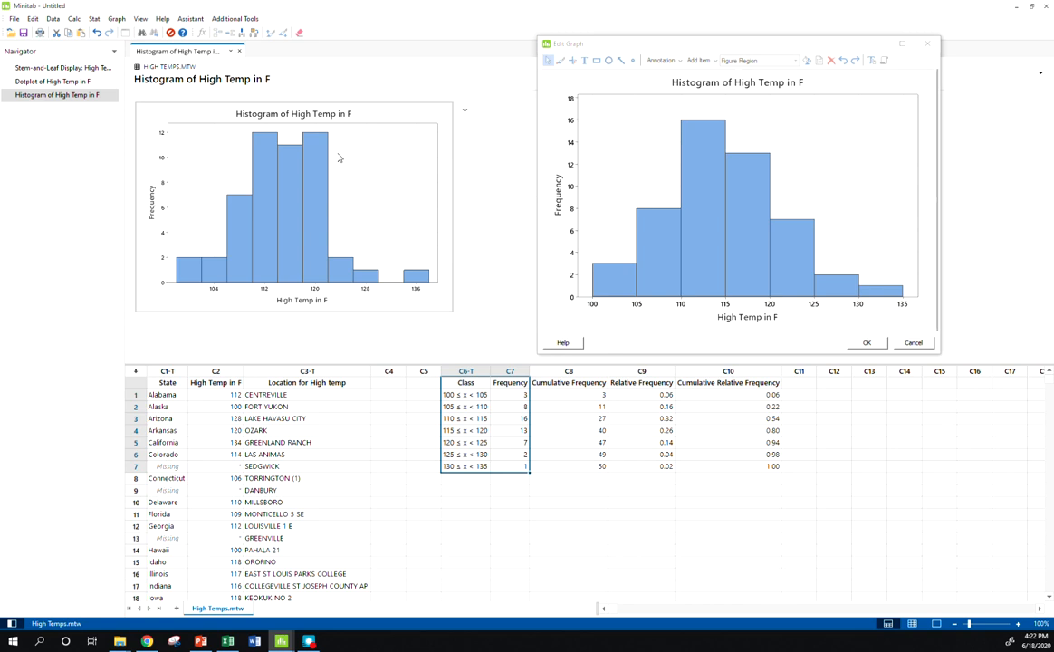
Step: Line-plot the high-temperature Frequency column labelled by Class, each column its own series
click(116, 18)
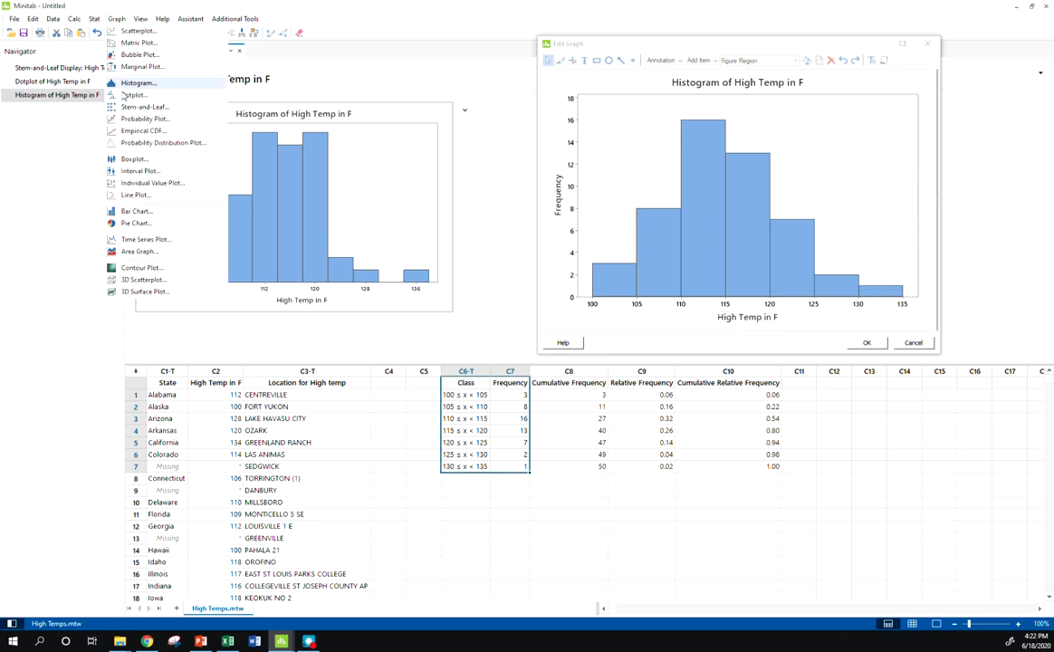
click(136, 195)
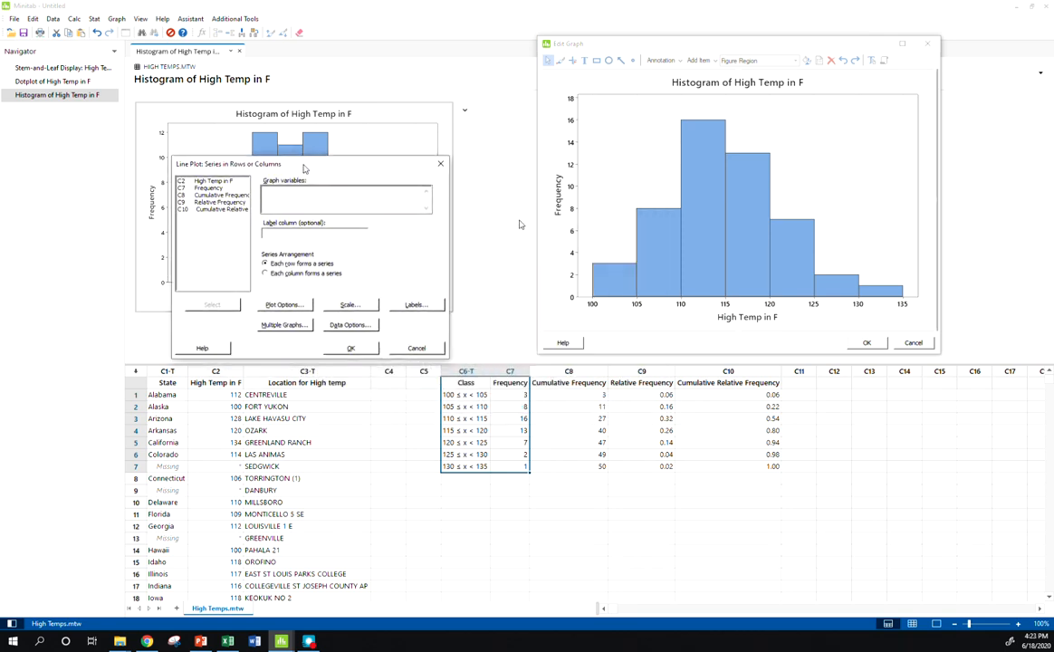
click(344, 196)
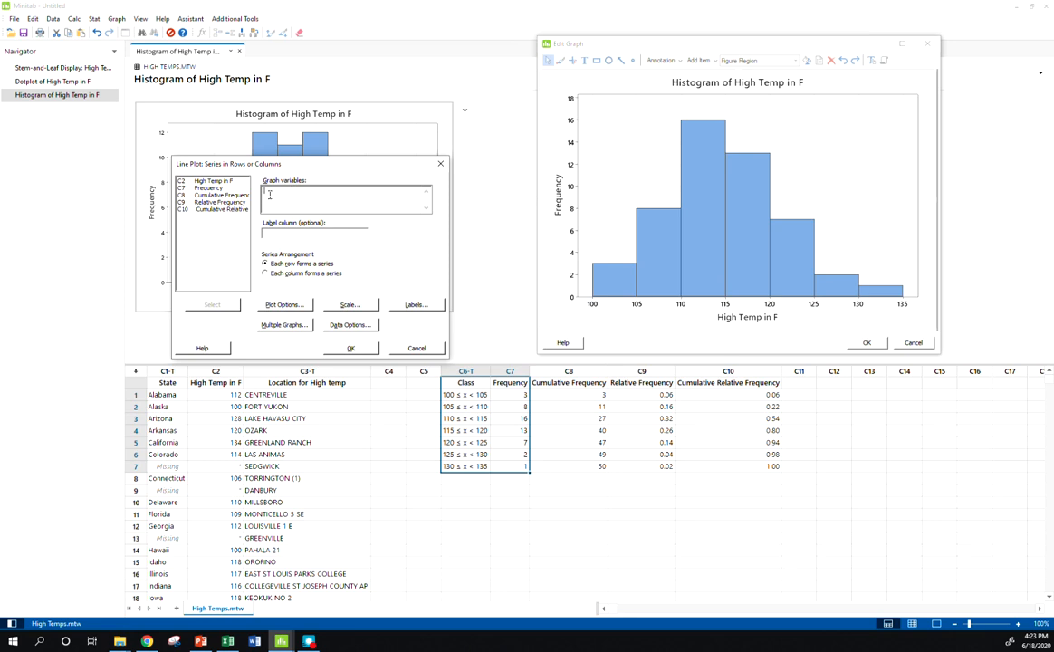
double_click(209, 187)
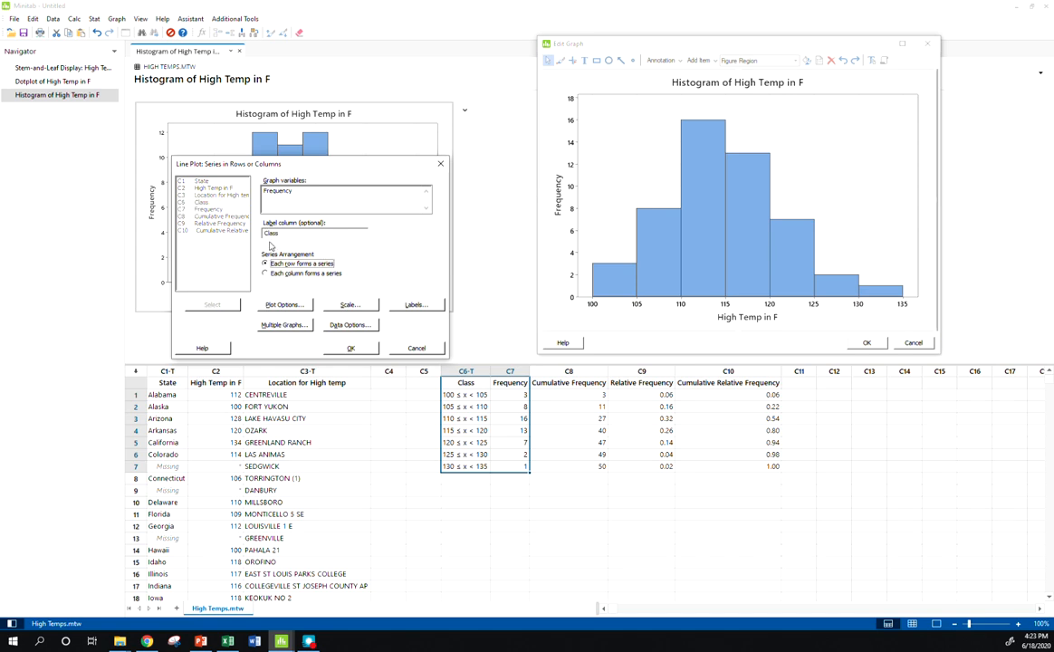
click(265, 273)
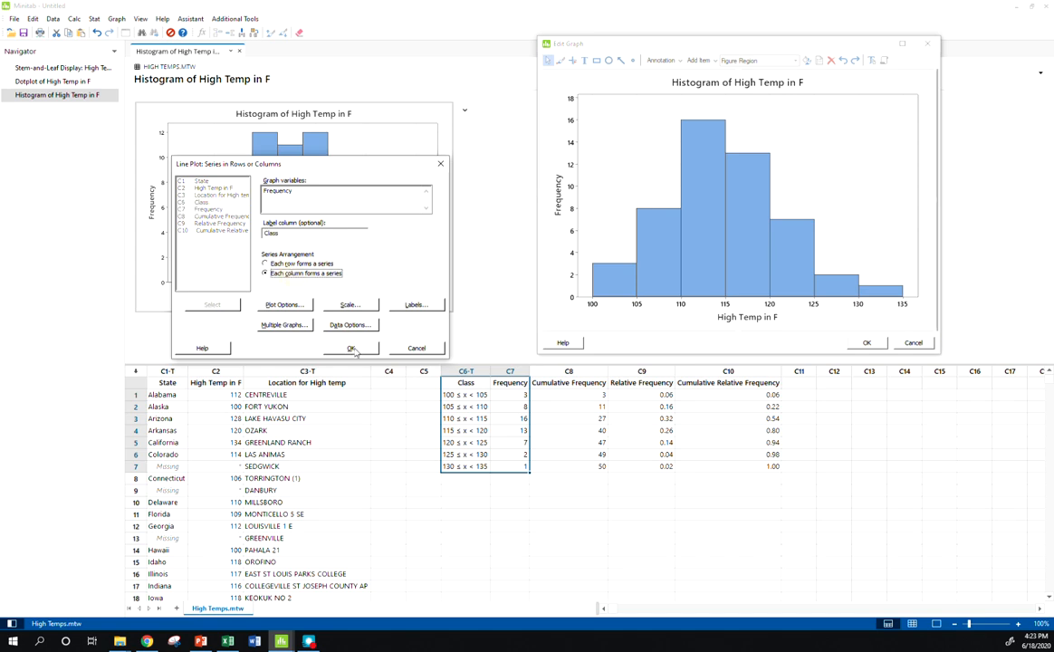
click(351, 348)
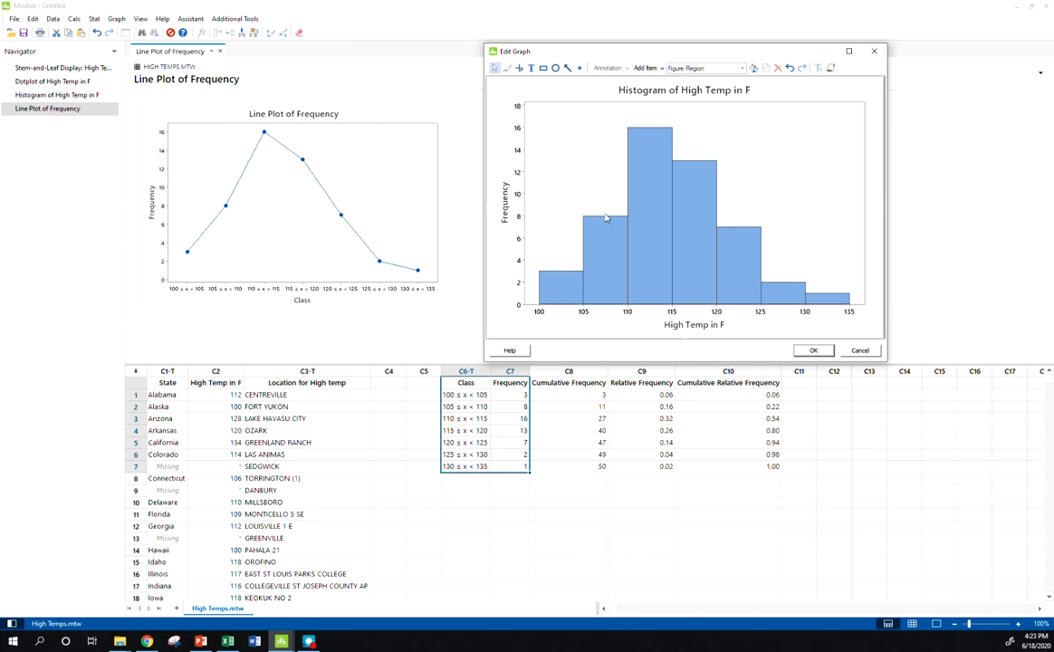
mouse_move(565, 291)
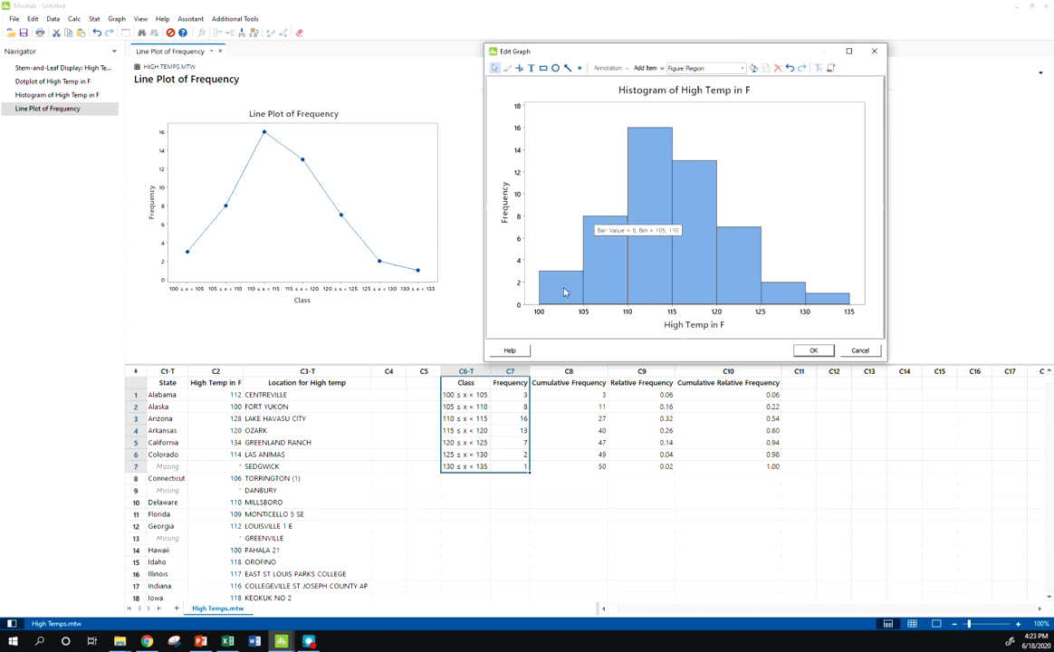
mouse_move(696, 146)
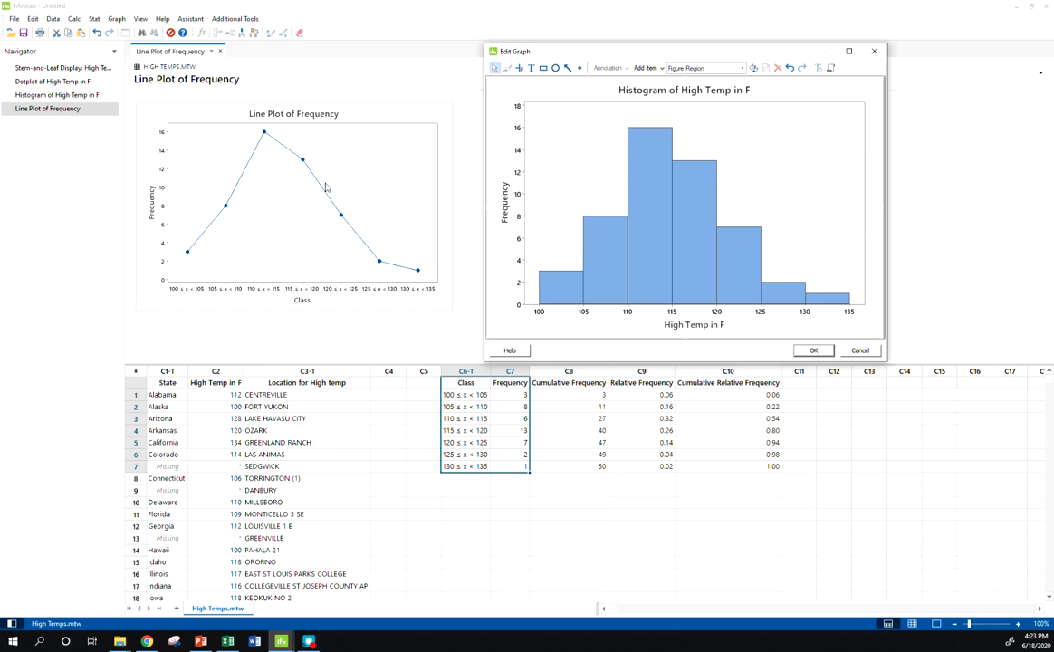
mouse_move(254, 300)
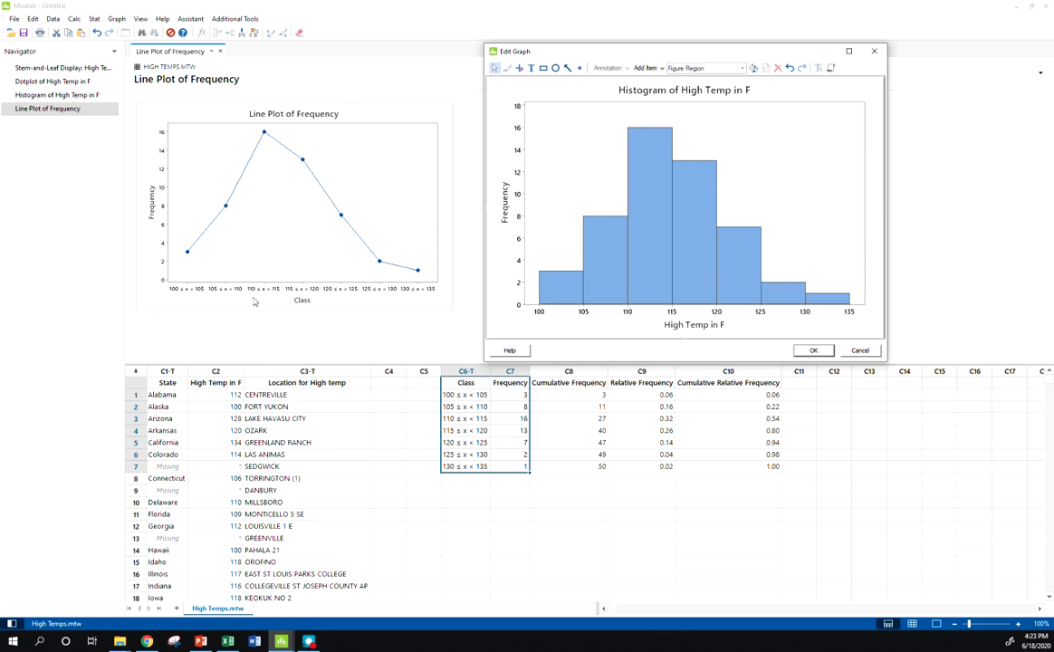
mouse_move(181, 295)
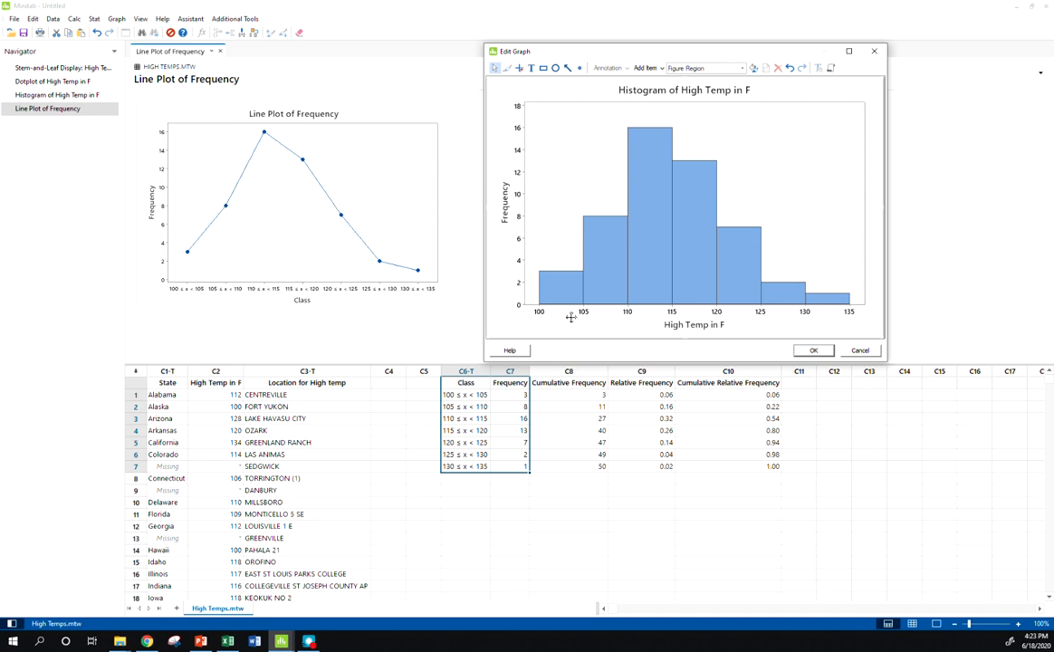
mouse_move(843, 496)
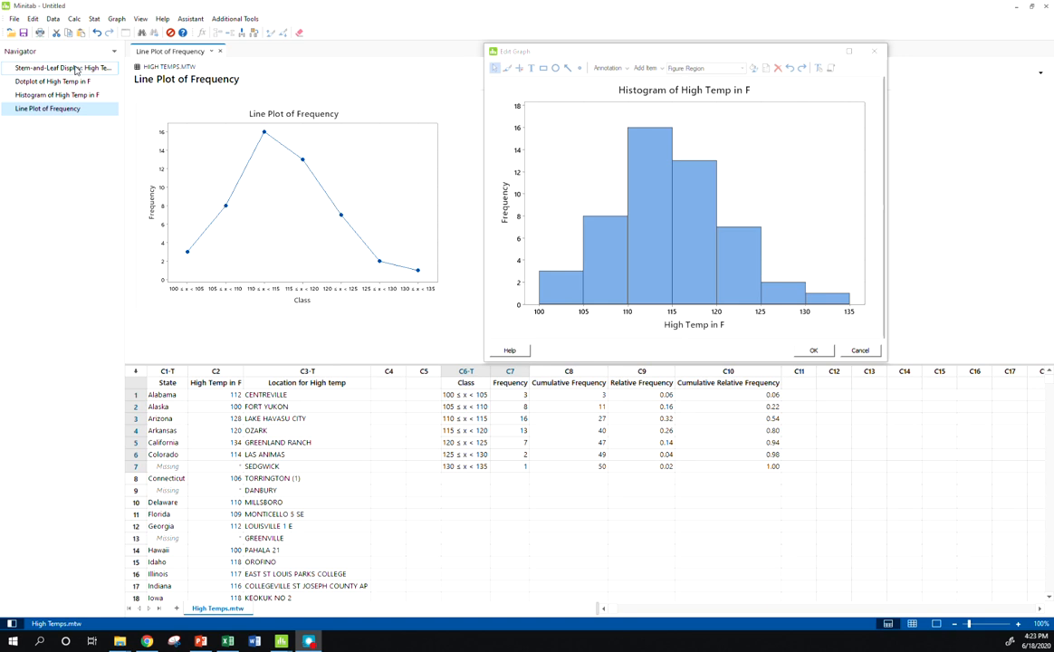
Step: View the high-temperature dotplot, then move on toward a fresh project for Seal Pups.mtw
click(54, 82)
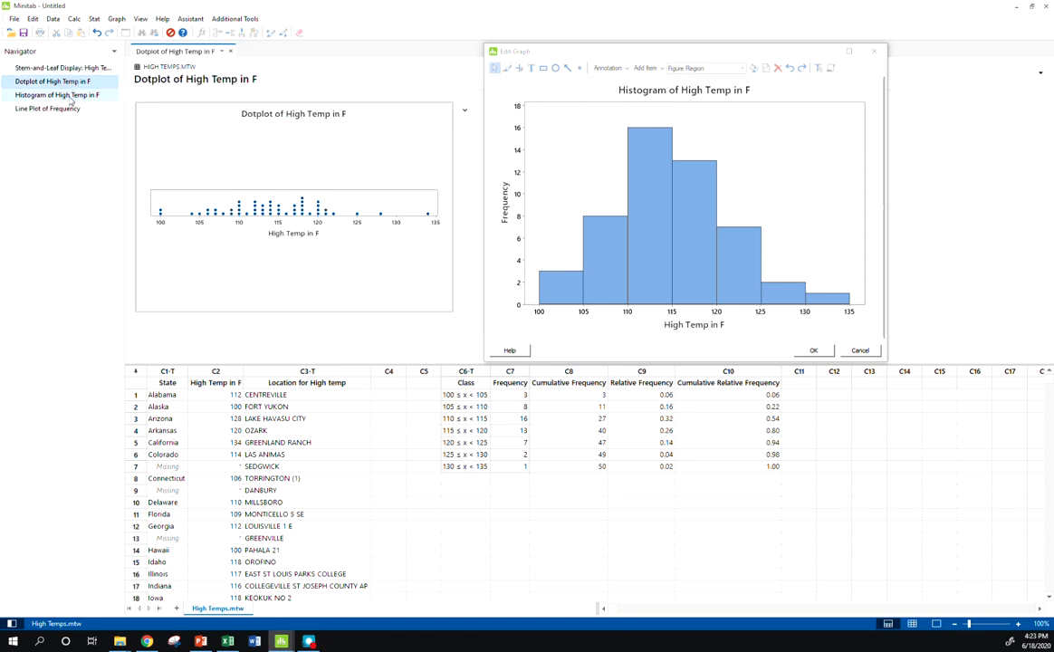
click(47, 109)
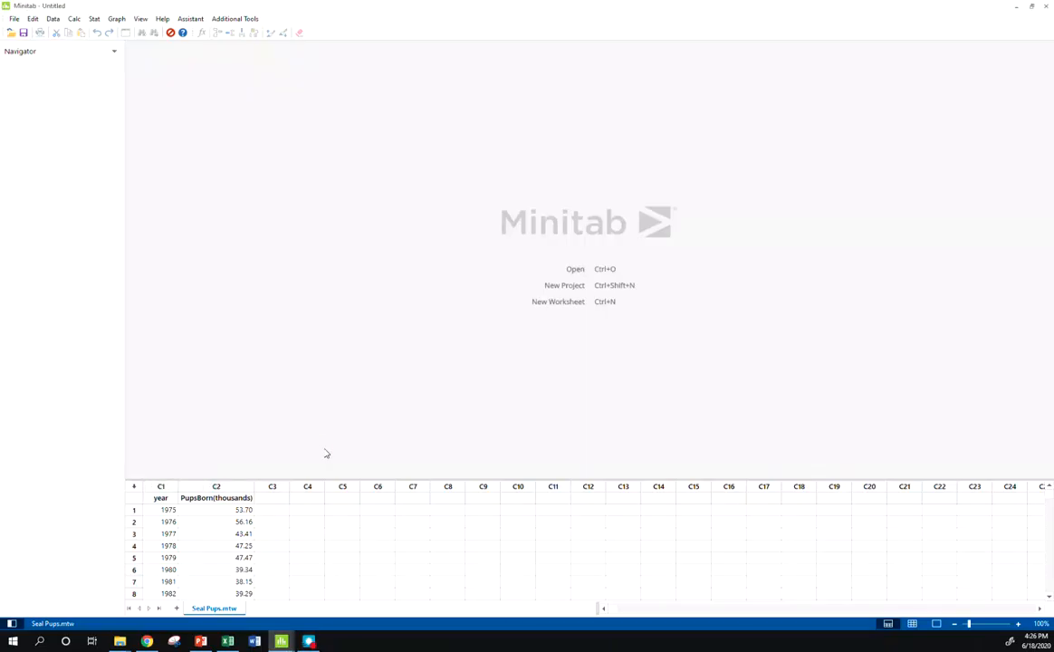
mouse_move(312, 442)
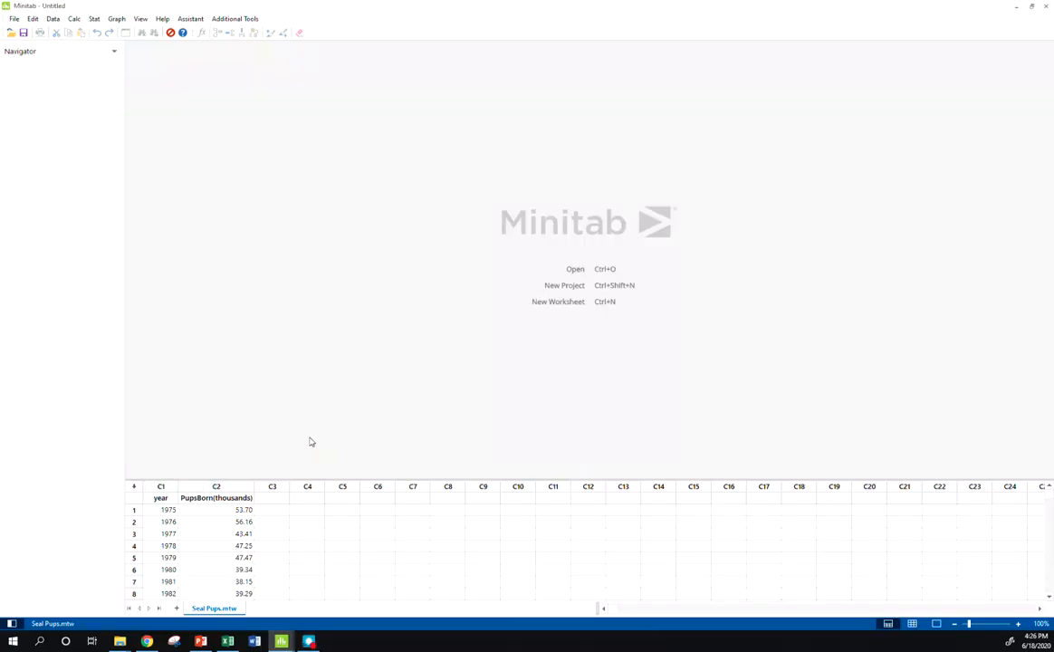
mouse_move(1, 225)
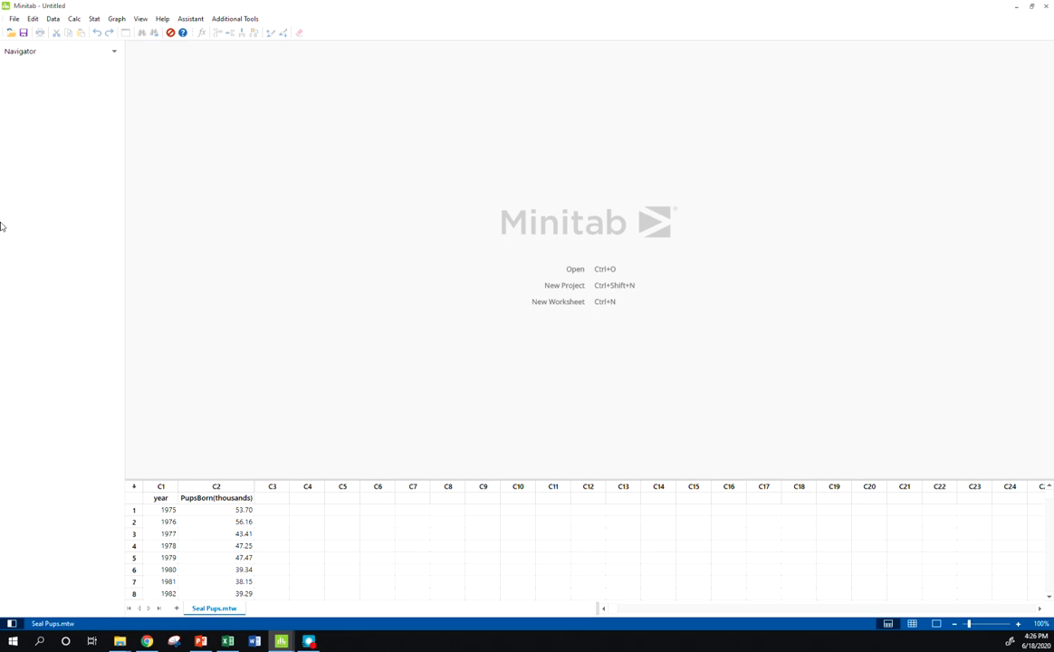
click(217, 545)
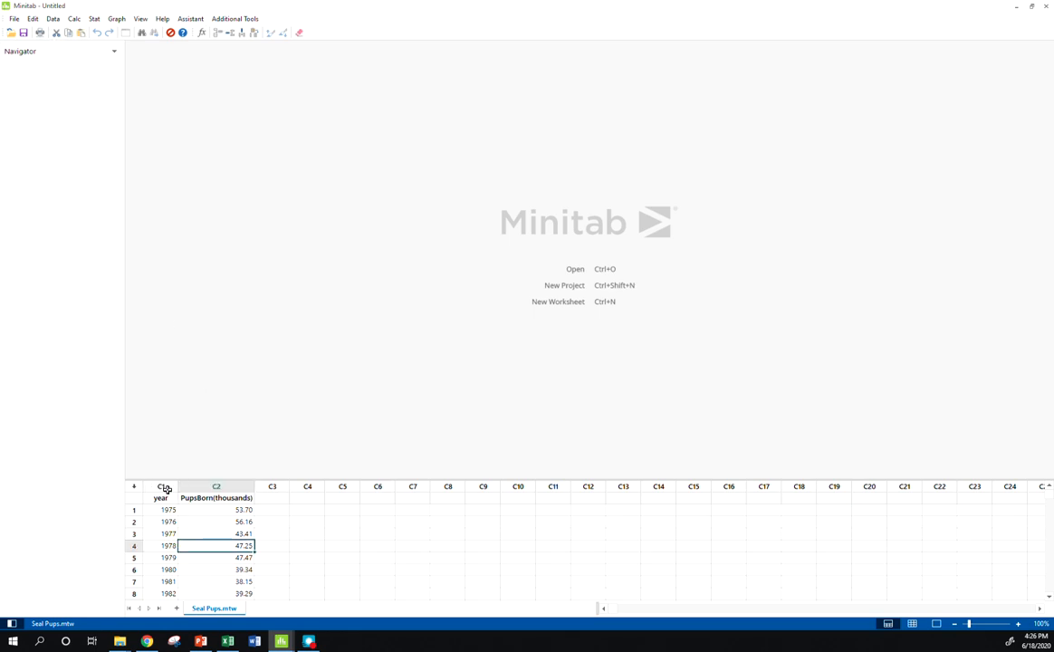
click(160, 485)
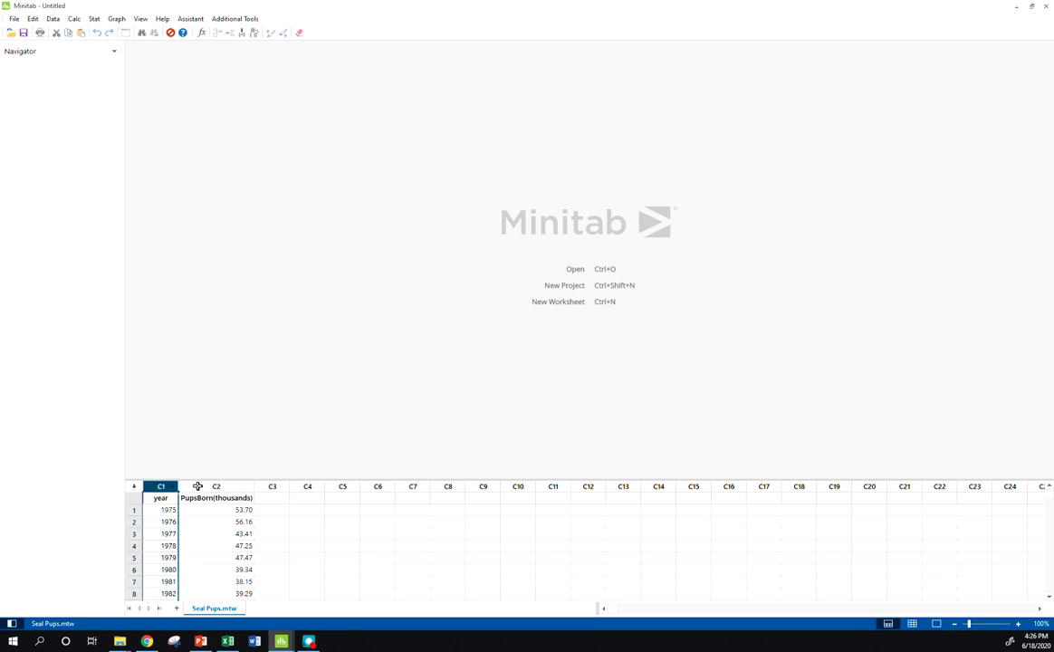
click(215, 485)
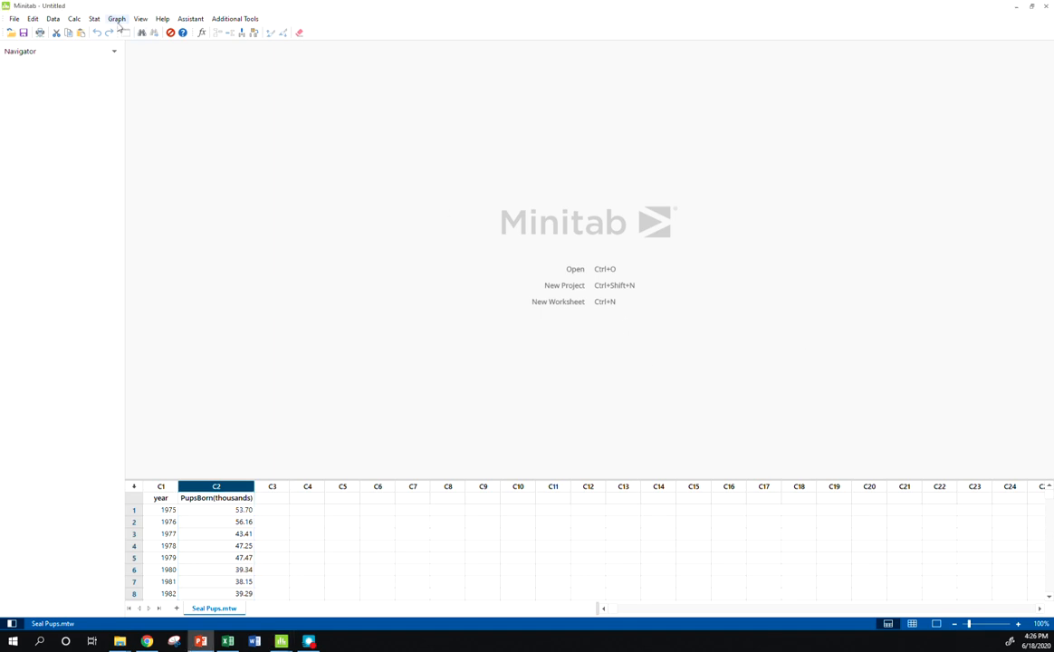
Step: Start a simple time series plot with PupsBorn(thousands) as the series
click(116, 18)
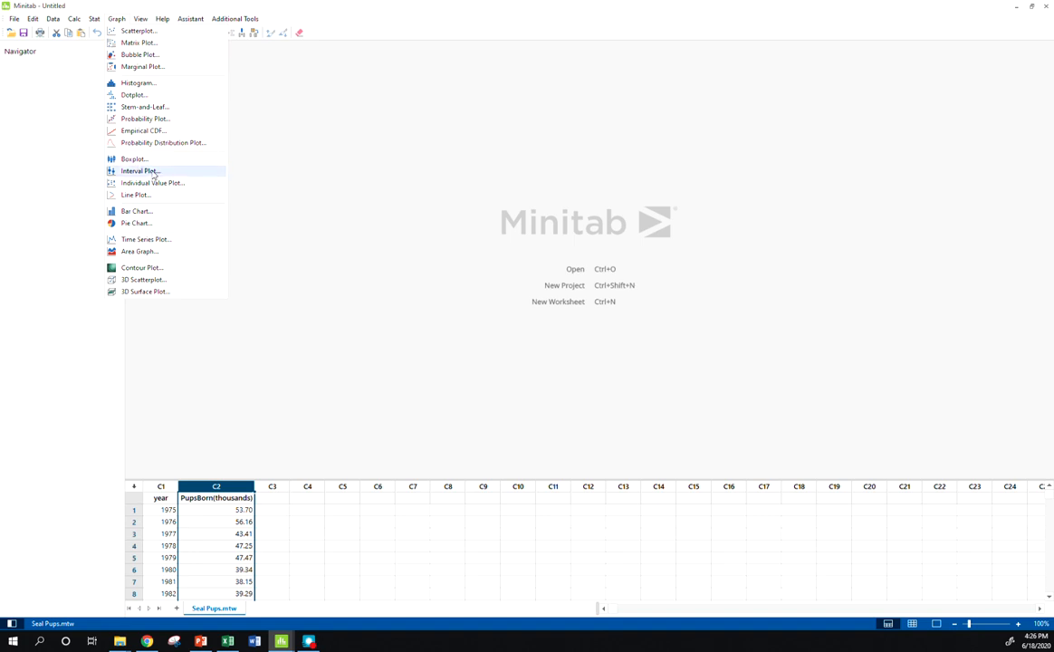
click(144, 239)
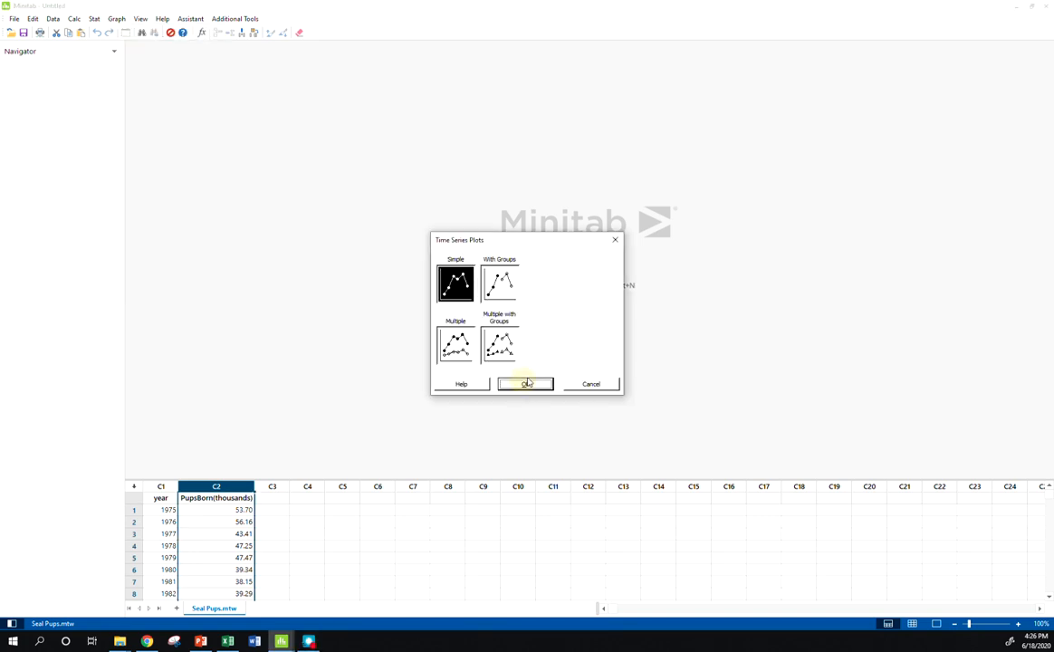
click(525, 384)
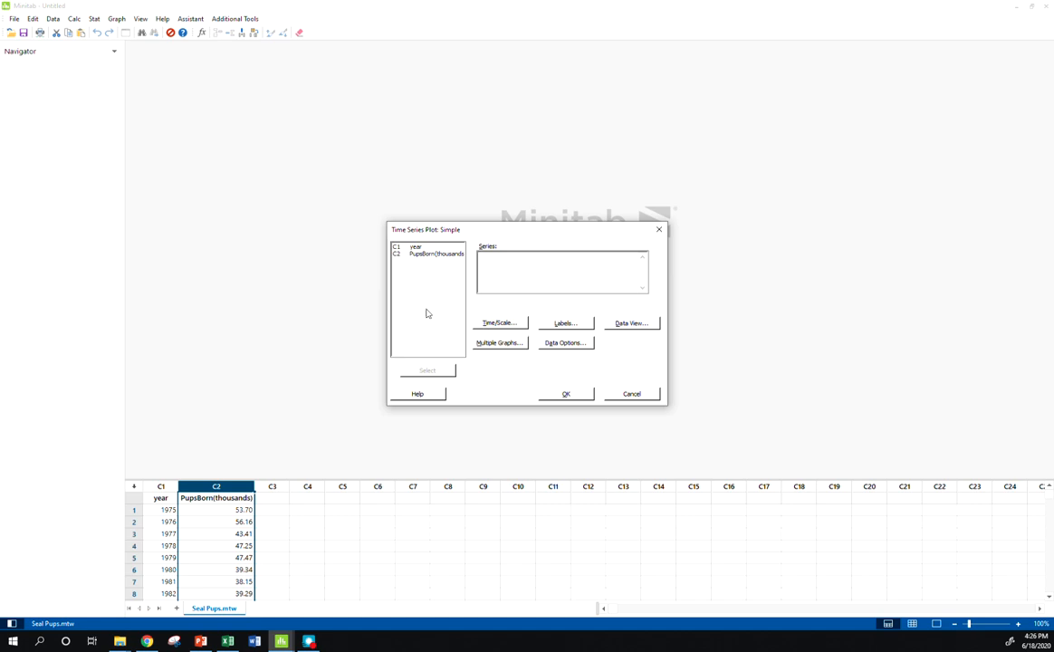
mouse_move(442, 279)
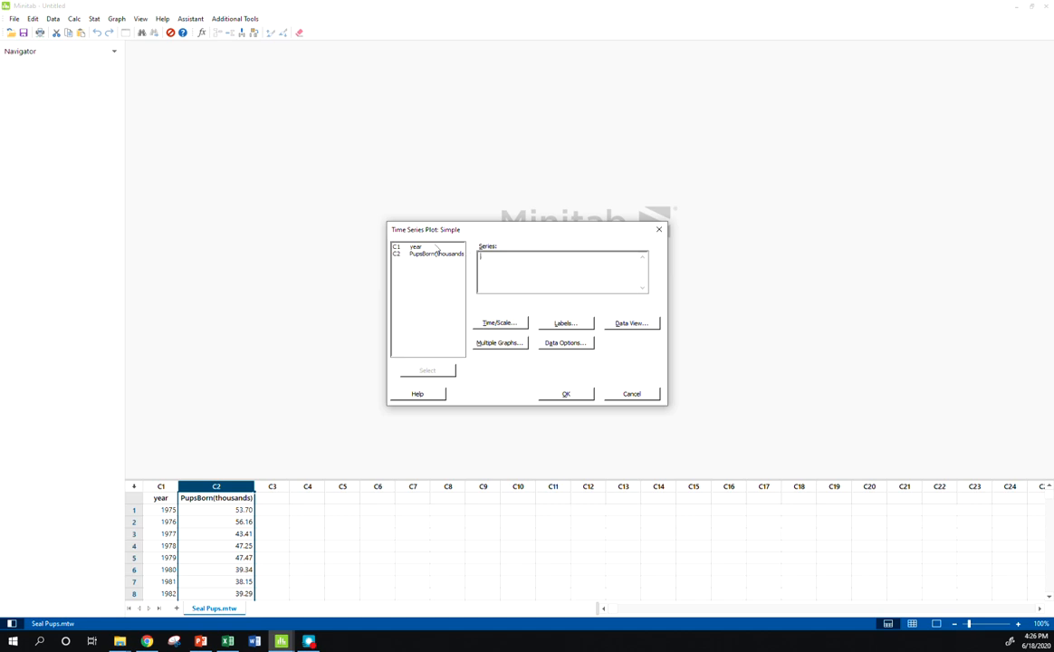
double_click(438, 253)
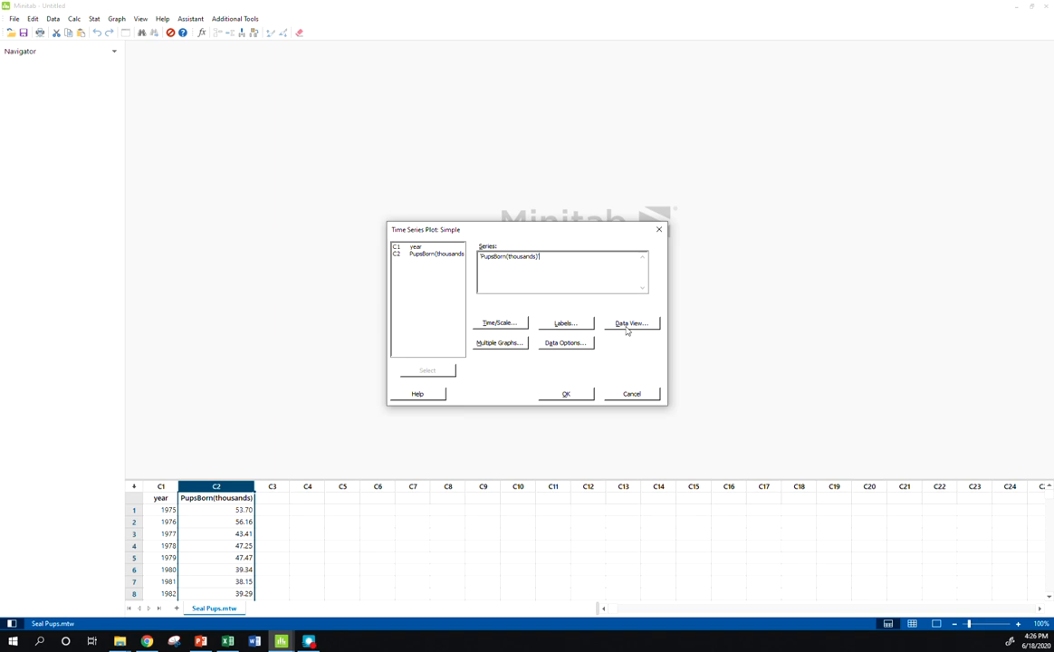
mouse_move(616, 348)
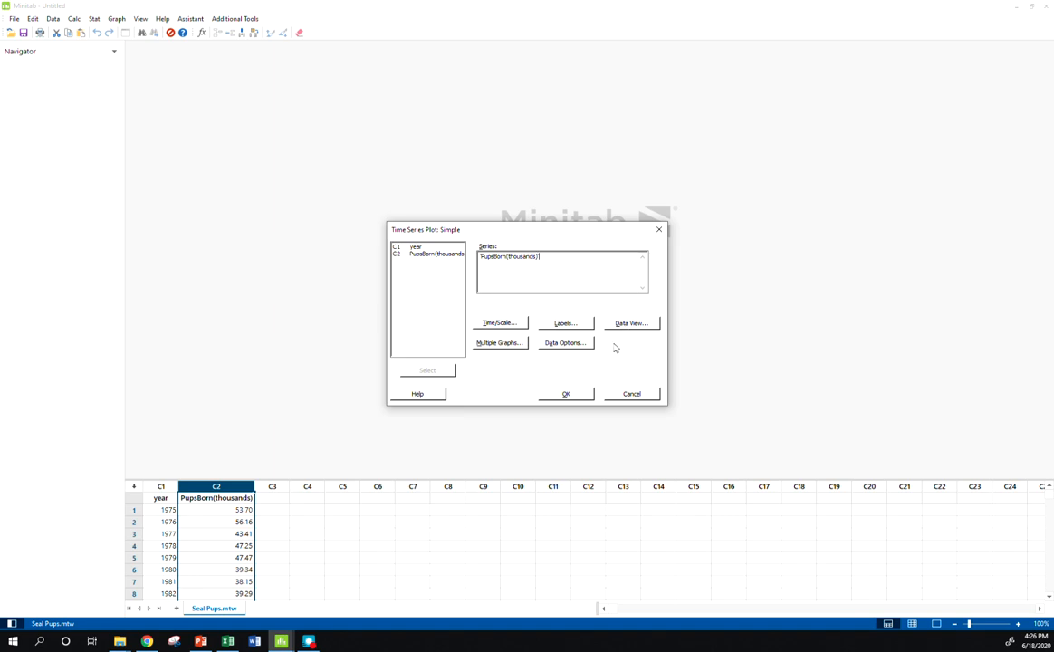
mouse_move(577, 315)
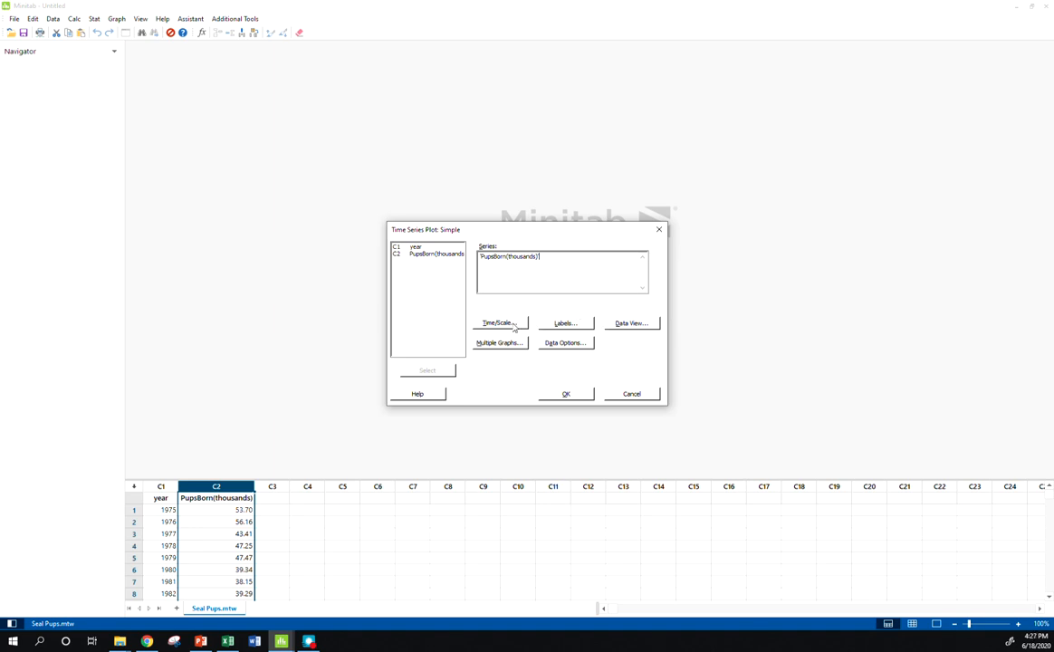
Step: Stamp the time axis with the year column and create the plot
click(498, 322)
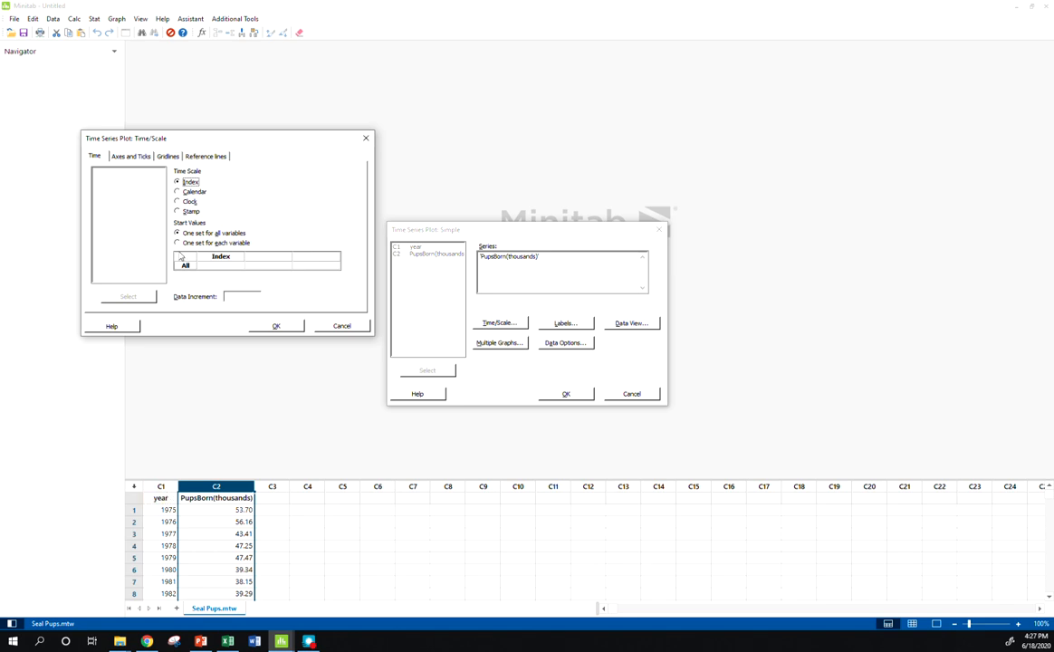
click(178, 210)
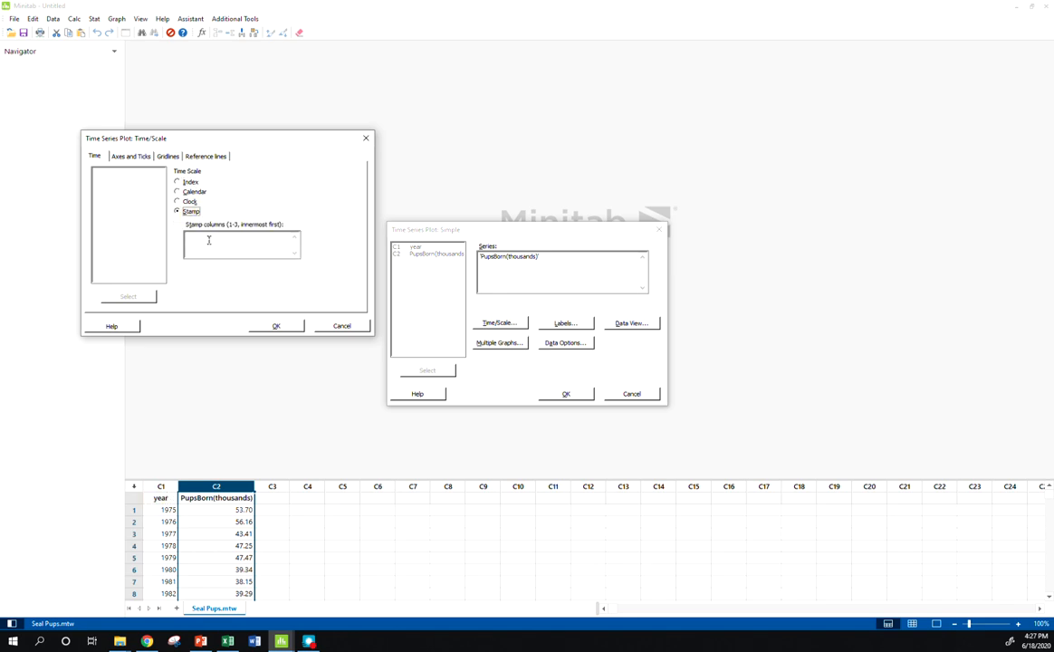
double_click(116, 172)
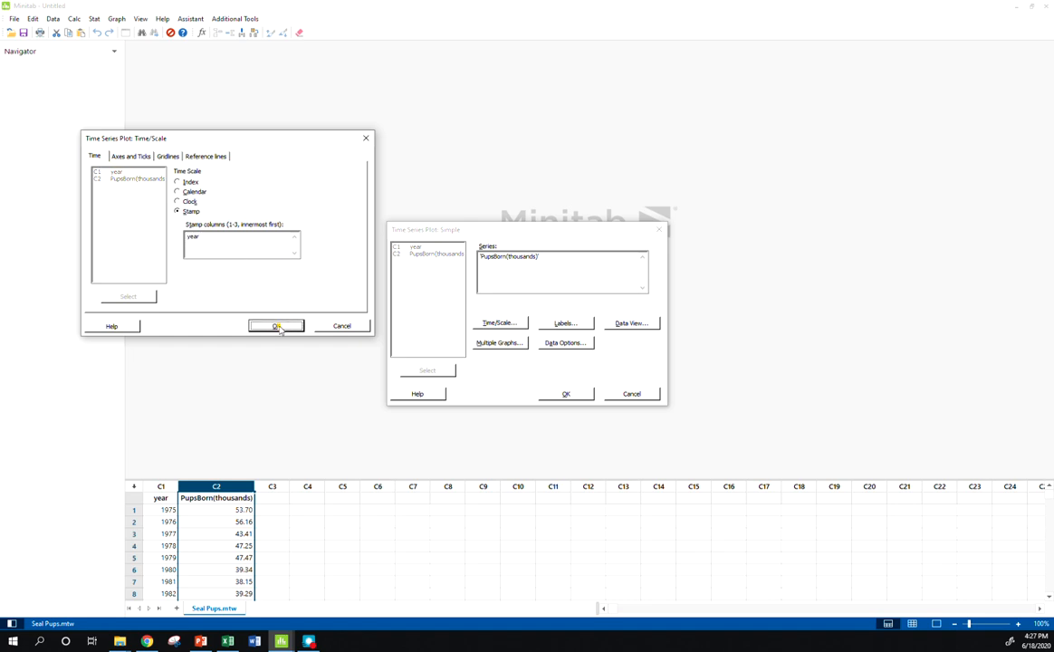
click(275, 326)
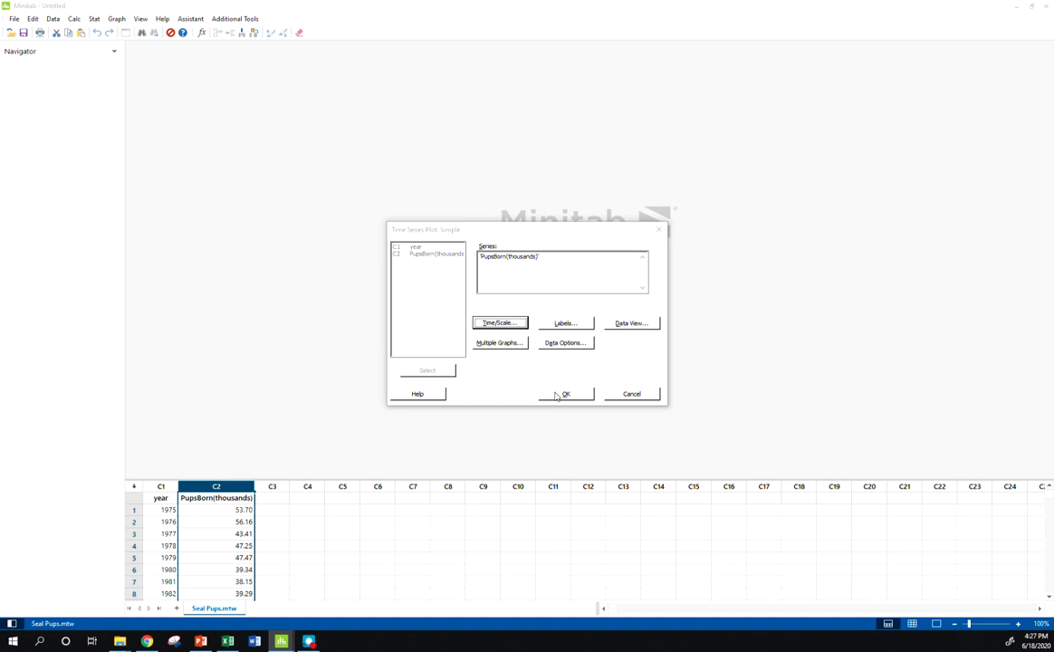
click(565, 395)
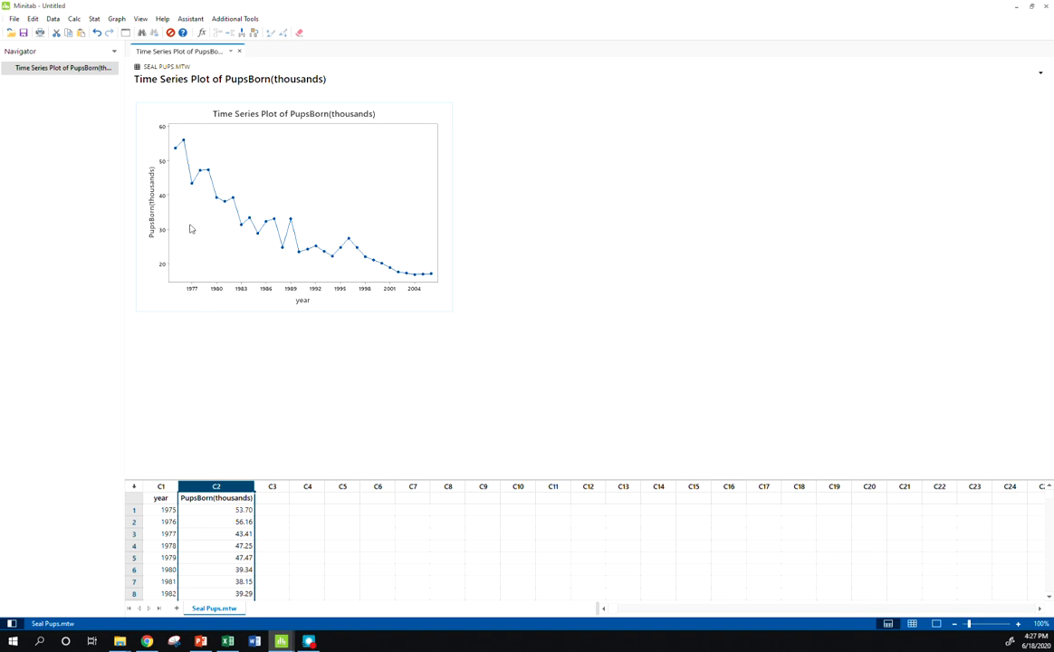
mouse_move(186, 147)
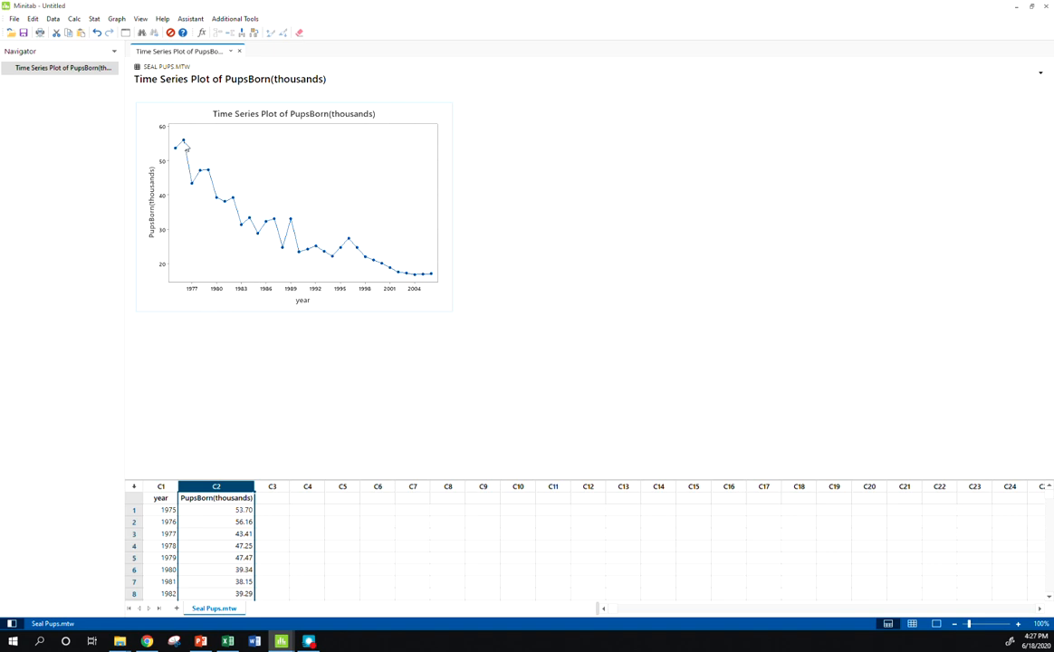
mouse_move(195, 169)
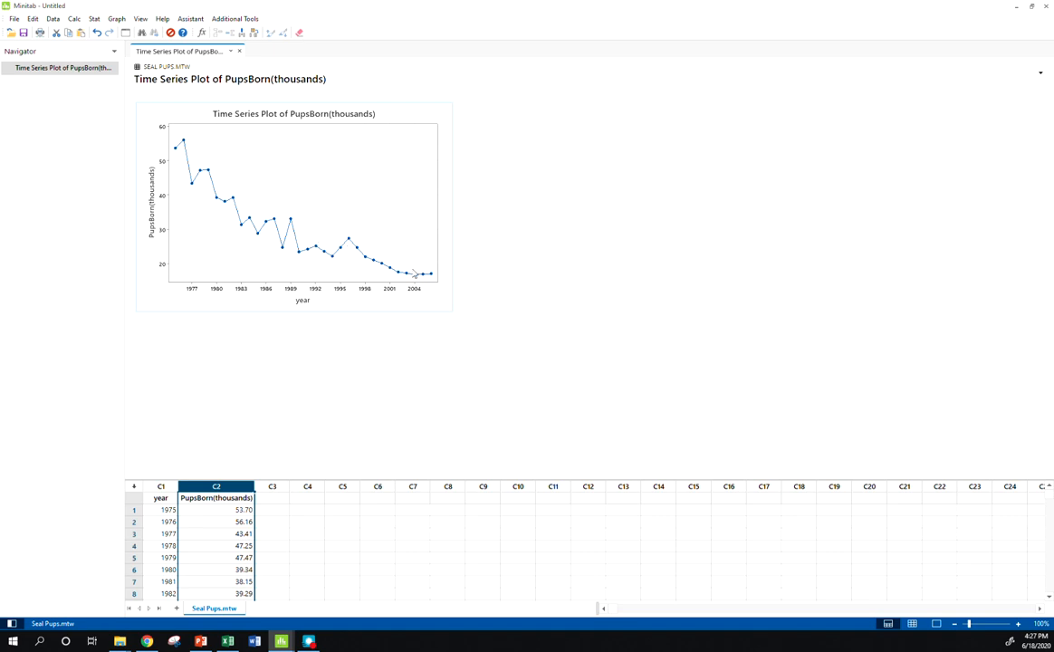
mouse_move(391, 271)
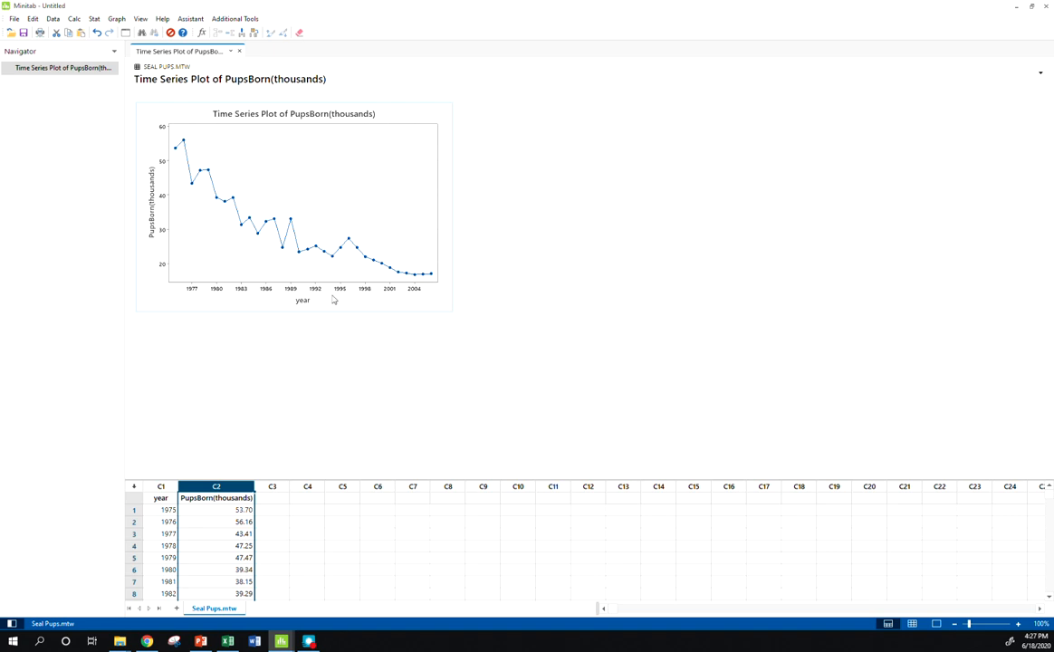
mouse_move(321, 134)
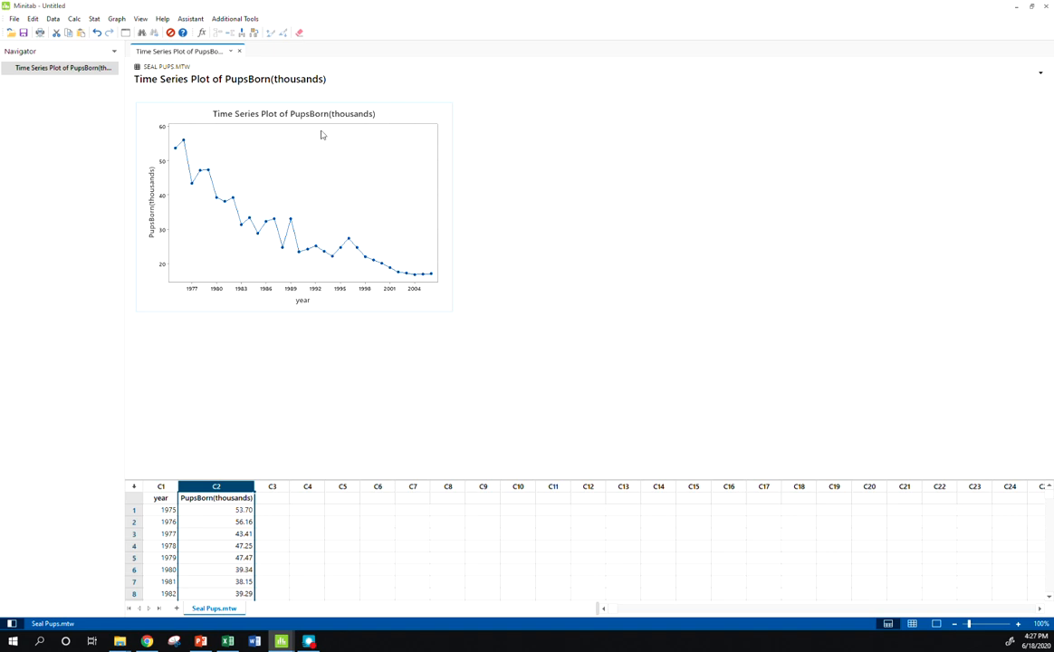
click(116, 18)
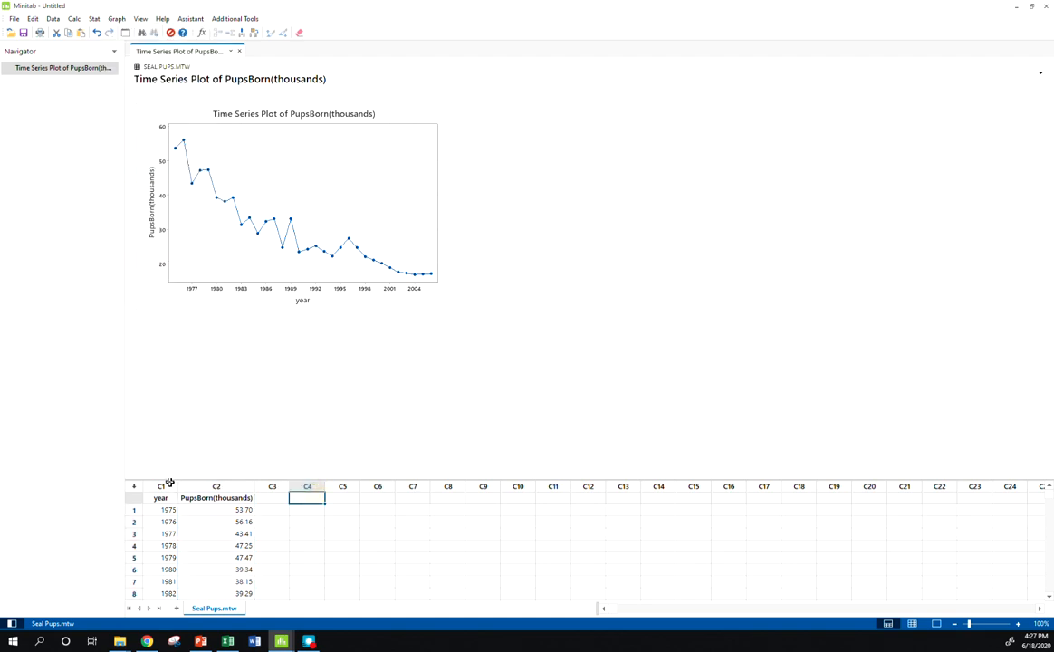
Step: Delete the year column C1 so only PupsBorn(thousands) remains
right_click(160, 485)
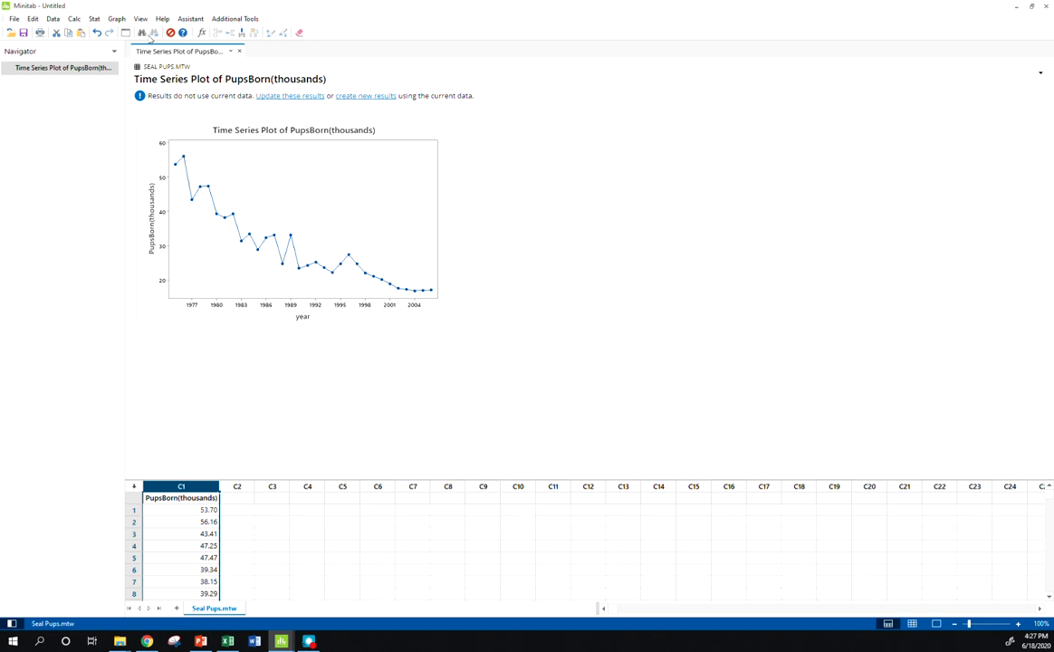
Step: Begin a new simple time series plot with a calendar time scale in years
click(116, 18)
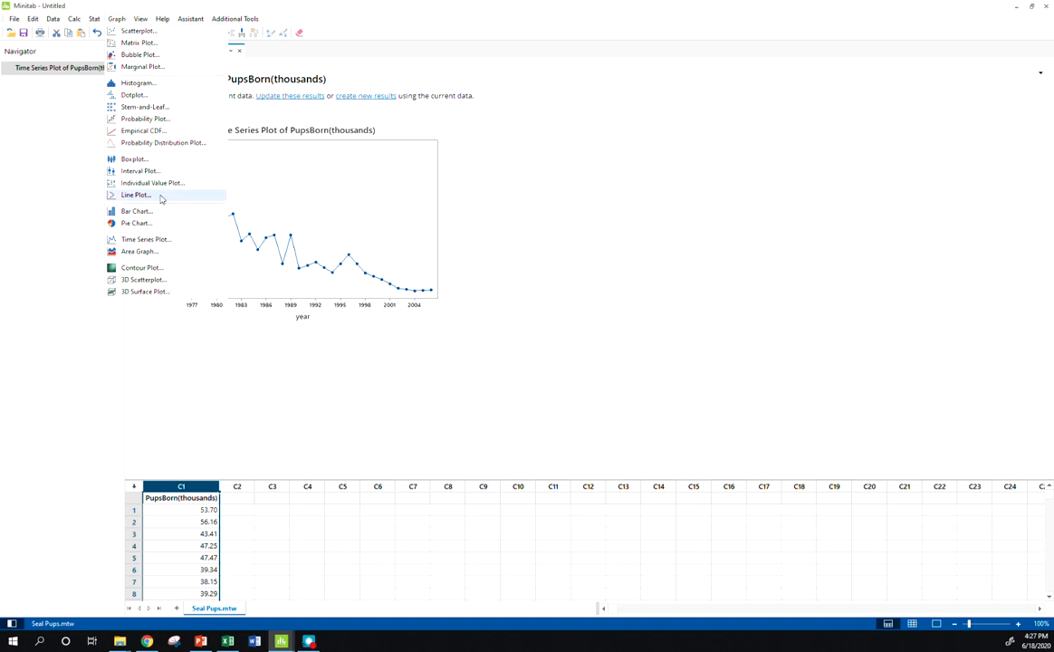
click(145, 239)
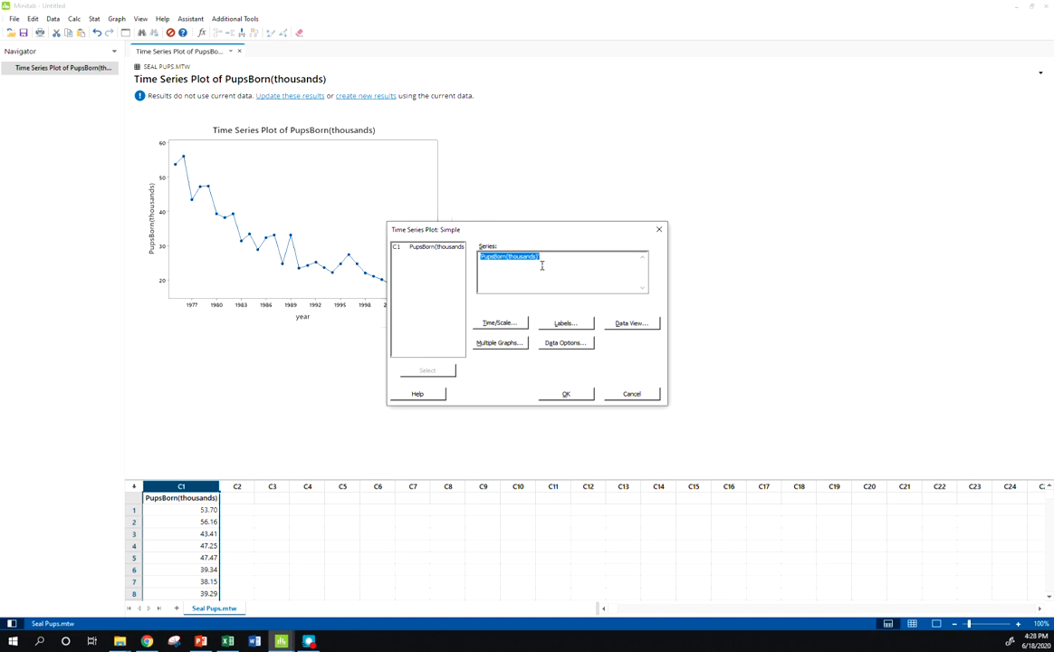
click(500, 323)
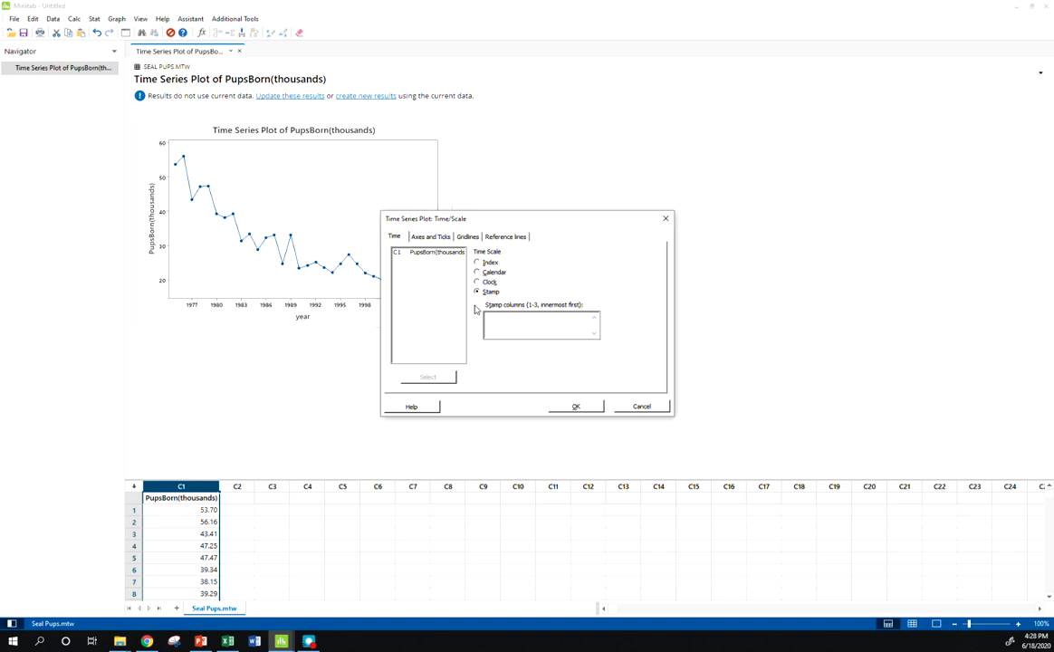
click(478, 272)
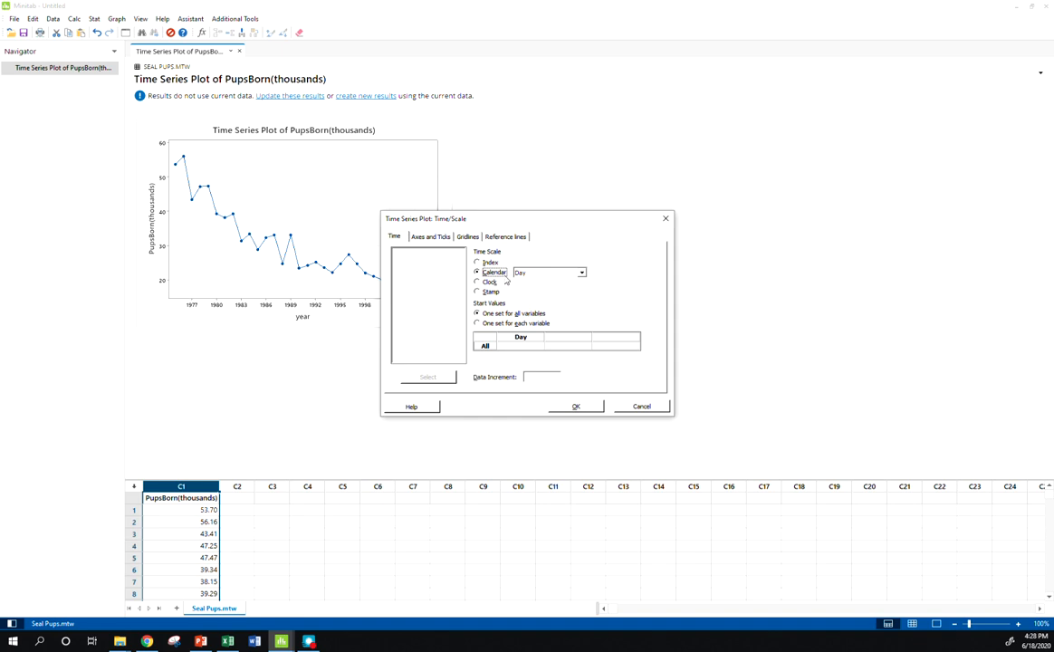
click(580, 272)
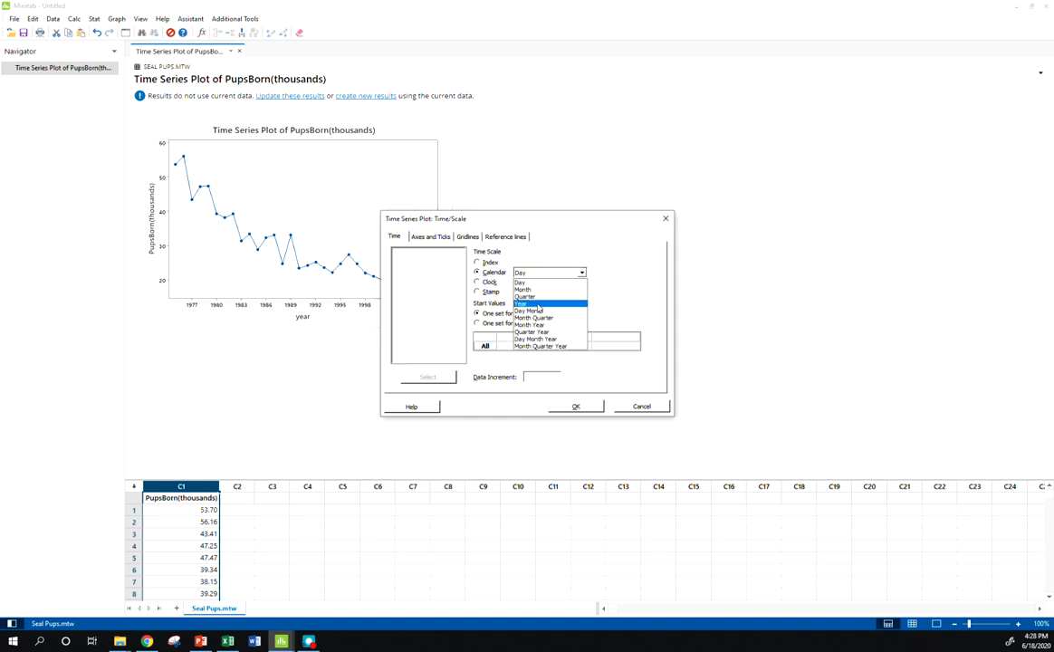
click(526, 304)
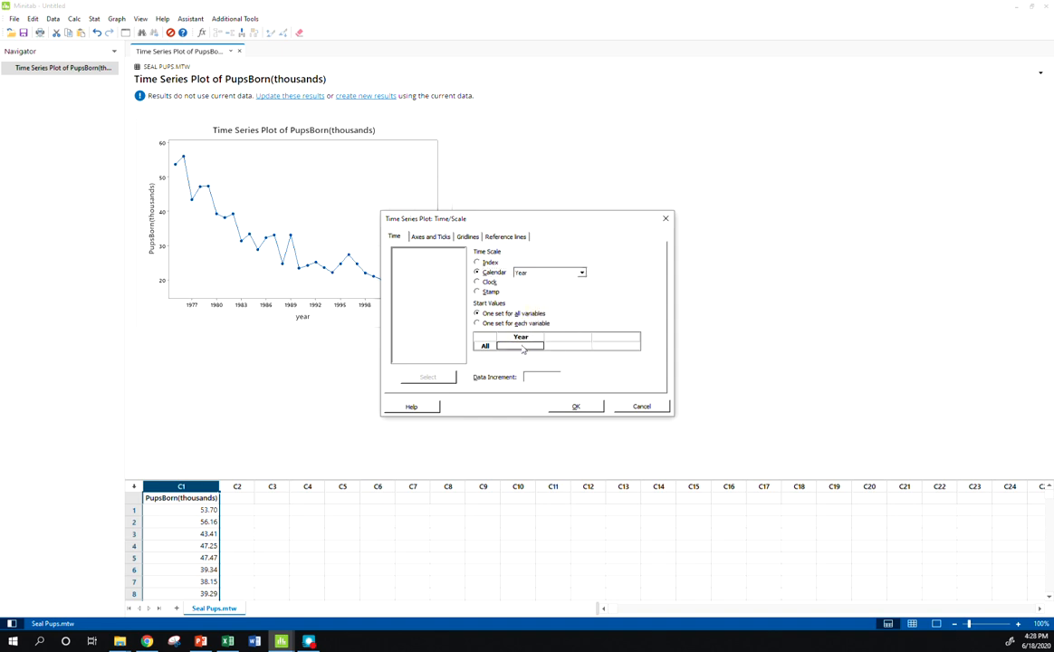
Step: Set the calendar start value to 1975 and create the plot
text(1)
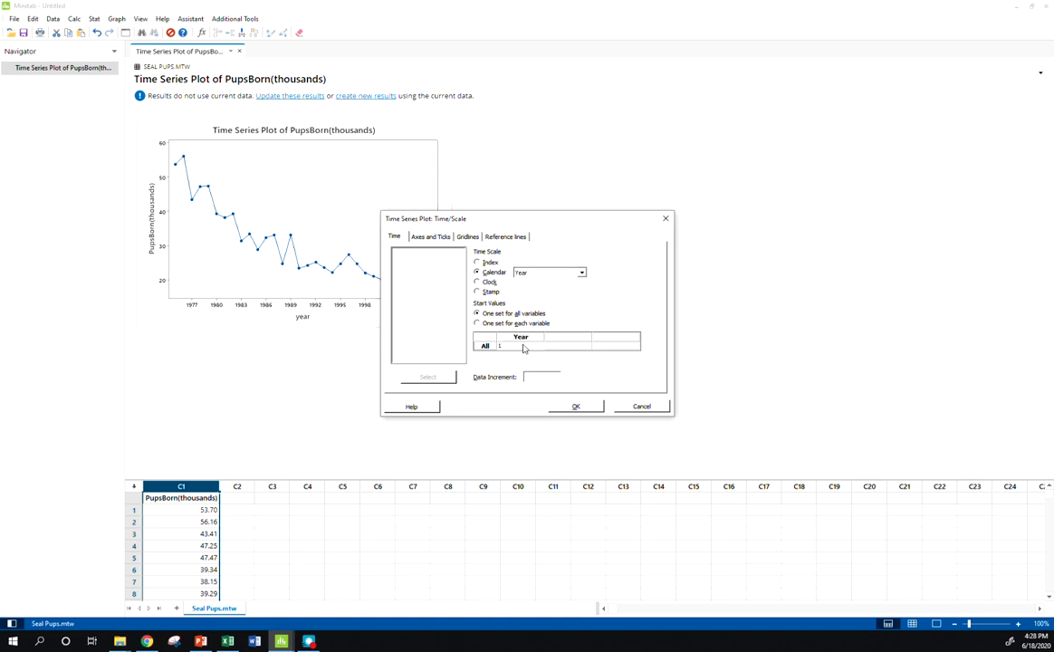
text(1975)
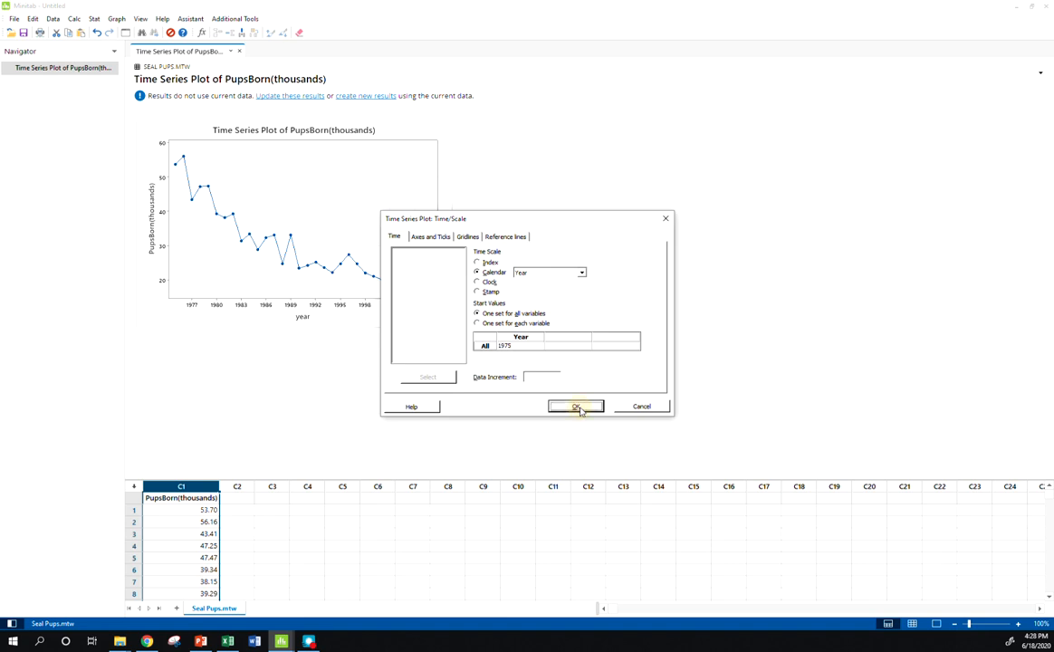
click(577, 406)
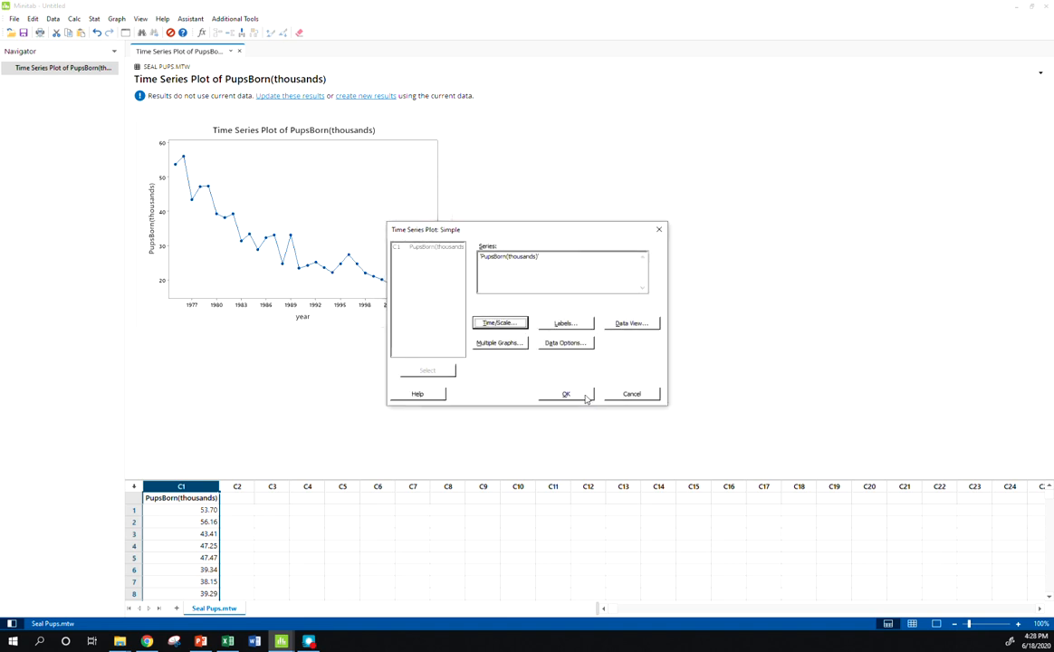
click(566, 393)
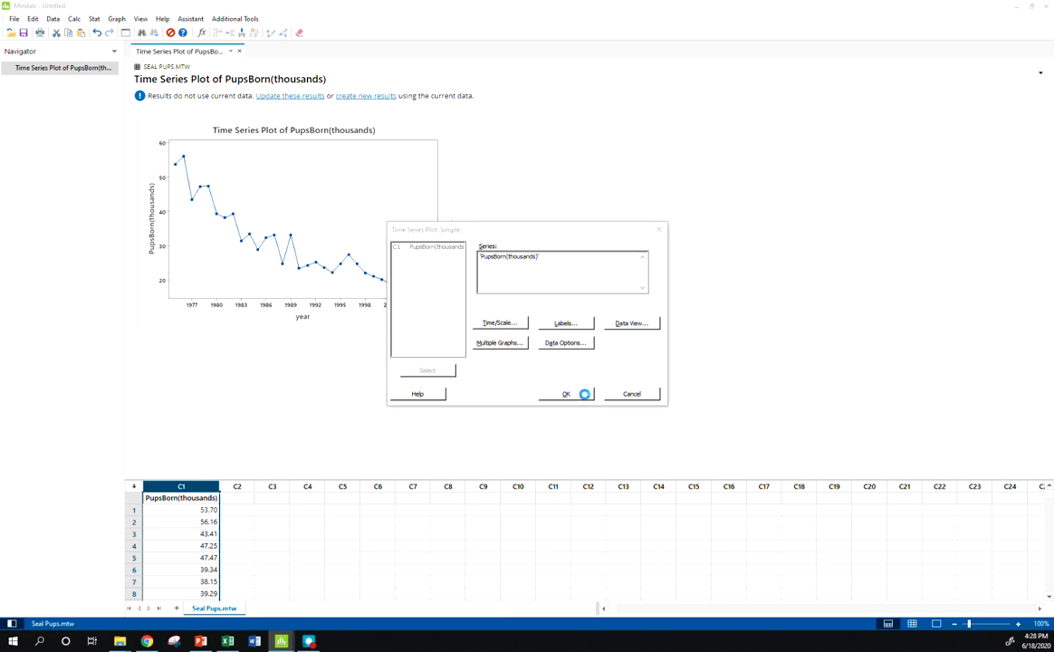
click(565, 393)
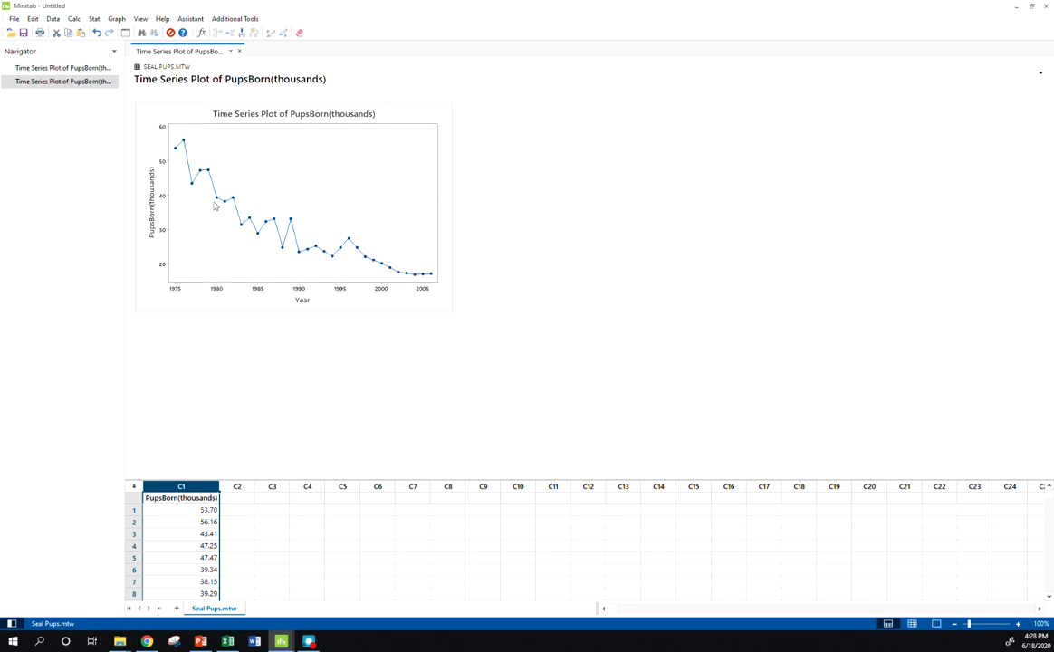